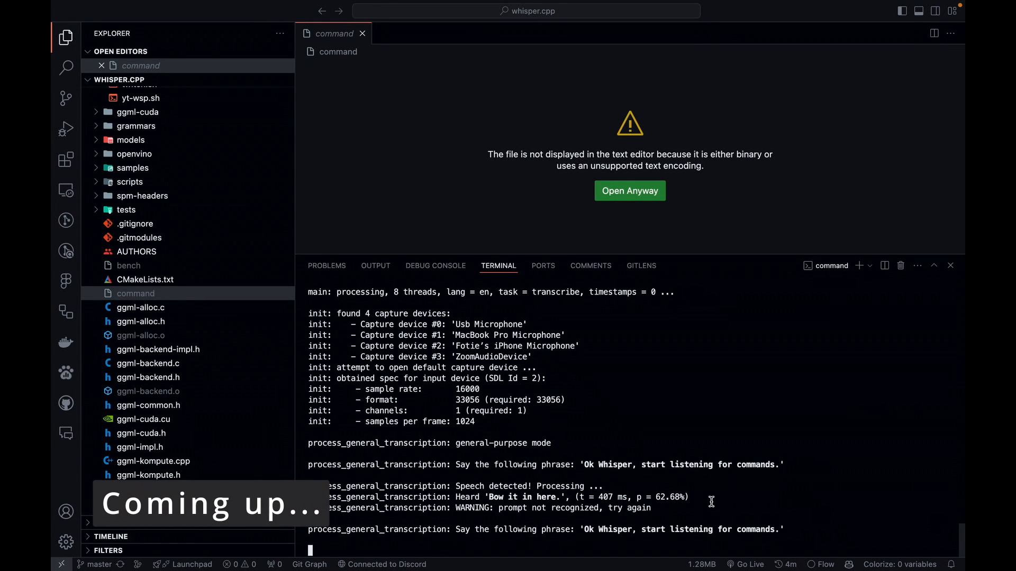
Step: Watch the command demo transcribe speech, then stop it with Ctrl+C
scroll("down", 3)
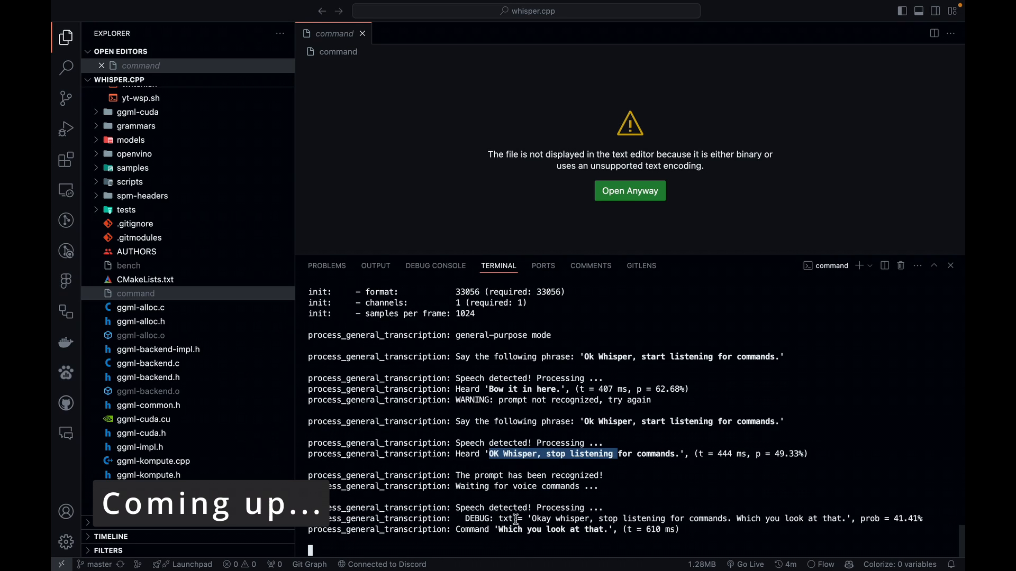
key("ctrl+c")
type(";ohewofewon[inrngoingoirvvnwenfgwenpfjwejf[wej[fj[wej[pfjpwe")
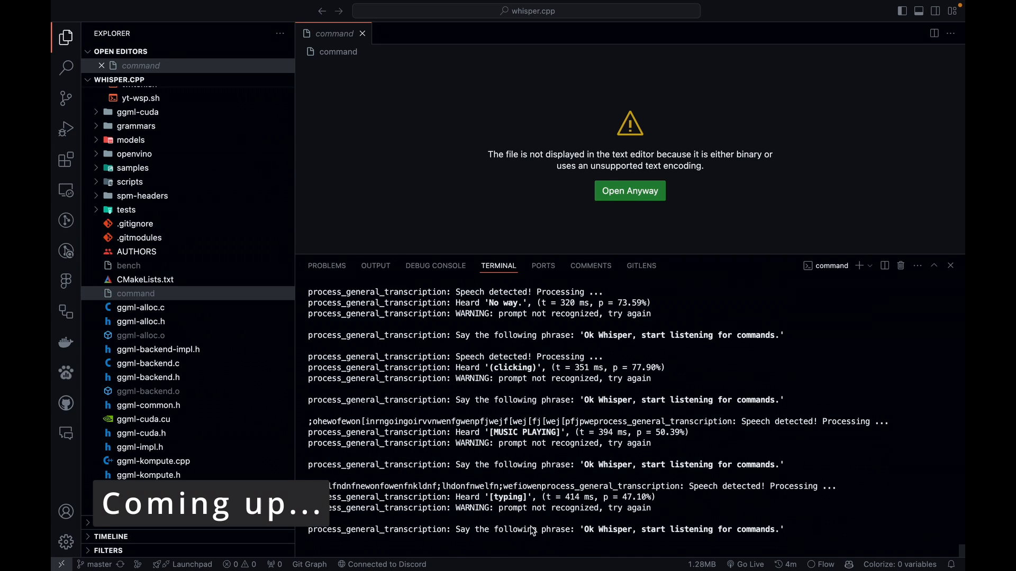
double_click(506, 498)
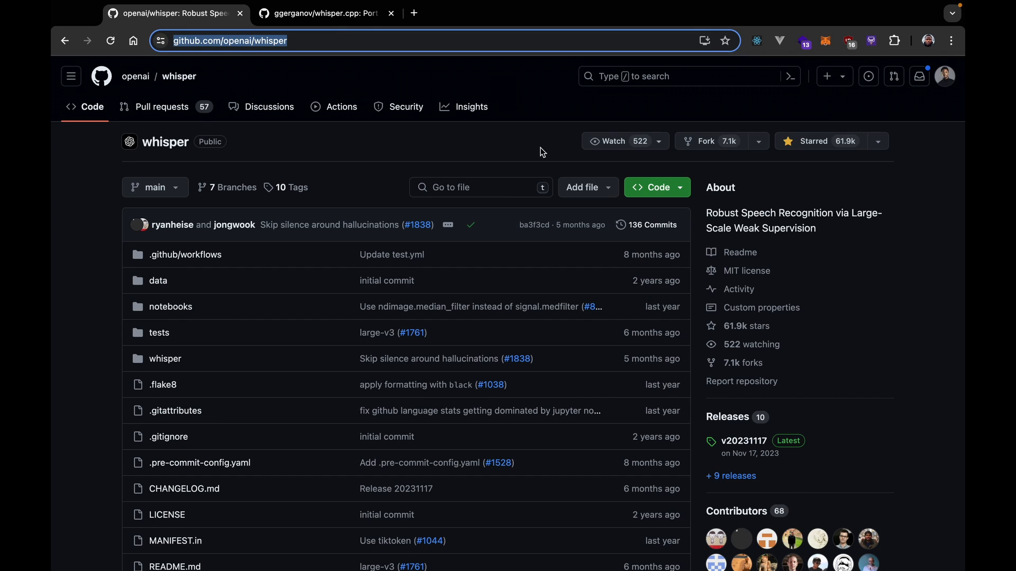
Step: Scroll through the openai/whisper README setup and install sections, then switch to the whisper.cpp repository page
scroll("down", 3)
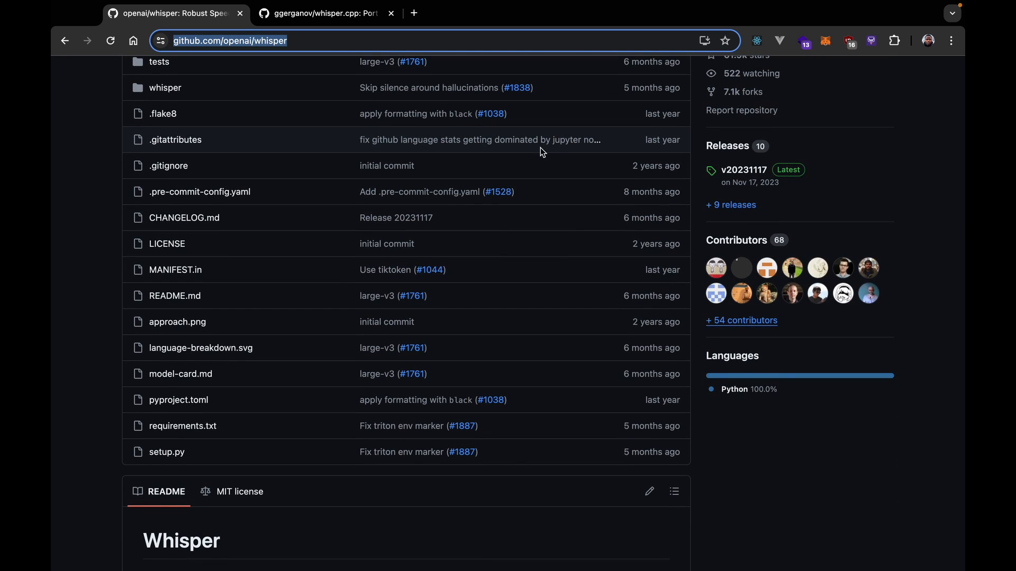
scroll("down", 3)
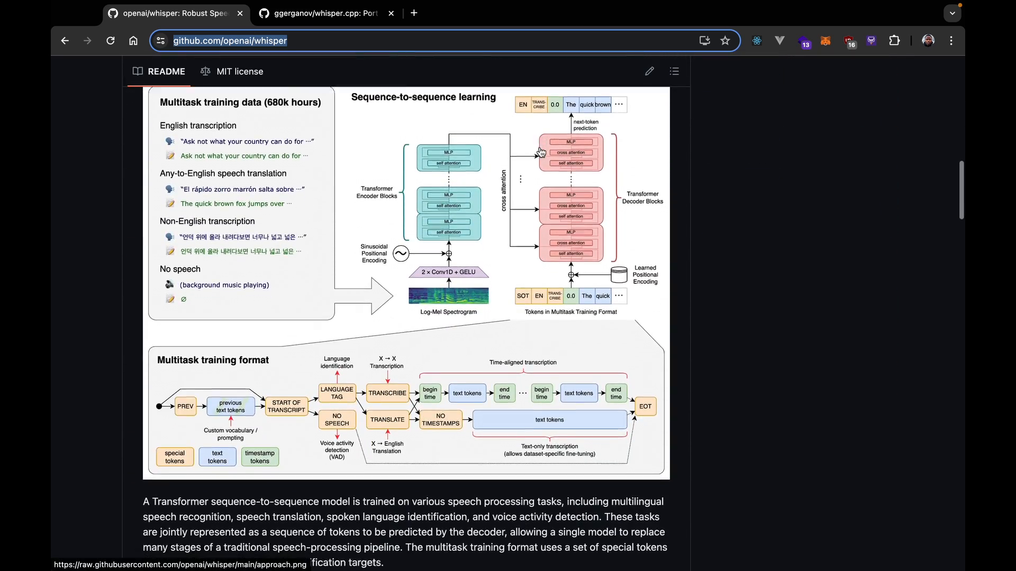
scroll("down", 3)
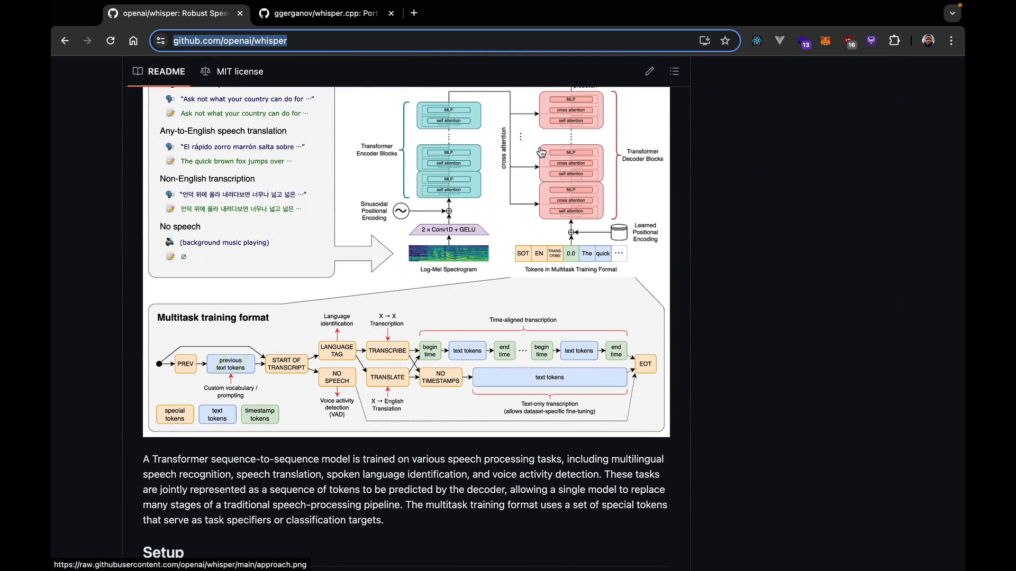
scroll("down", 3)
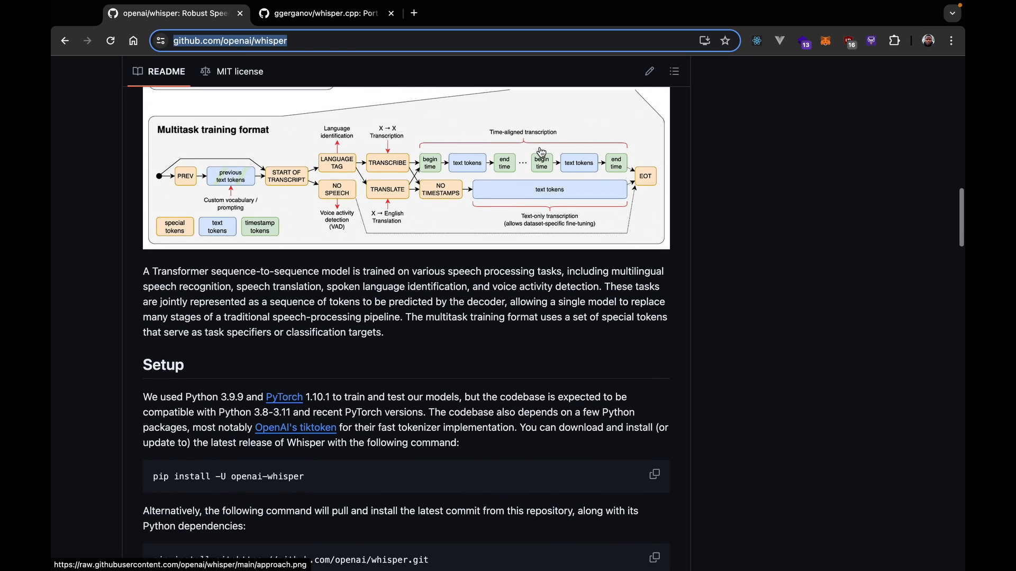
scroll("down", 3)
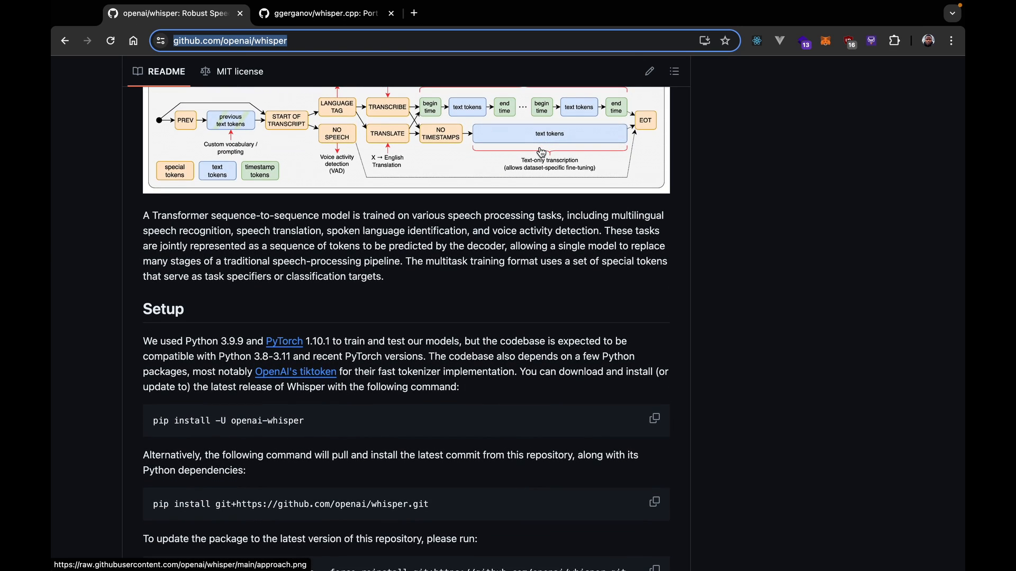
scroll("down", 3)
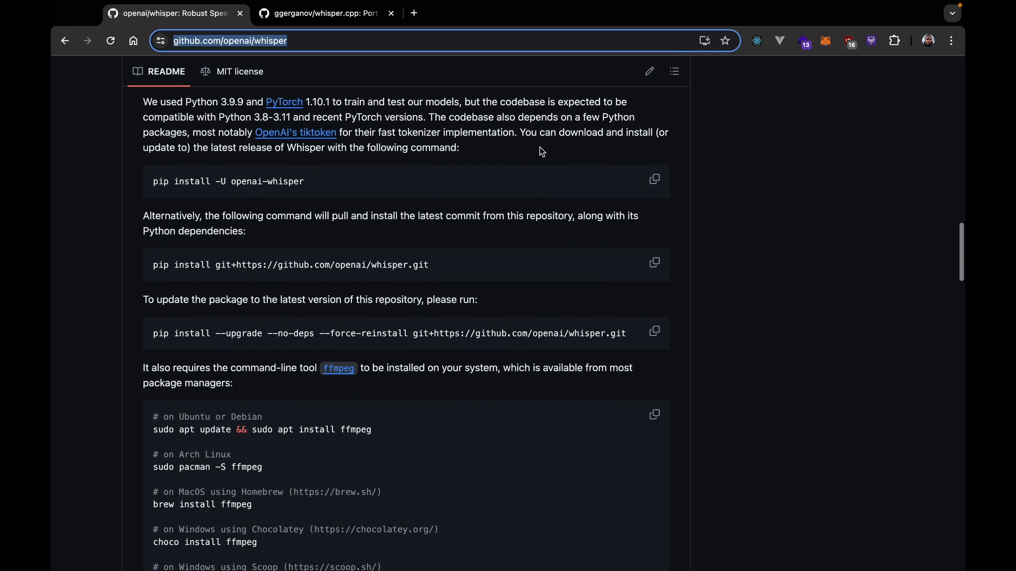
scroll("down", 3)
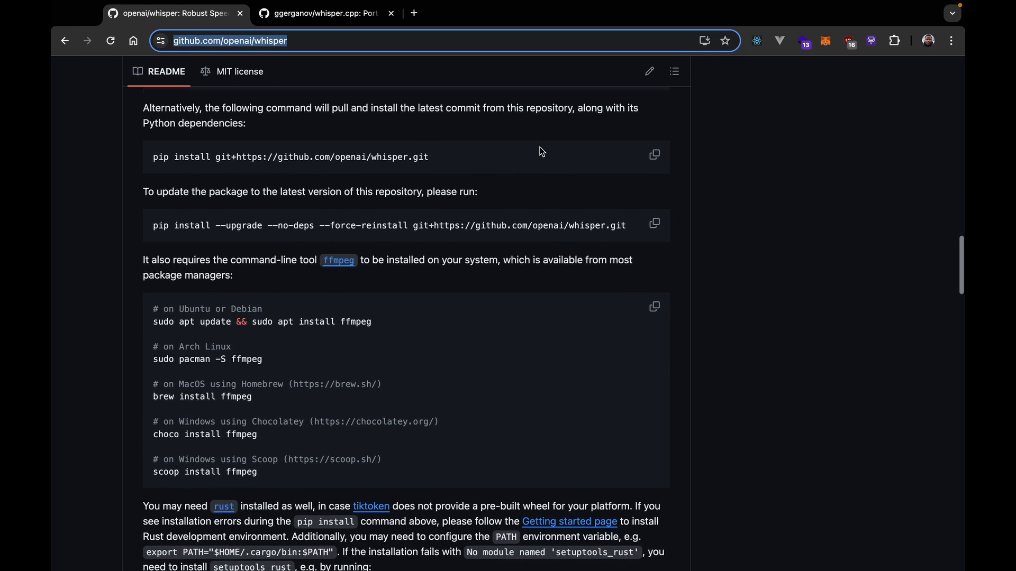
scroll("down", 3)
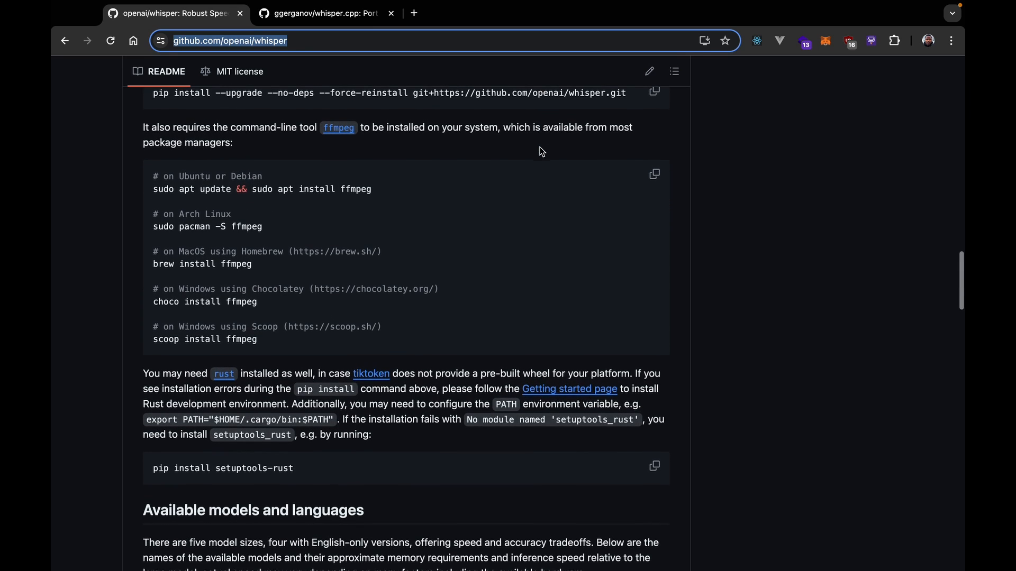
scroll("down", 3)
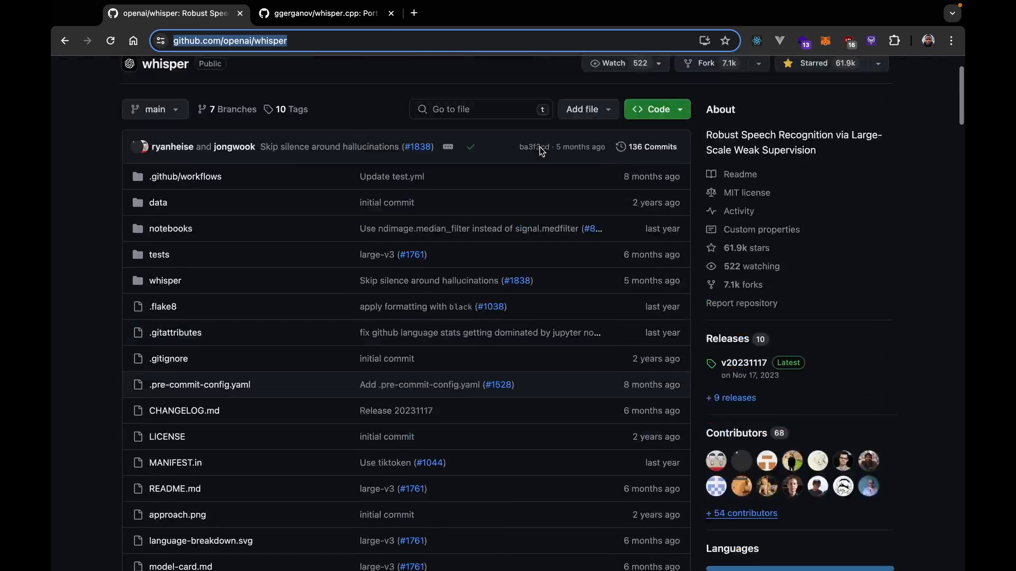
scroll("down", 3)
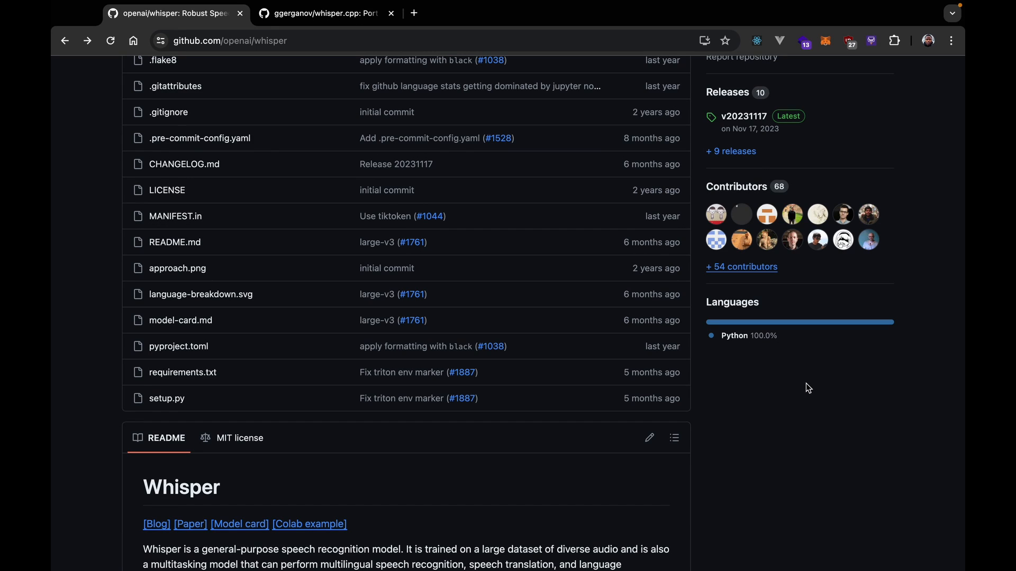
left_click(326, 15)
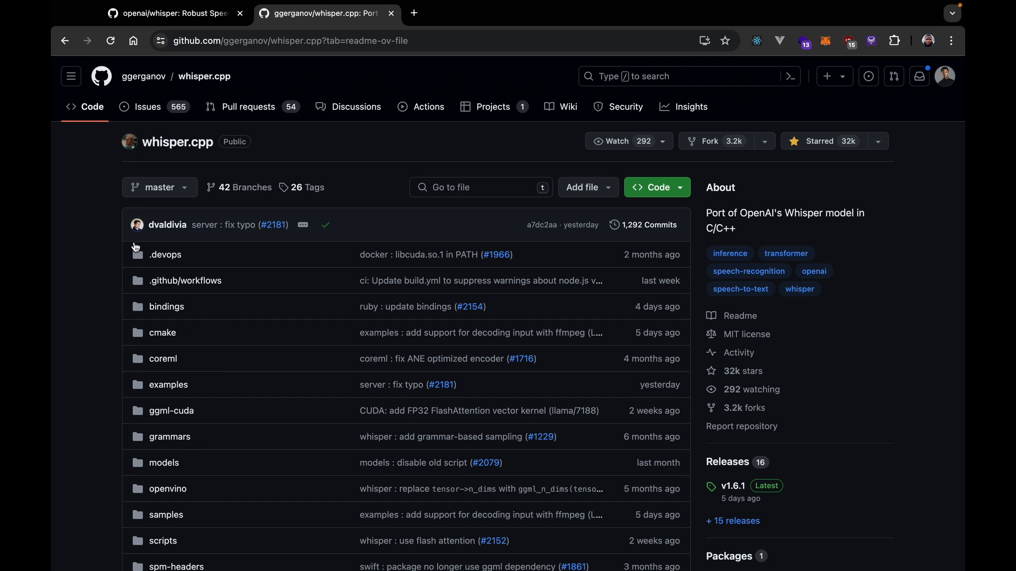
scroll("down", 3)
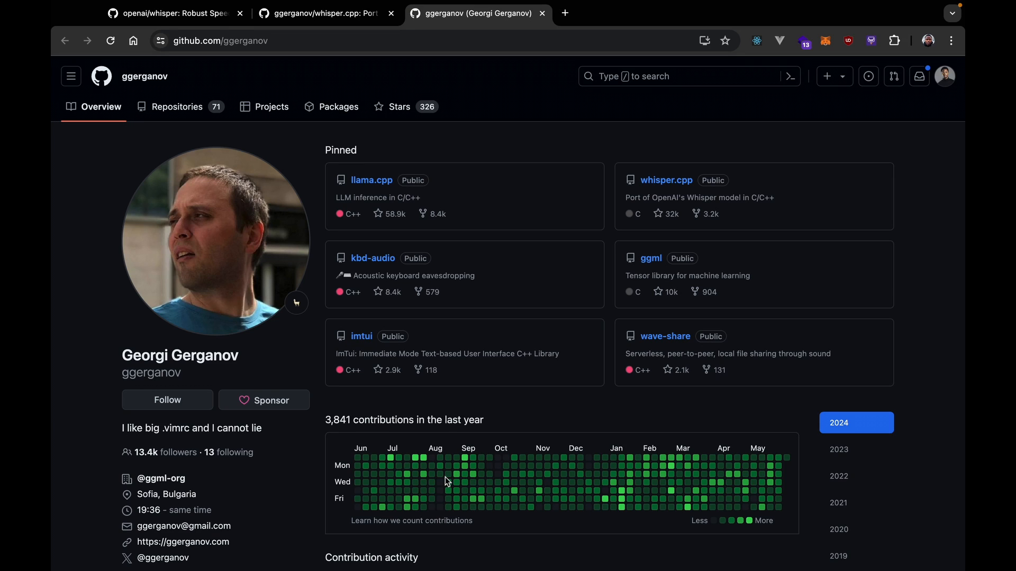
mouse_move(478, 420)
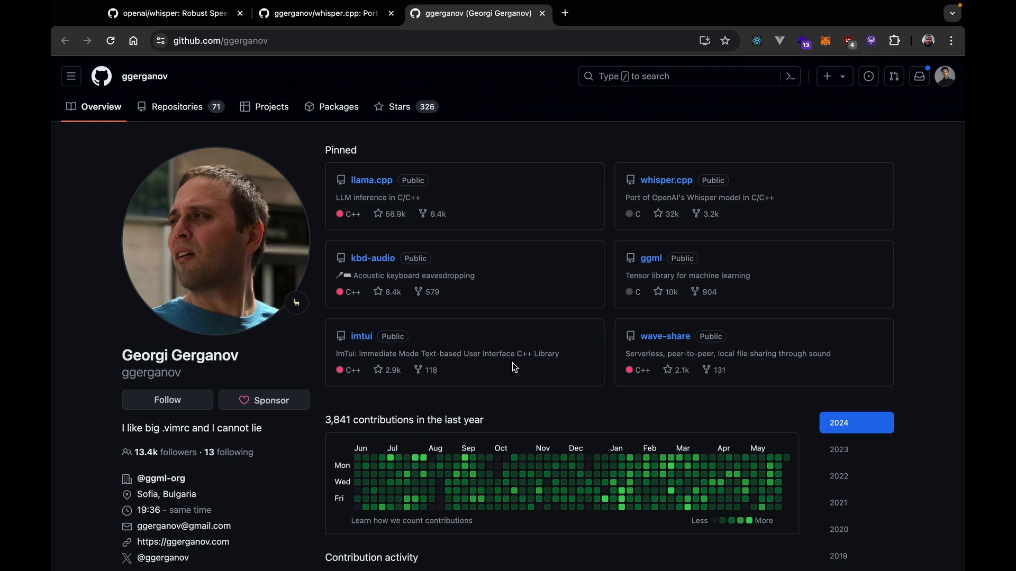
mouse_move(523, 351)
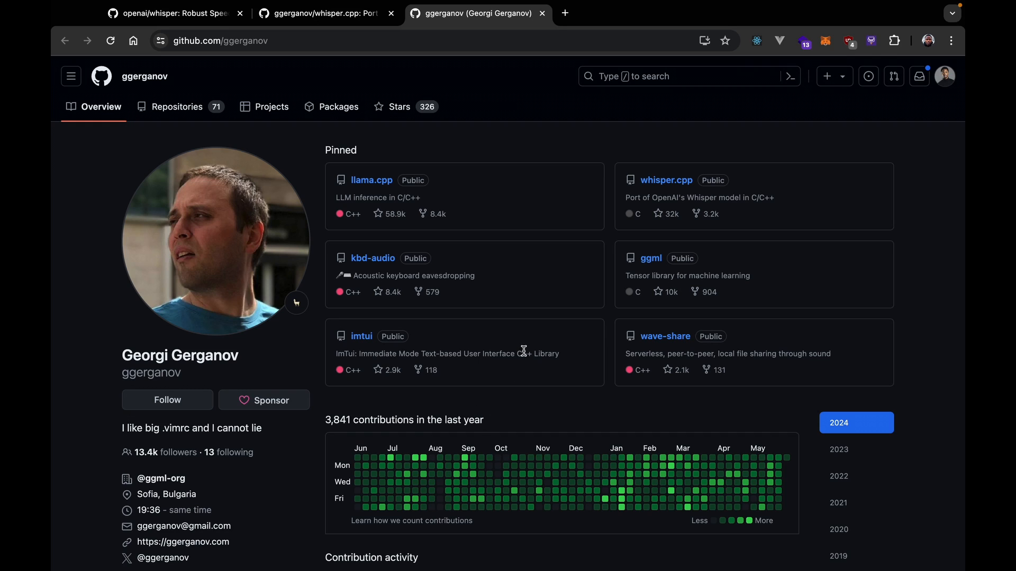
mouse_move(366, 184)
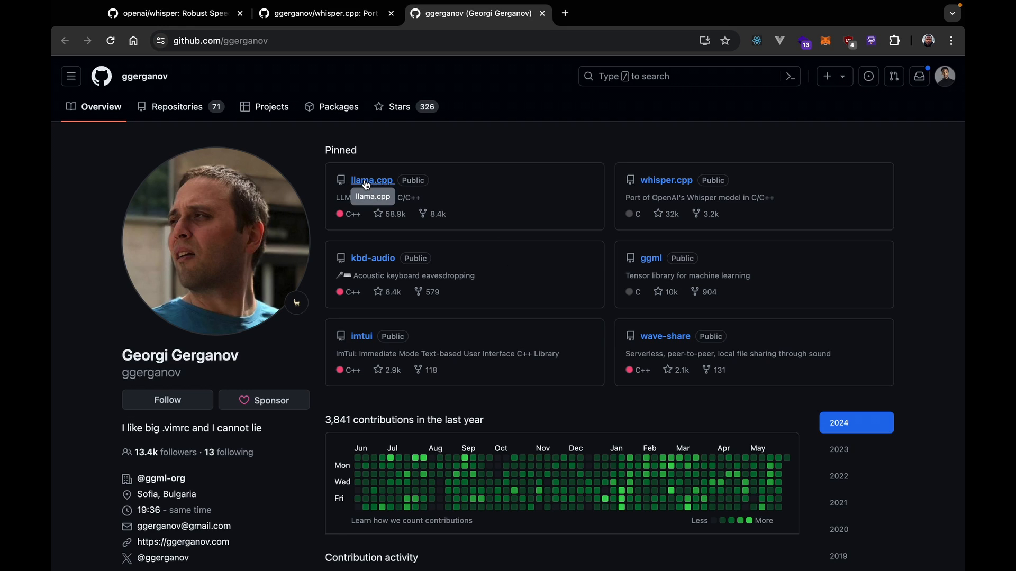
mouse_move(381, 195)
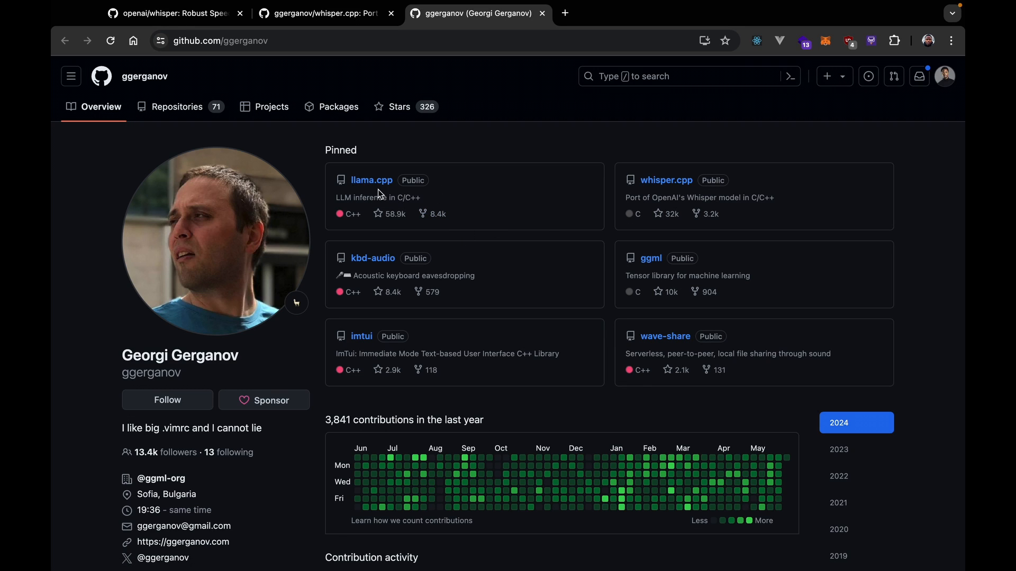
mouse_move(373, 182)
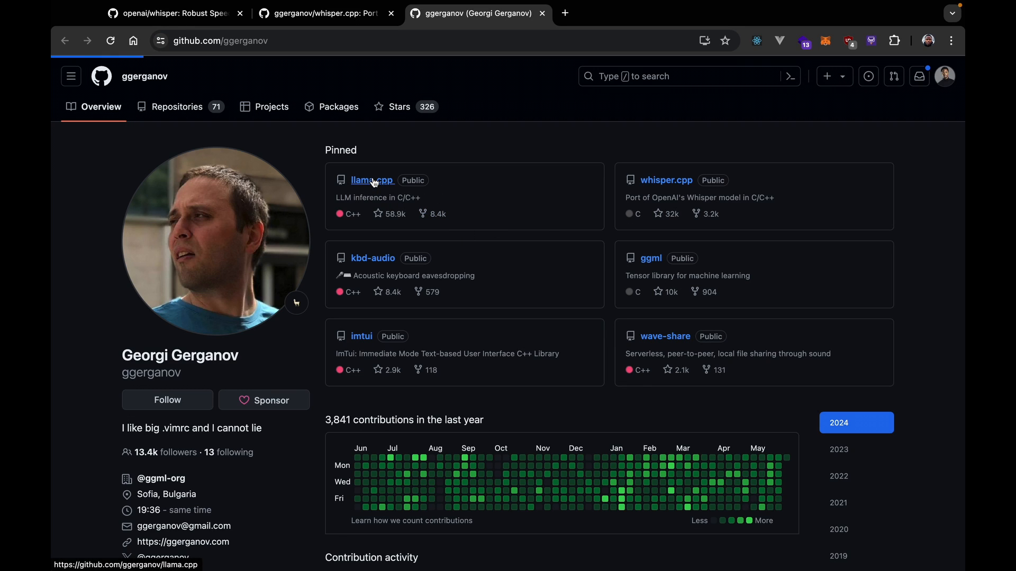
left_click(372, 180)
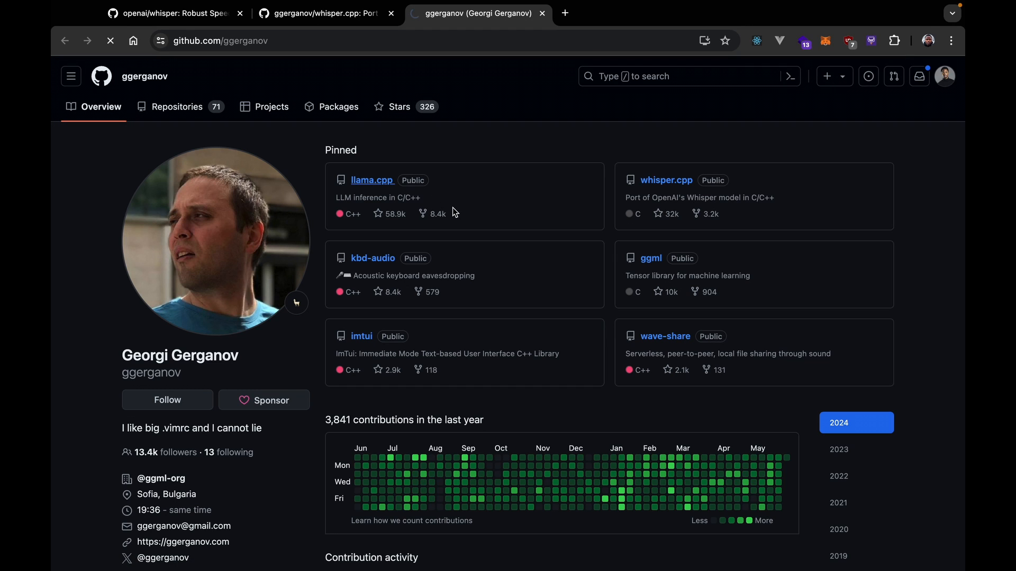
left_click(372, 180)
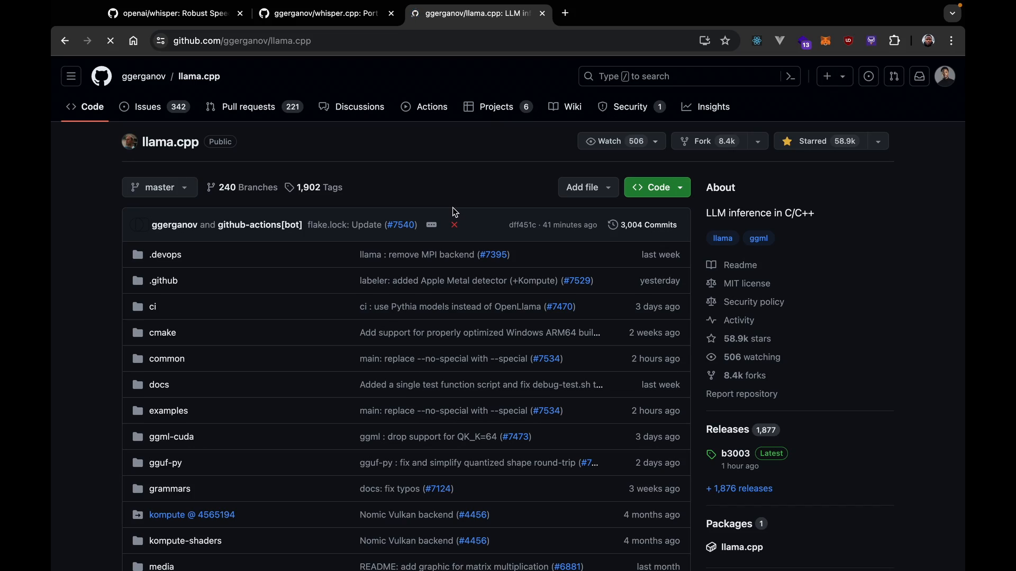
scroll("down", 3)
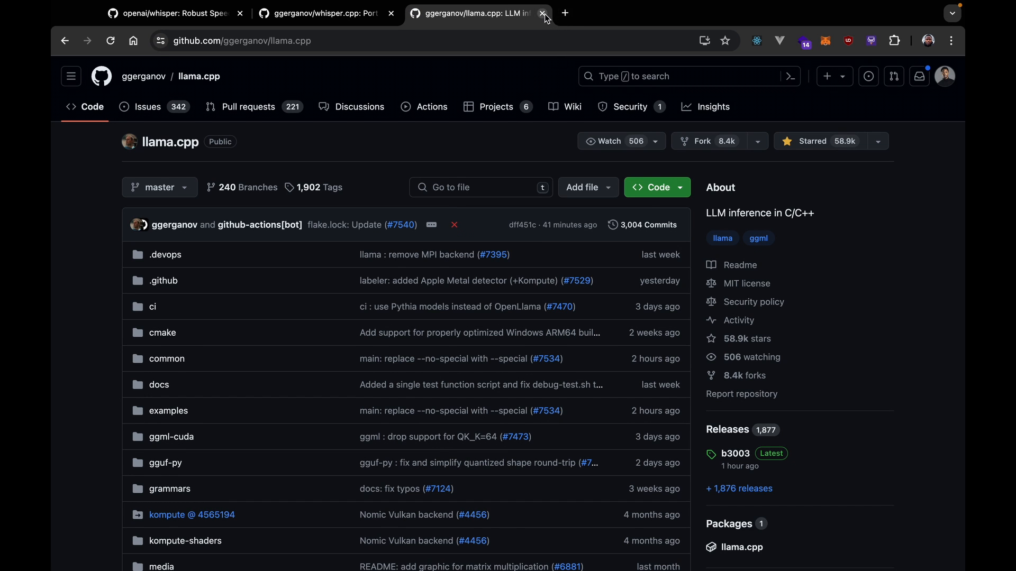
left_click(546, 14)
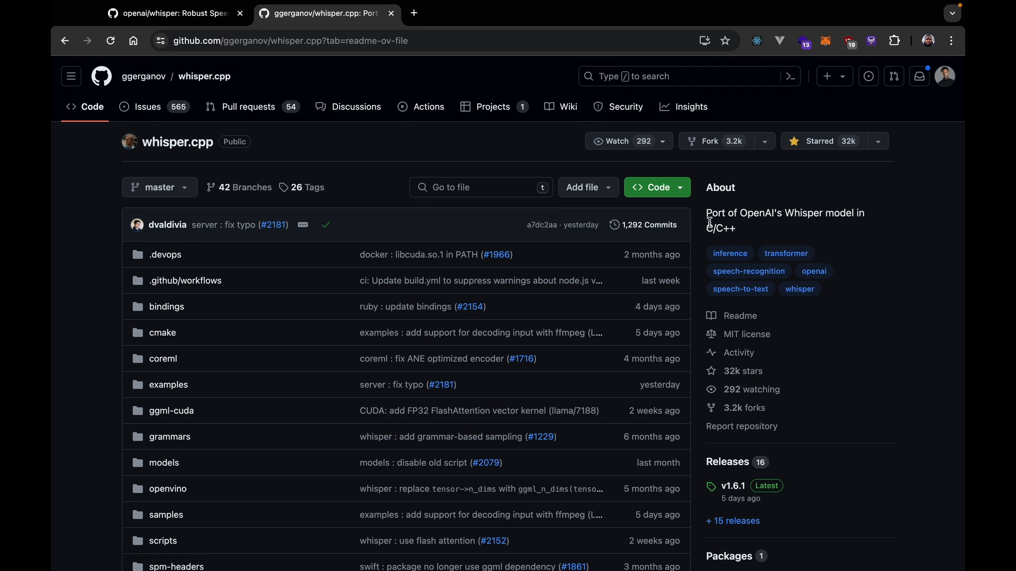
mouse_move(783, 216)
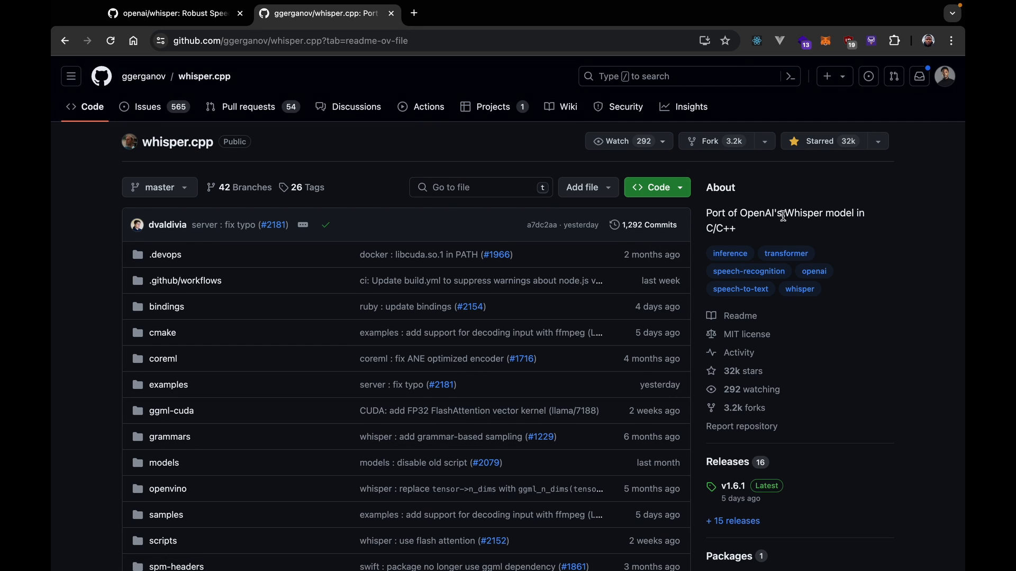
mouse_move(872, 249)
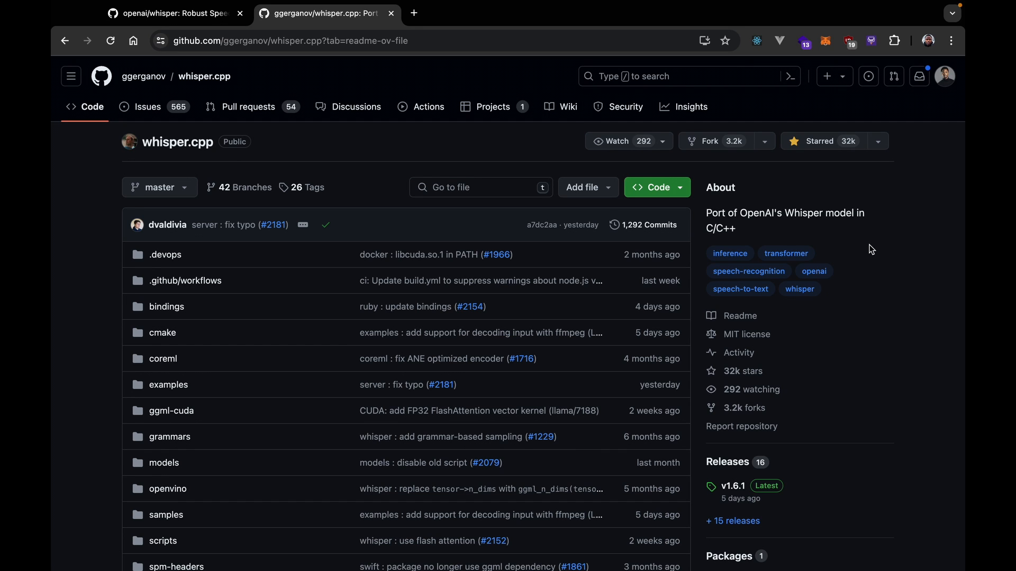
scroll("down", 3)
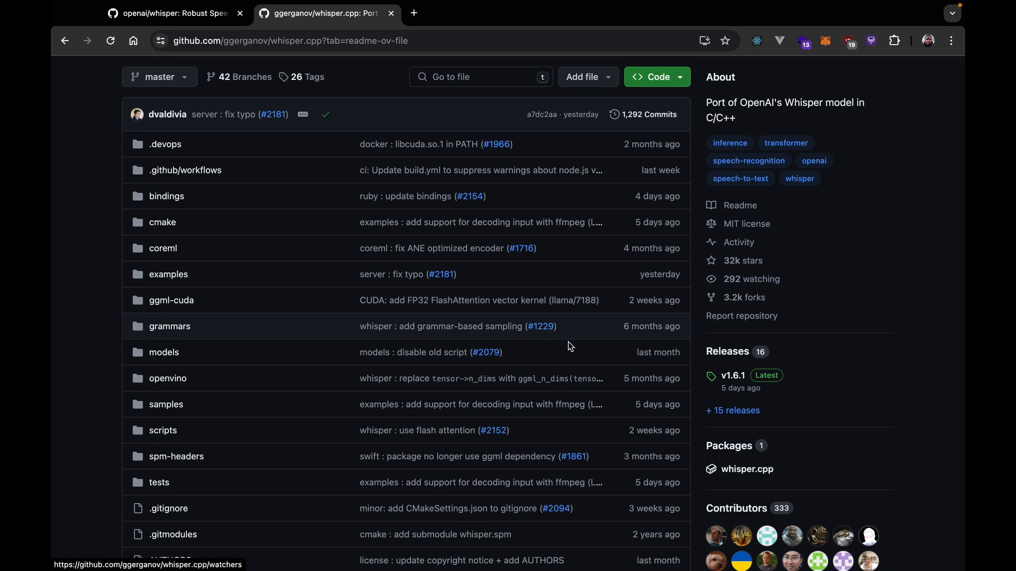
scroll("down", 3)
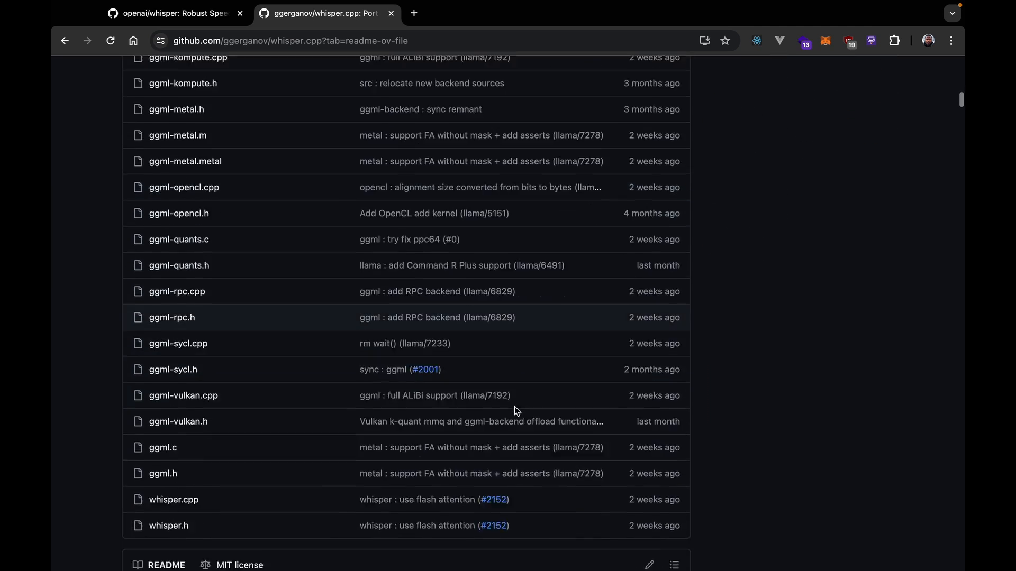
scroll("down", 3)
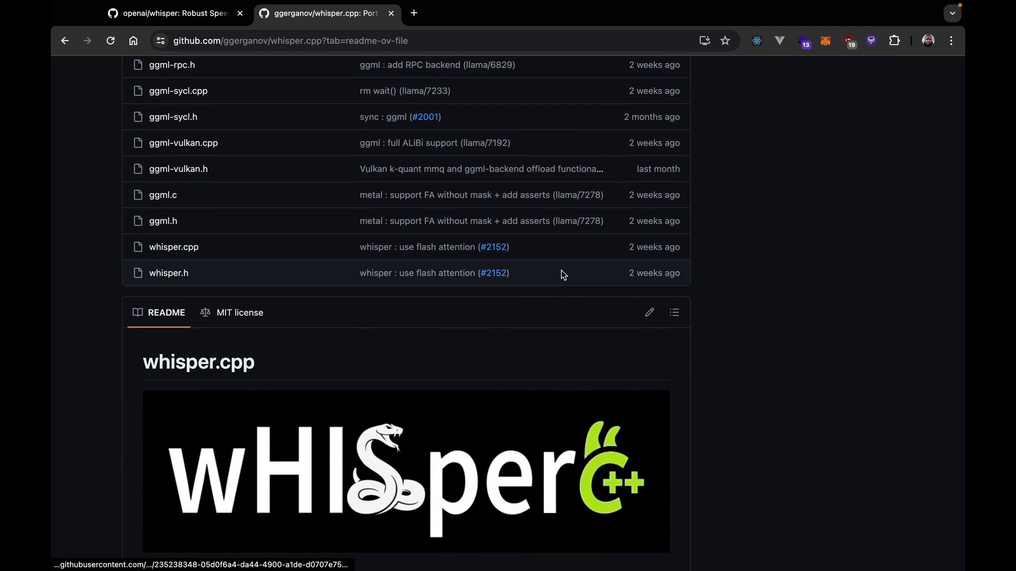
scroll("down", 3)
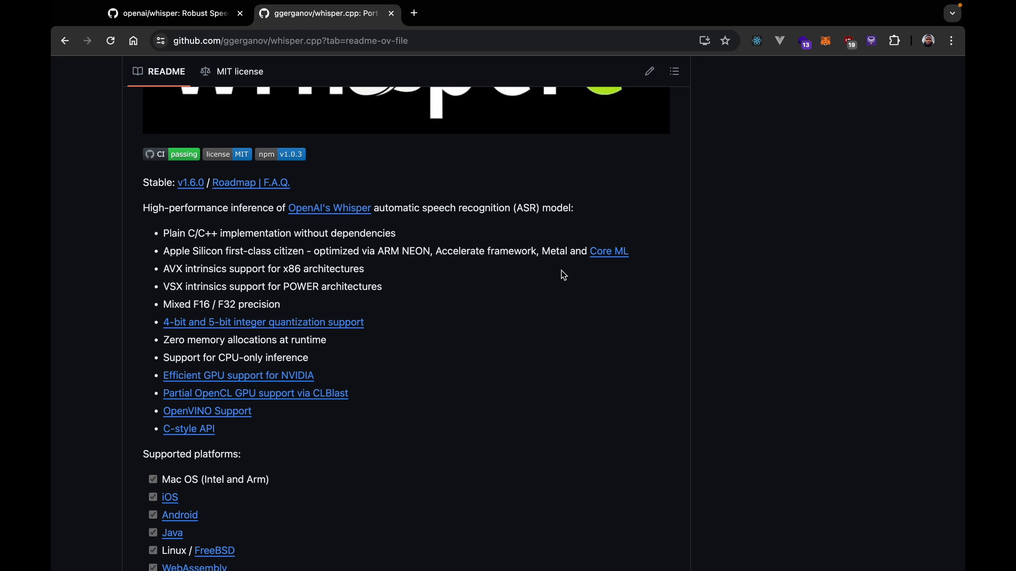
scroll("down", 3)
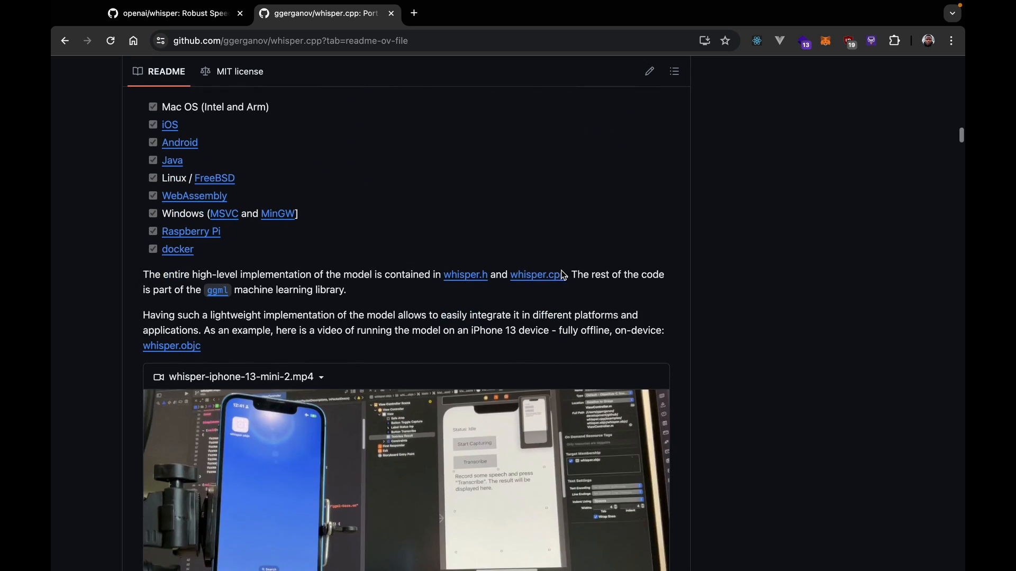
scroll("down", 3)
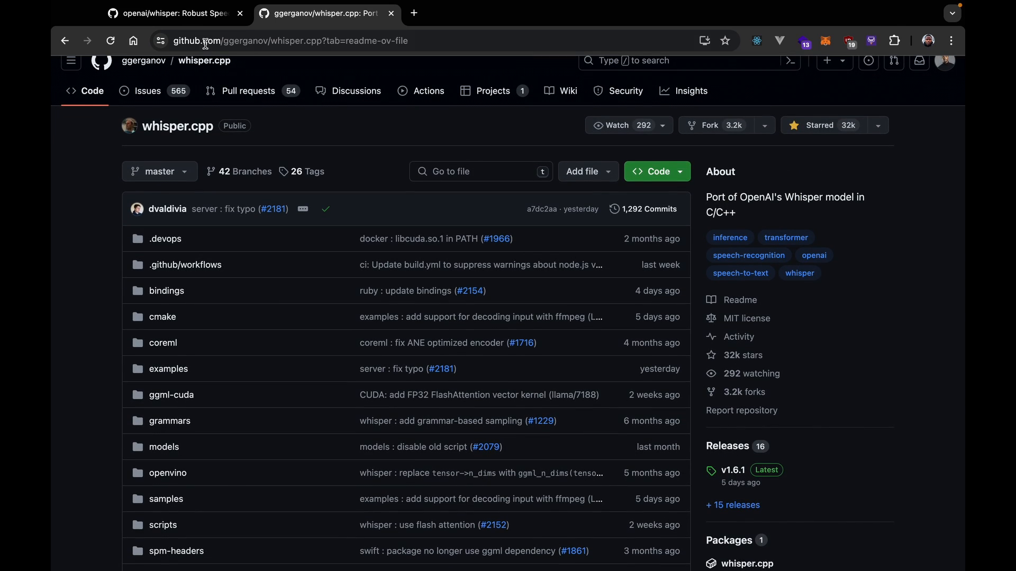
left_click(185, 13)
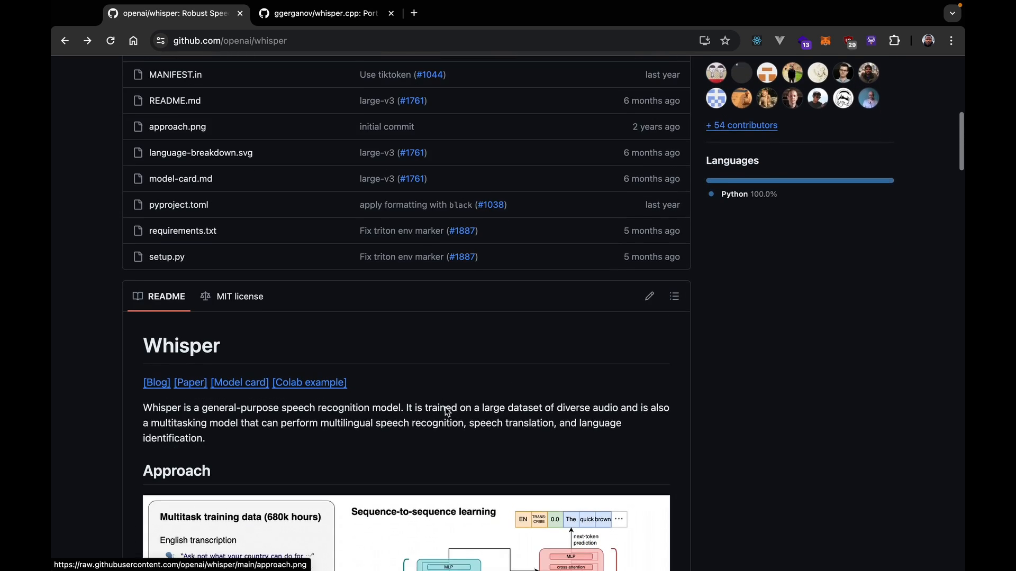
scroll("down", 3)
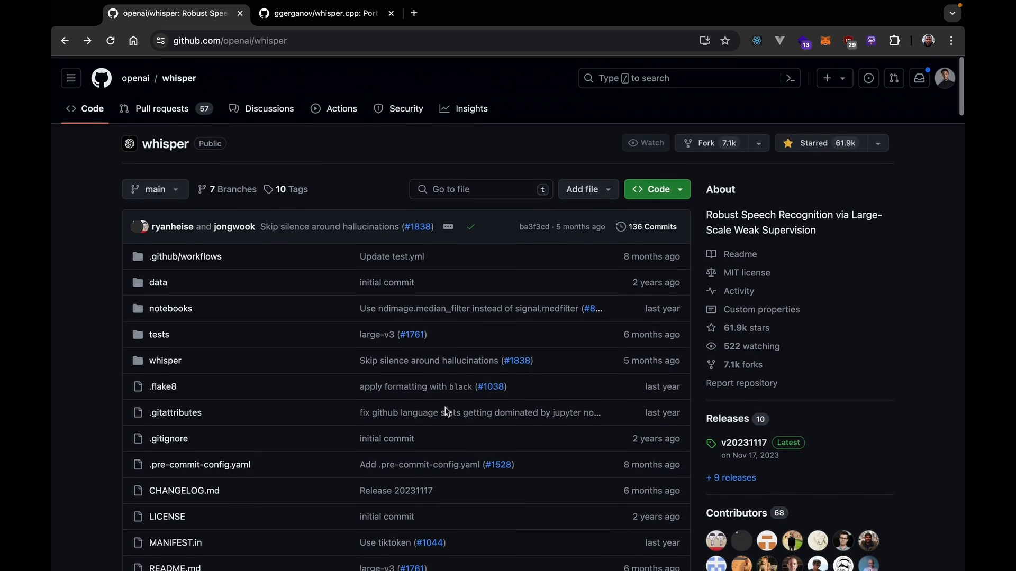
mouse_move(448, 413)
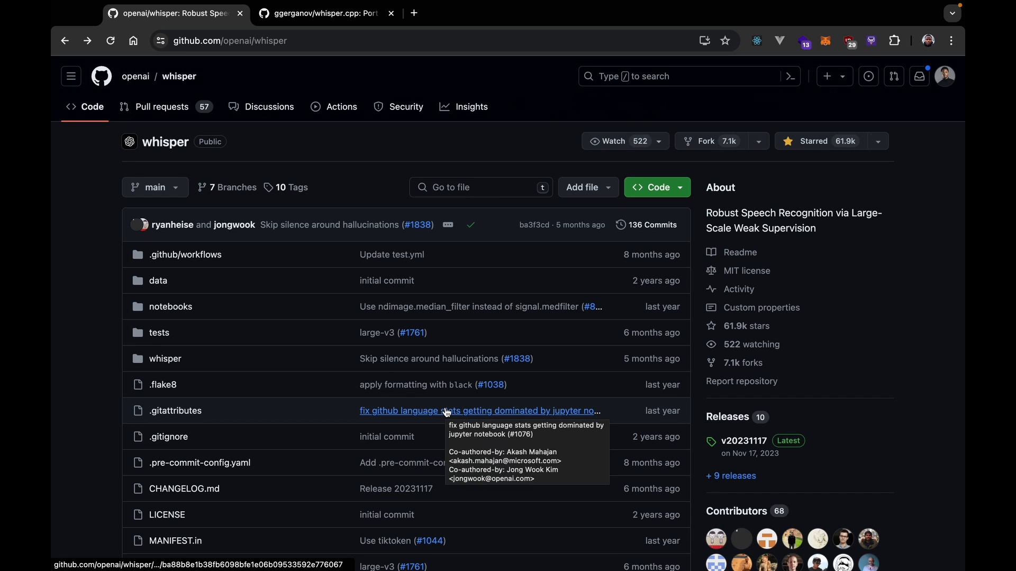
mouse_move(498, 144)
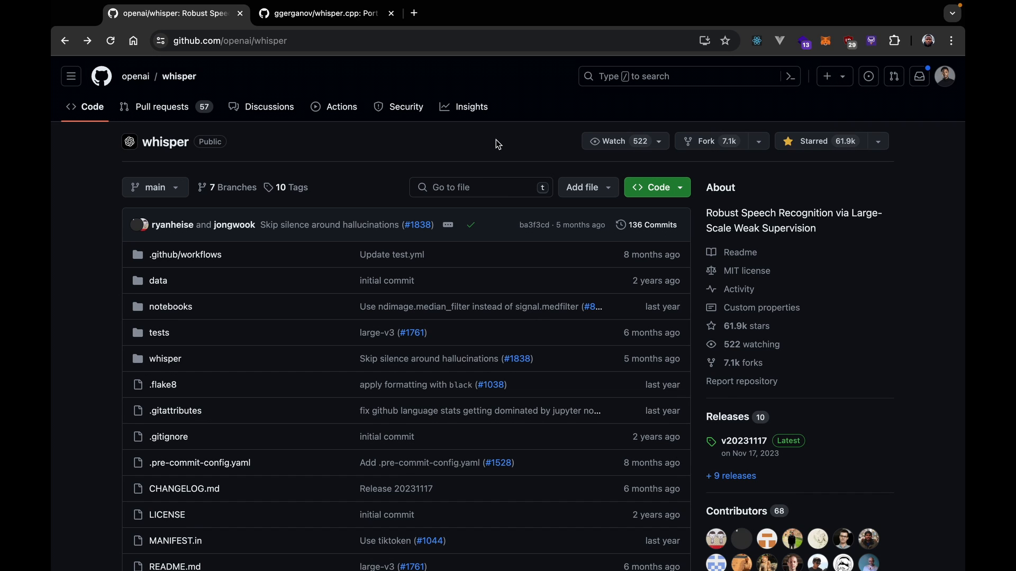
scroll("down", 3)
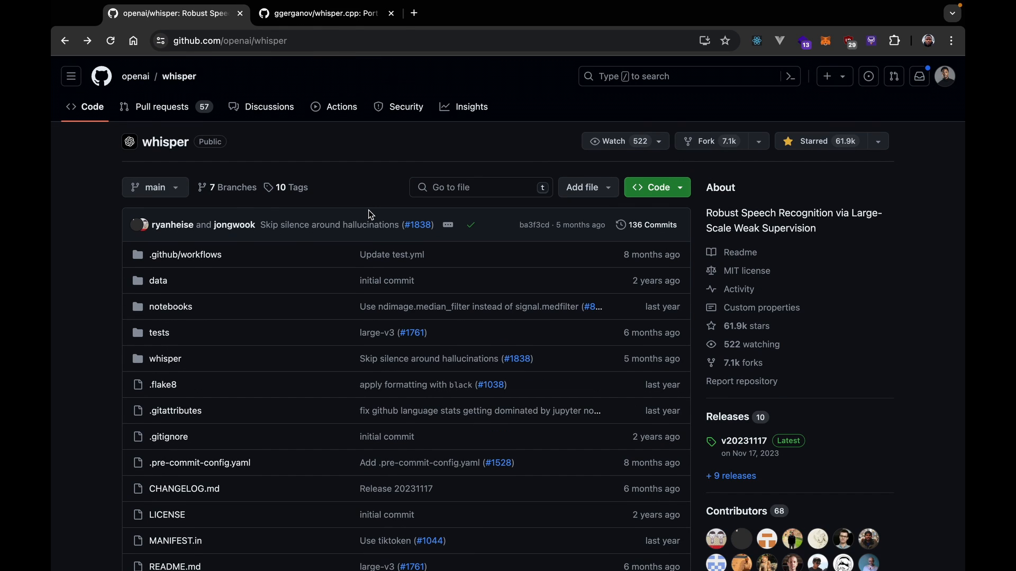
left_click(328, 15)
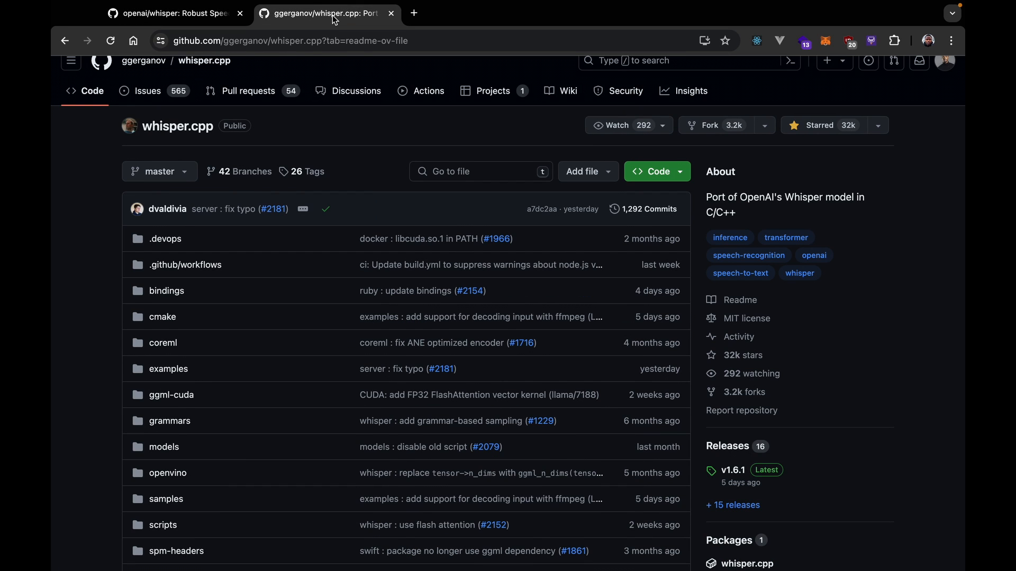
left_click(289, 40)
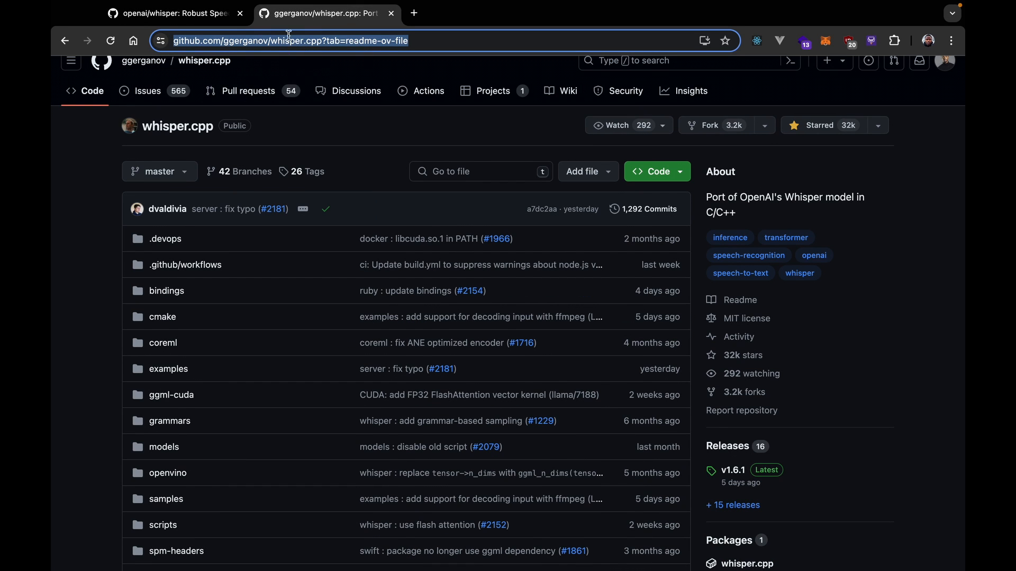
mouse_move(299, 221)
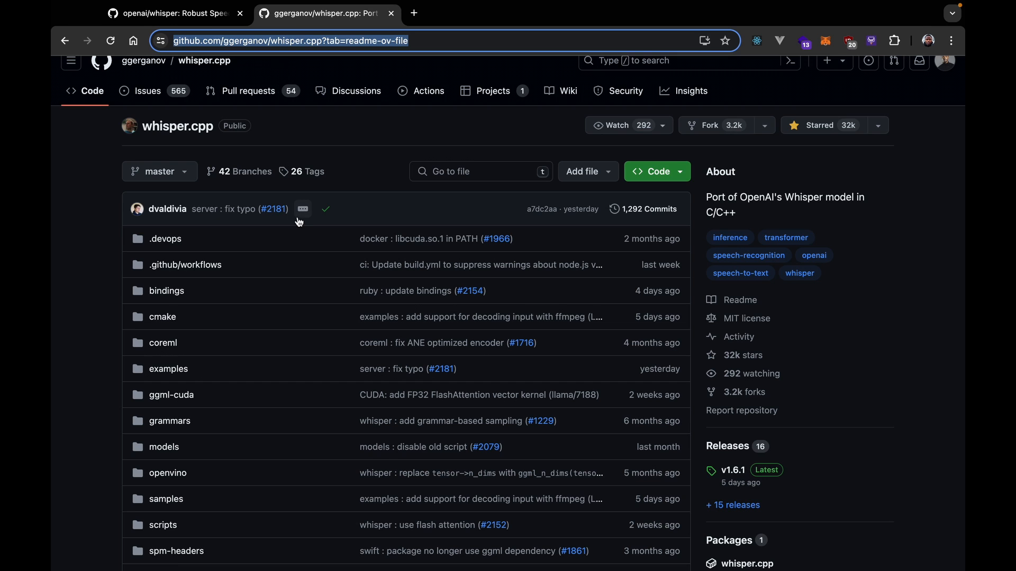
mouse_move(391, 280)
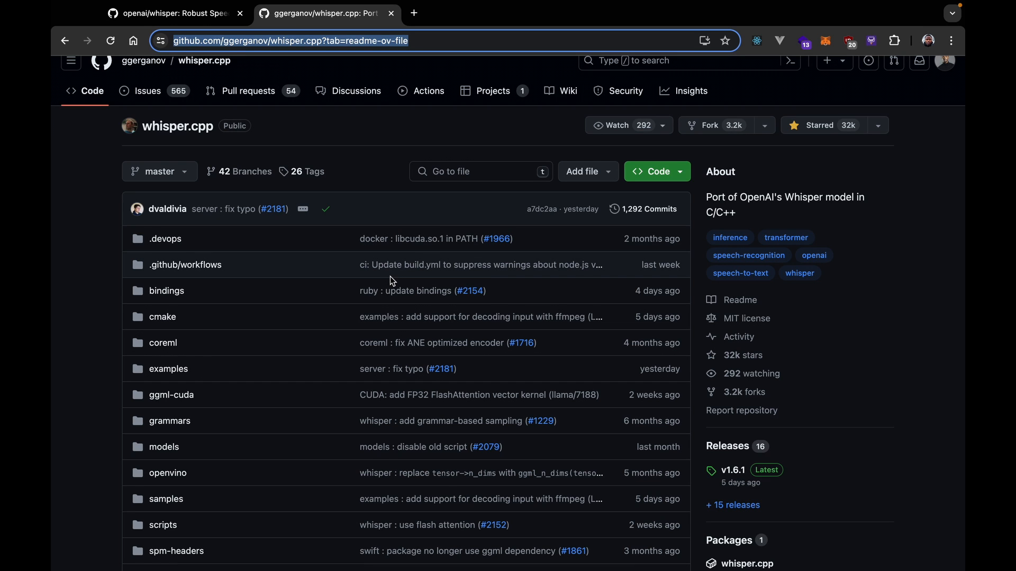
Step: Scroll the whisper.cpp README past the demos, noting Android among supported platforms
scroll("down", 3)
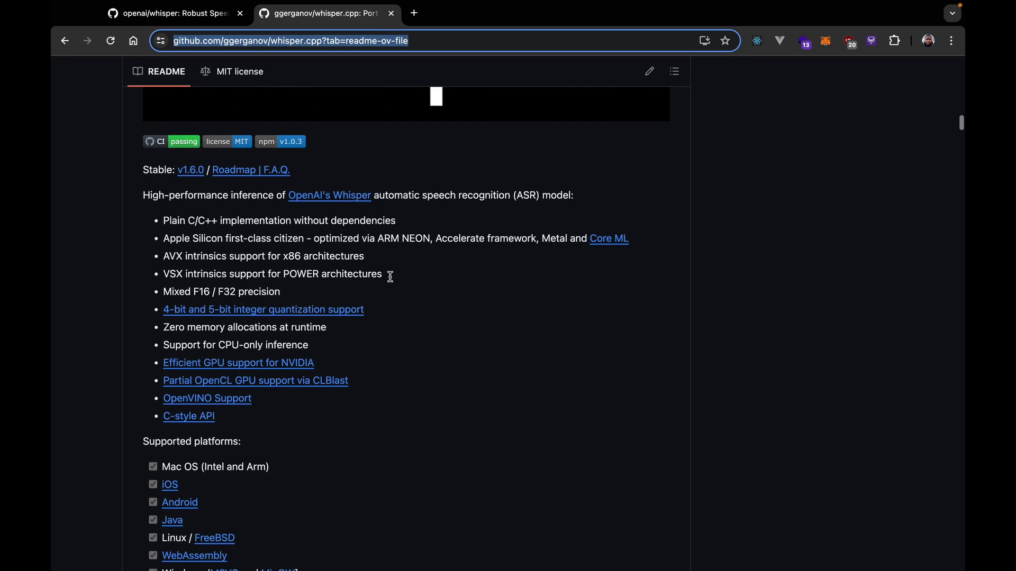
scroll("down", 3)
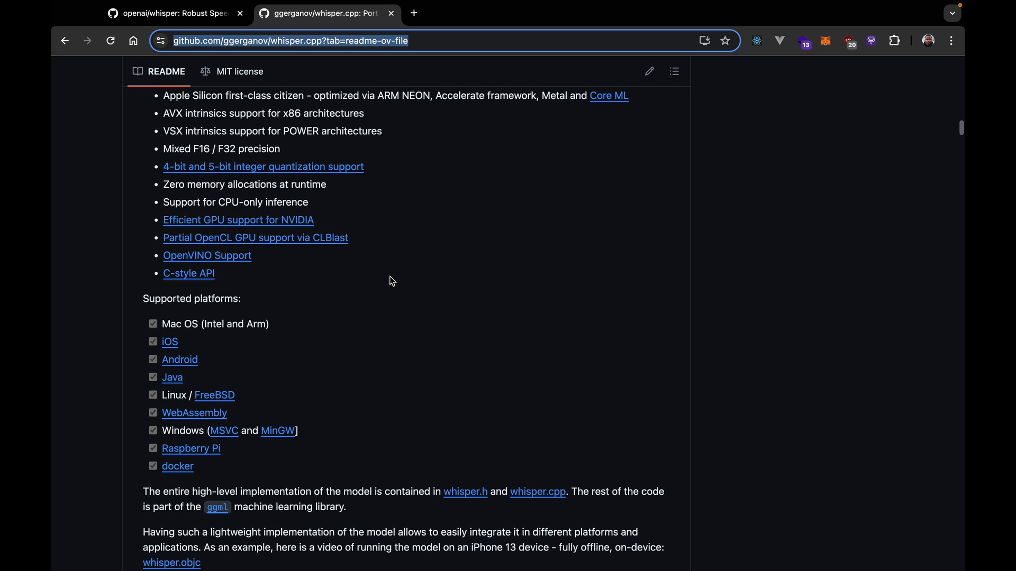
scroll("down", 3)
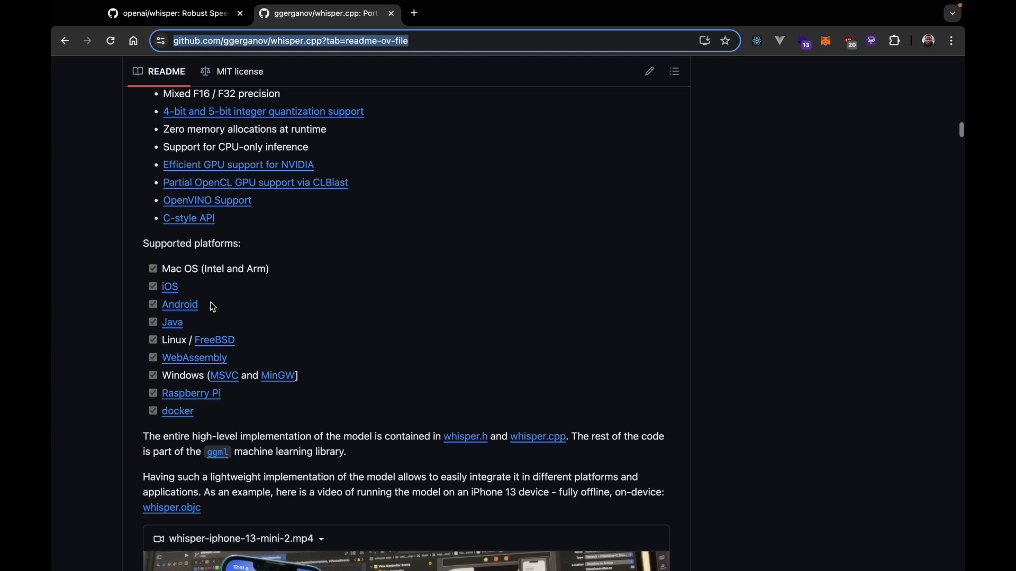
double_click(170, 287)
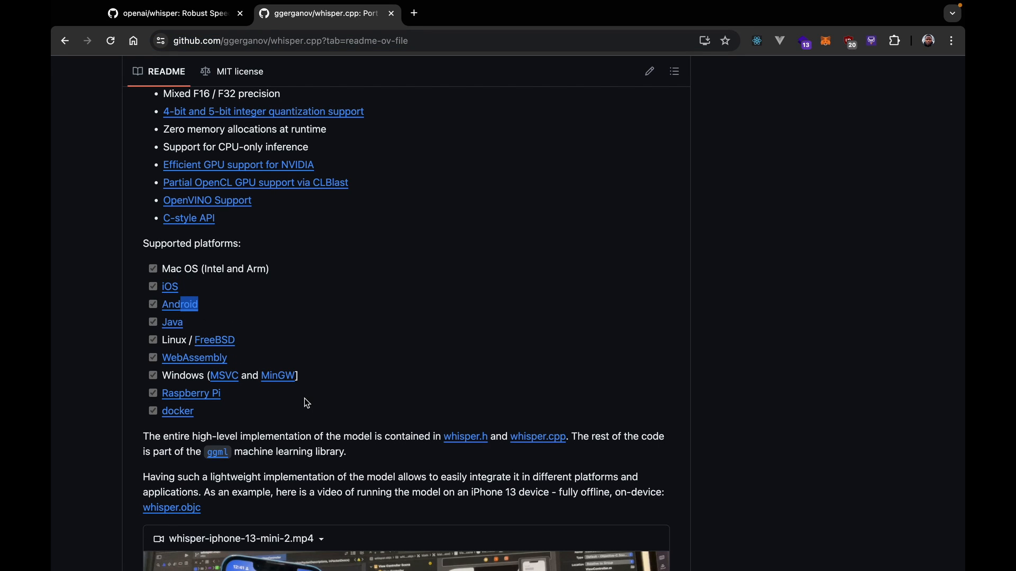
mouse_move(255, 418)
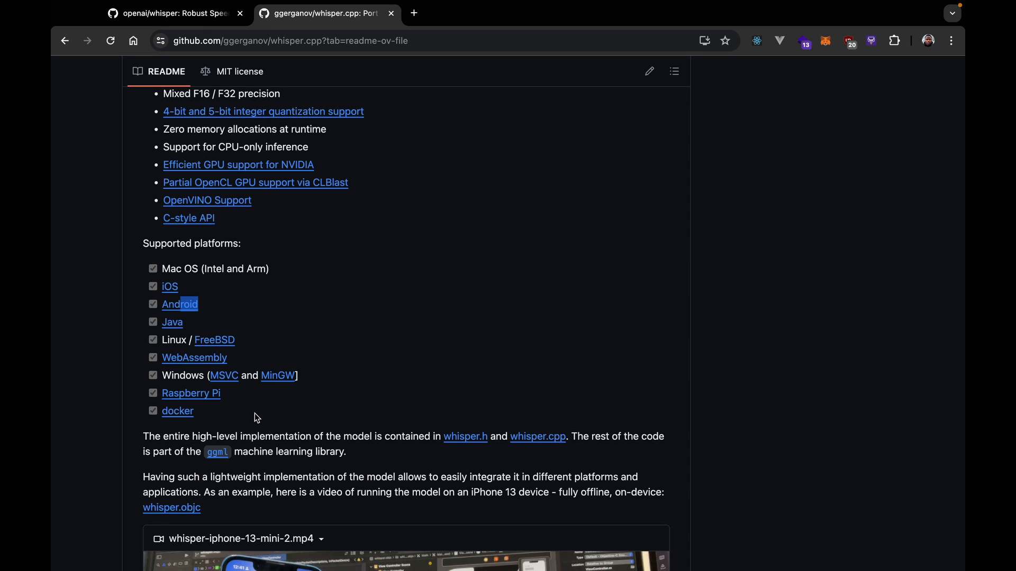
mouse_move(235, 312)
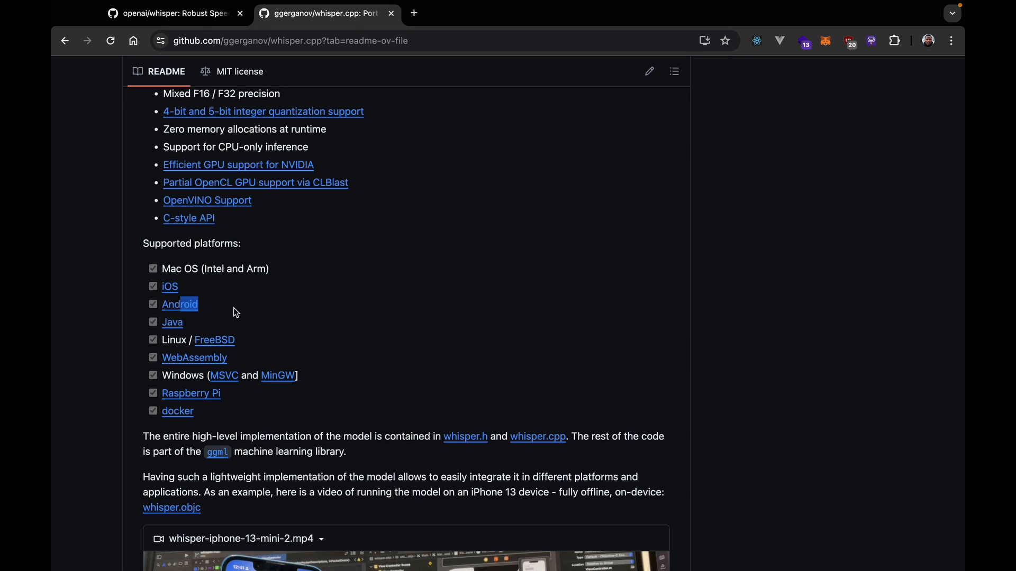
mouse_move(247, 283)
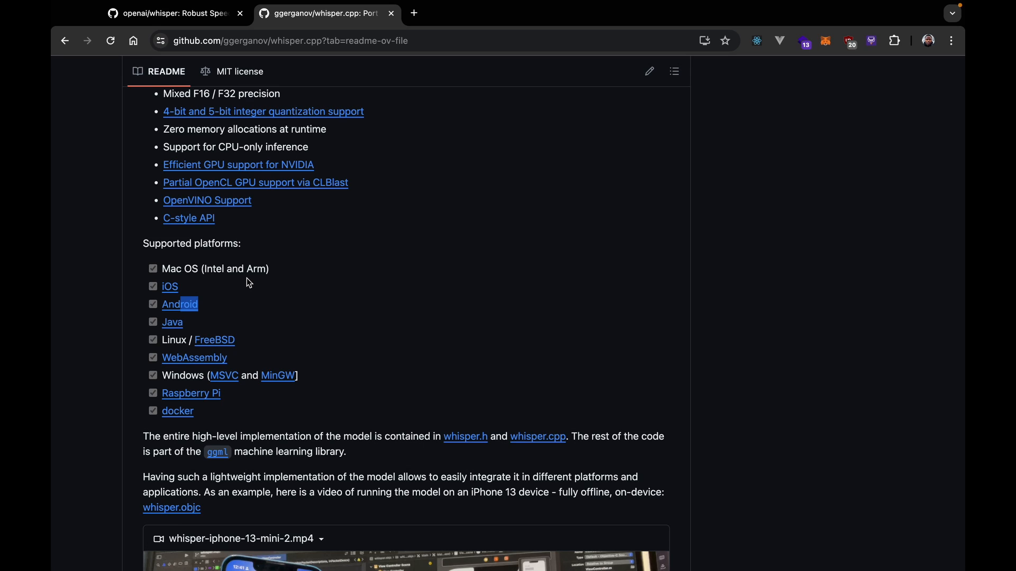
mouse_move(264, 373)
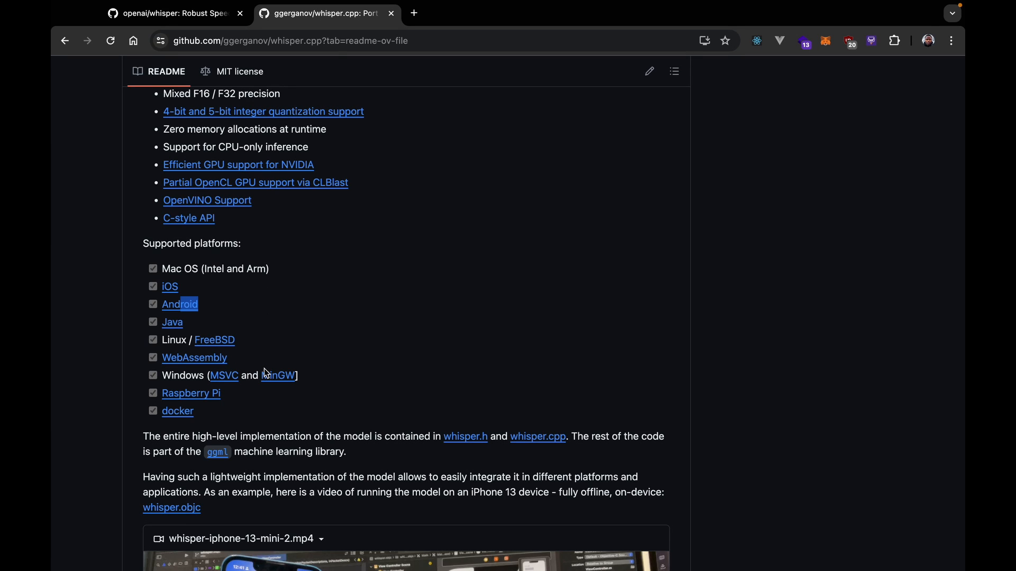
Step: Reach the Quick start section and copy the git clone command
scroll("down", 3)
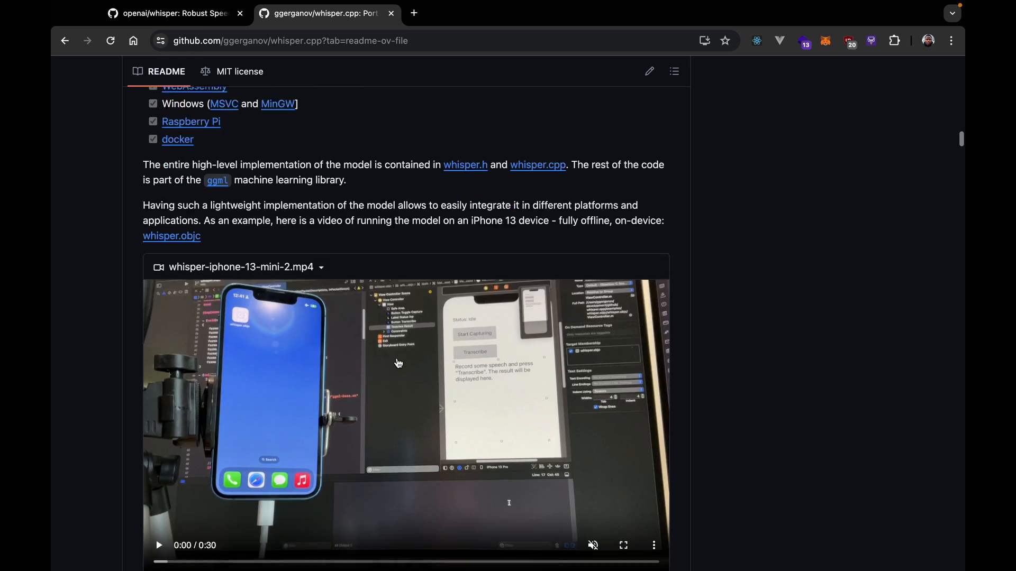
scroll("down", 3)
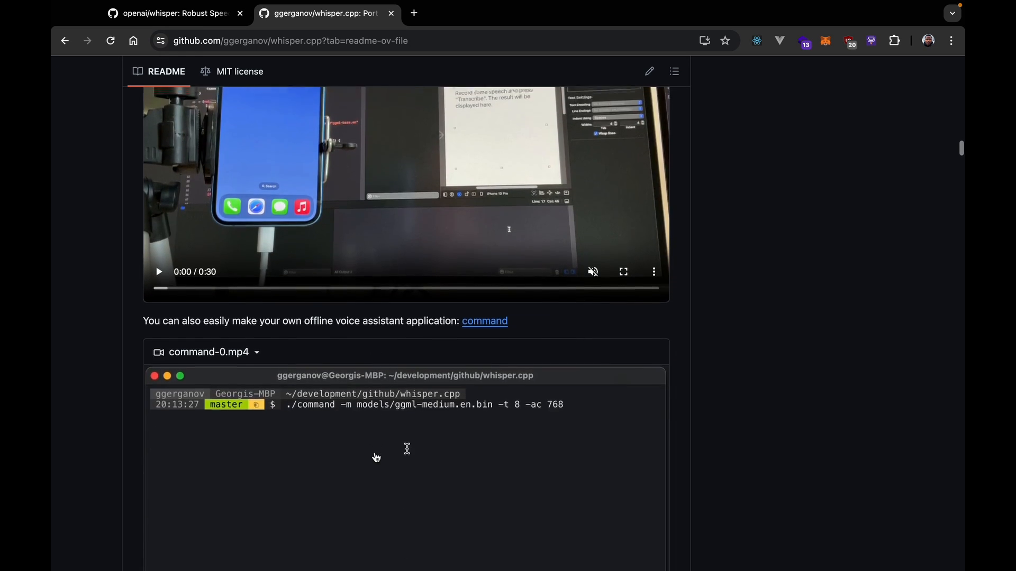
scroll("down", 3)
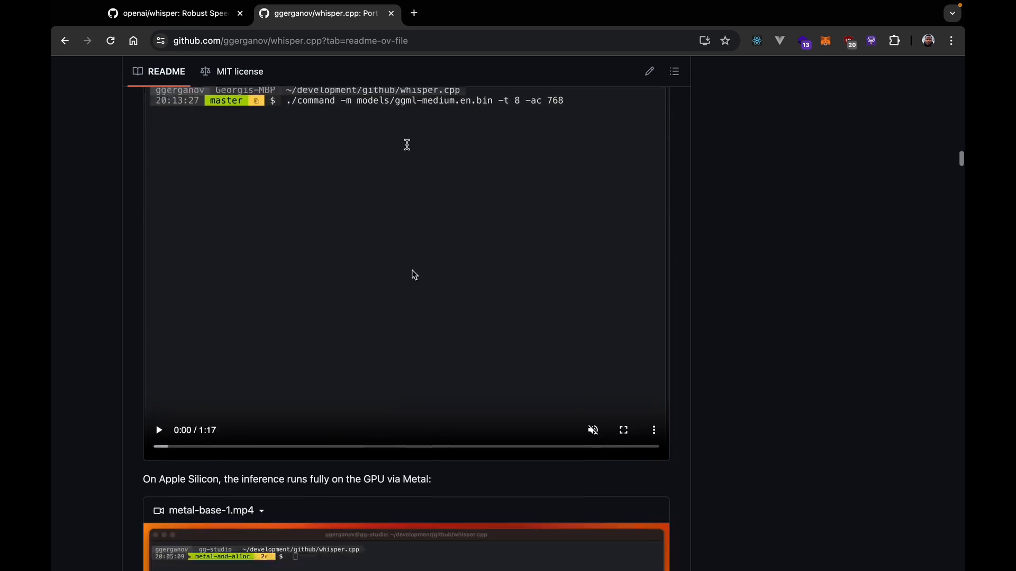
scroll("down", 3)
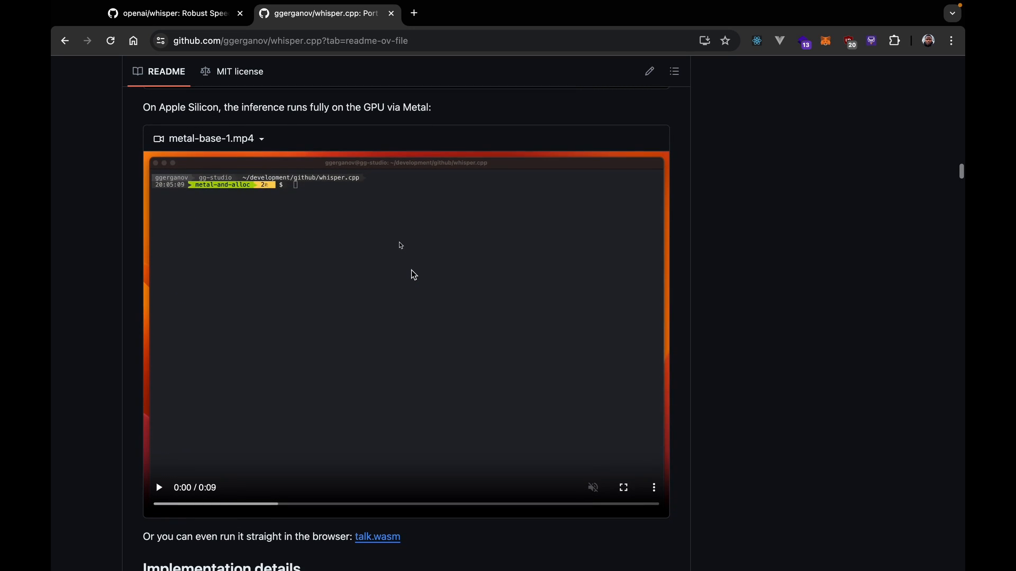
scroll("down", 3)
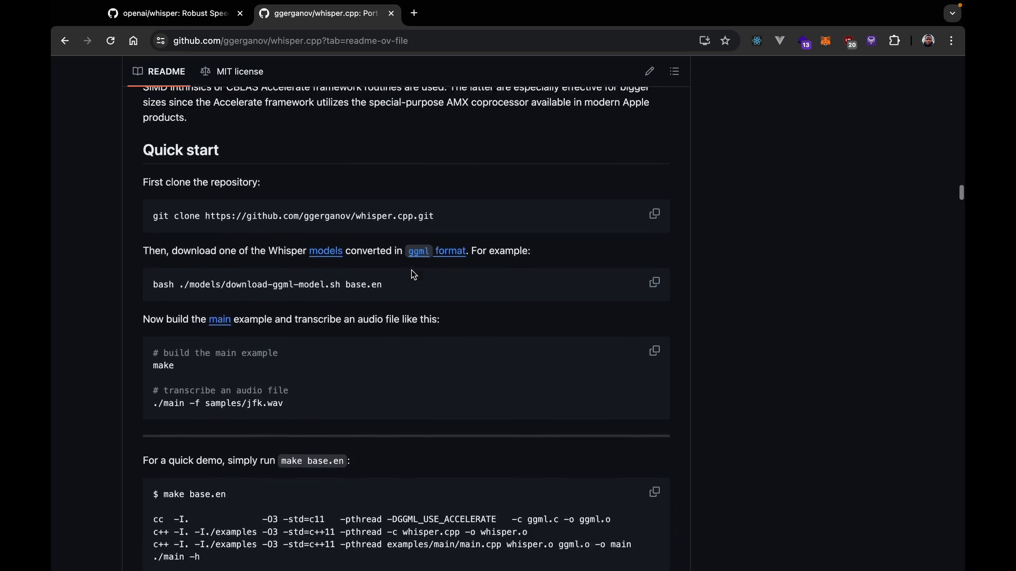
scroll("down", 3)
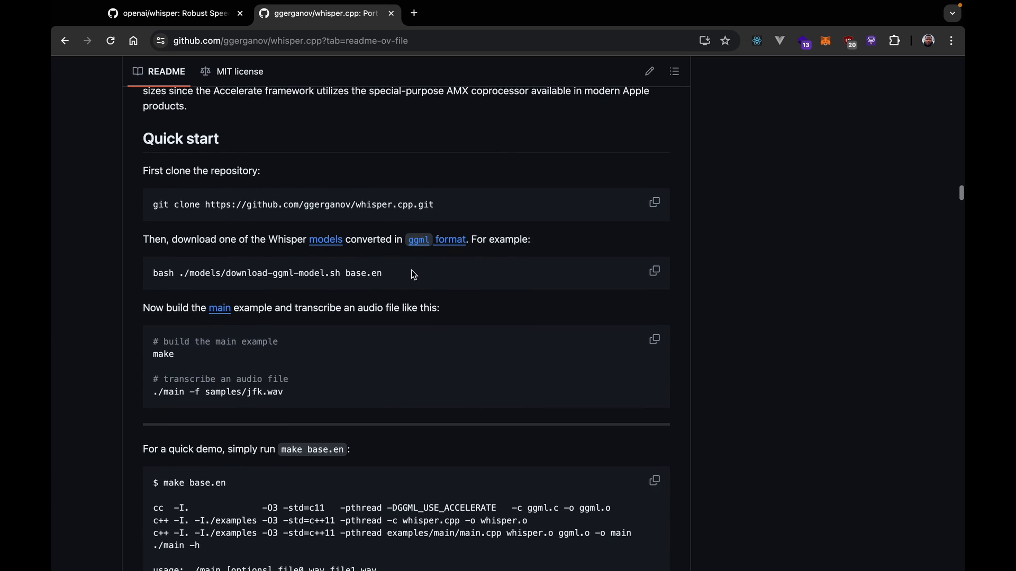
left_click(654, 202)
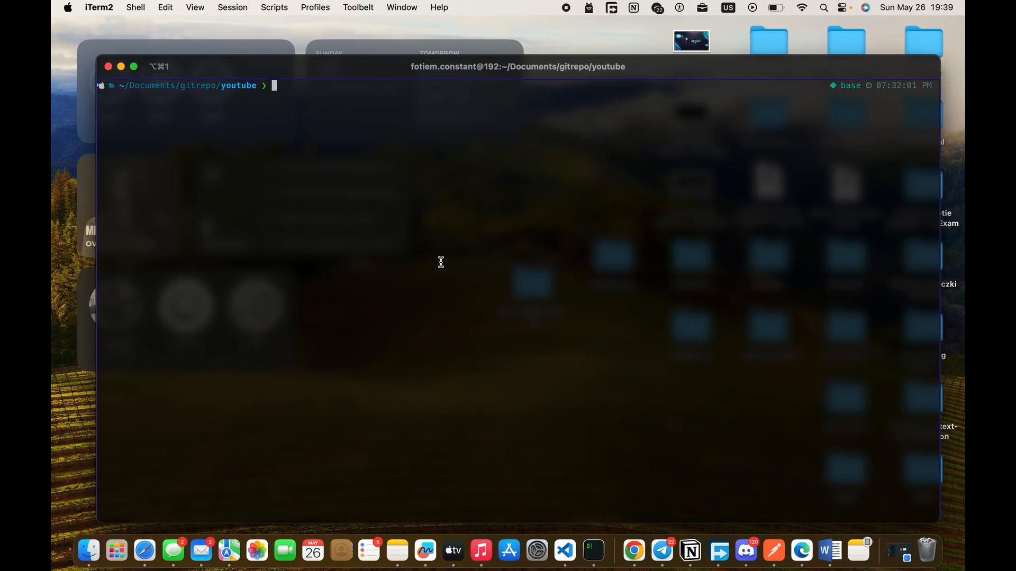
type("git clone https://github.com/ggerganov/whisper.cpp.git")
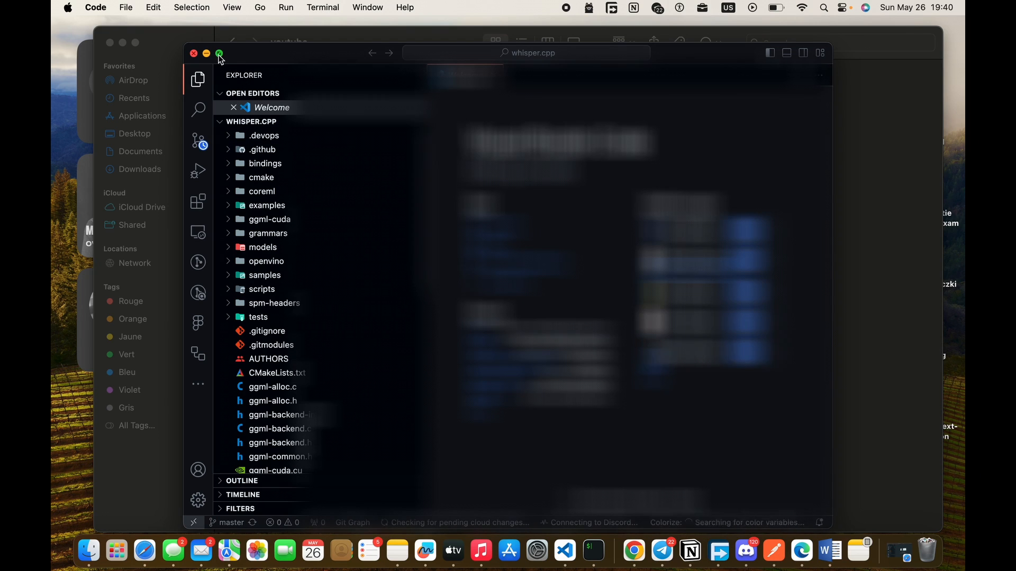
Step: Maximize the VS Code window showing the whisper.cpp folder
left_click(222, 53)
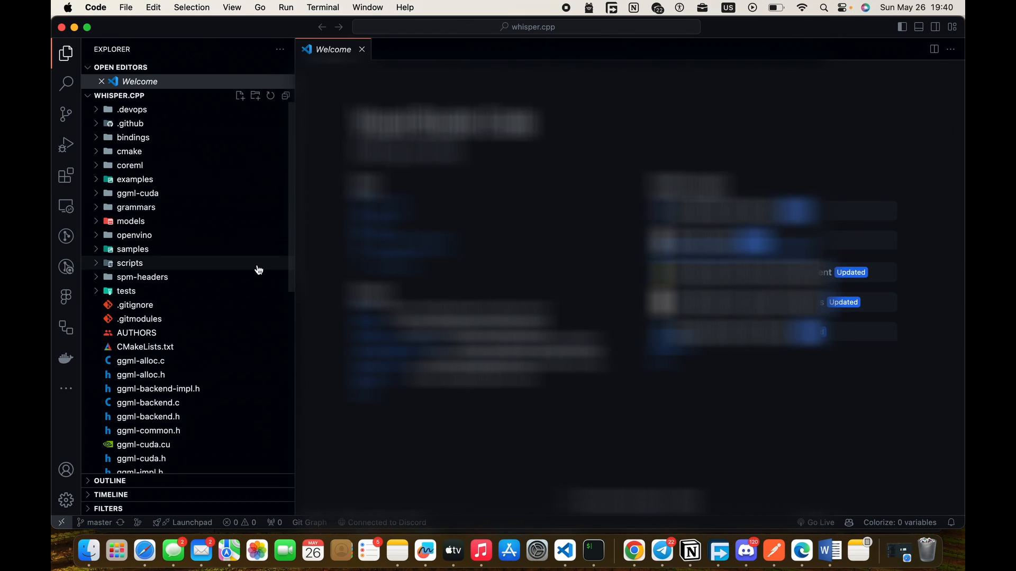
scroll("down", 3)
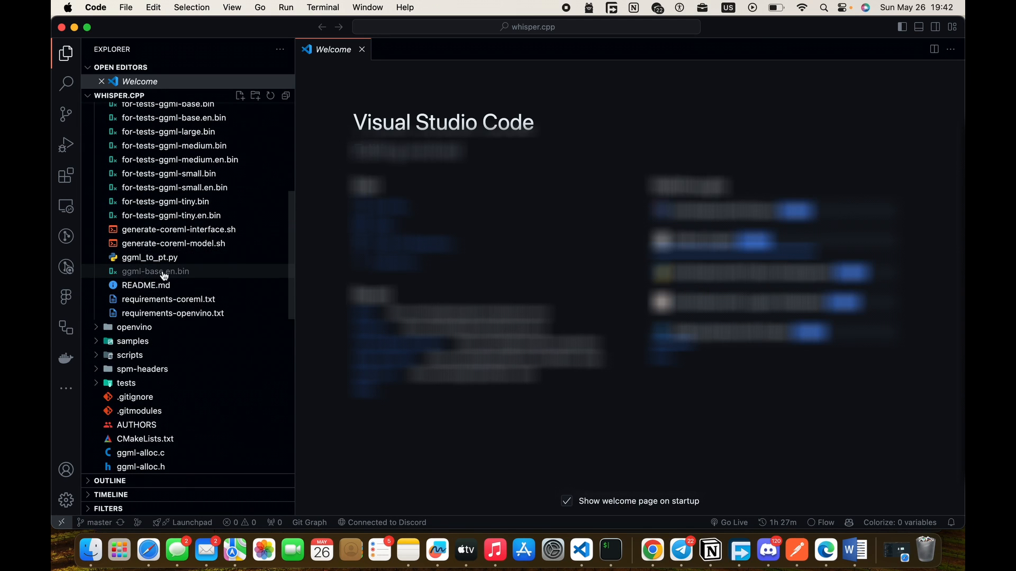
mouse_move(171, 278)
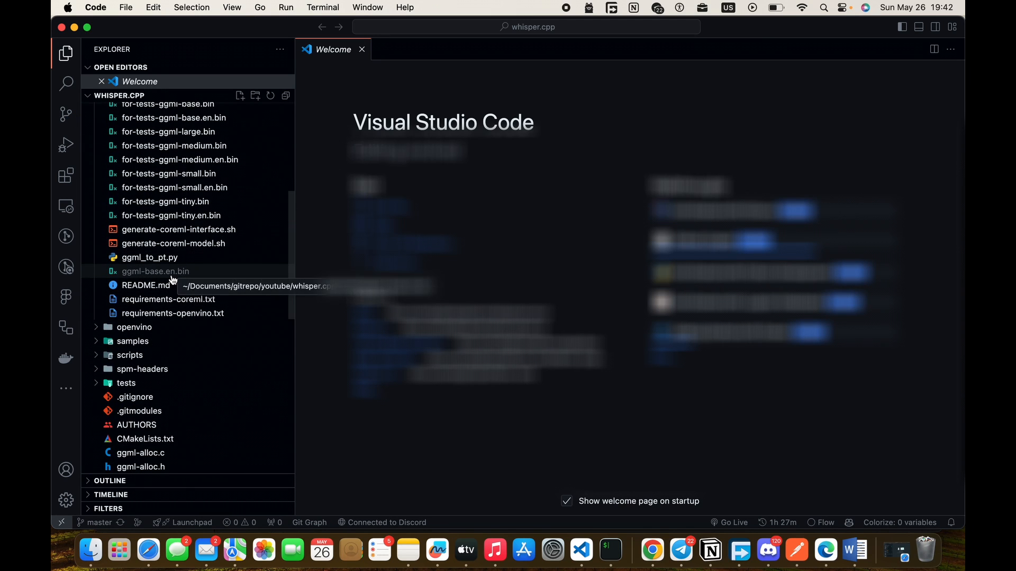
Step: Select the downloaded ggml-base.en.bin model file in the Explorer
left_click(155, 271)
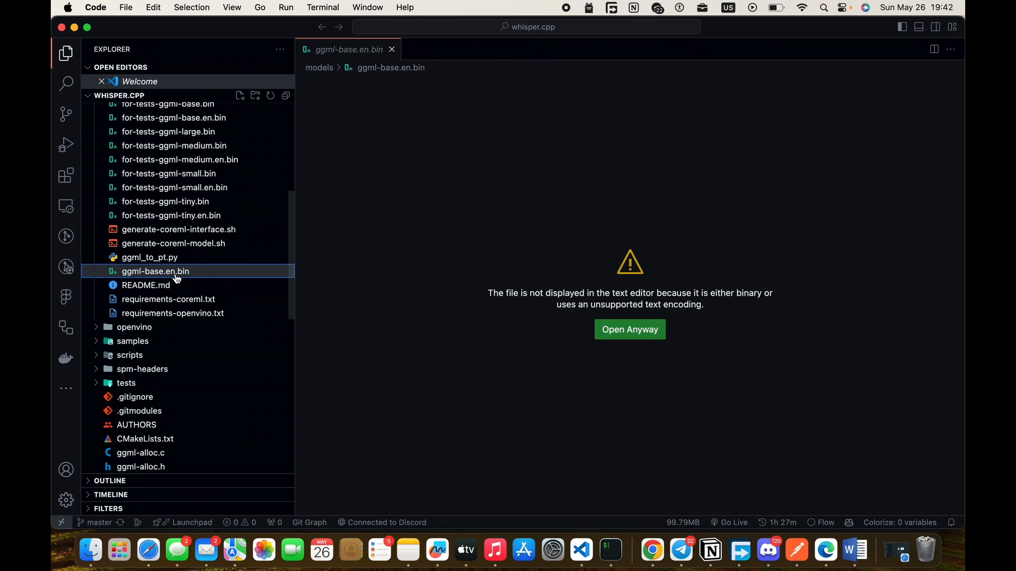
left_click(156, 271)
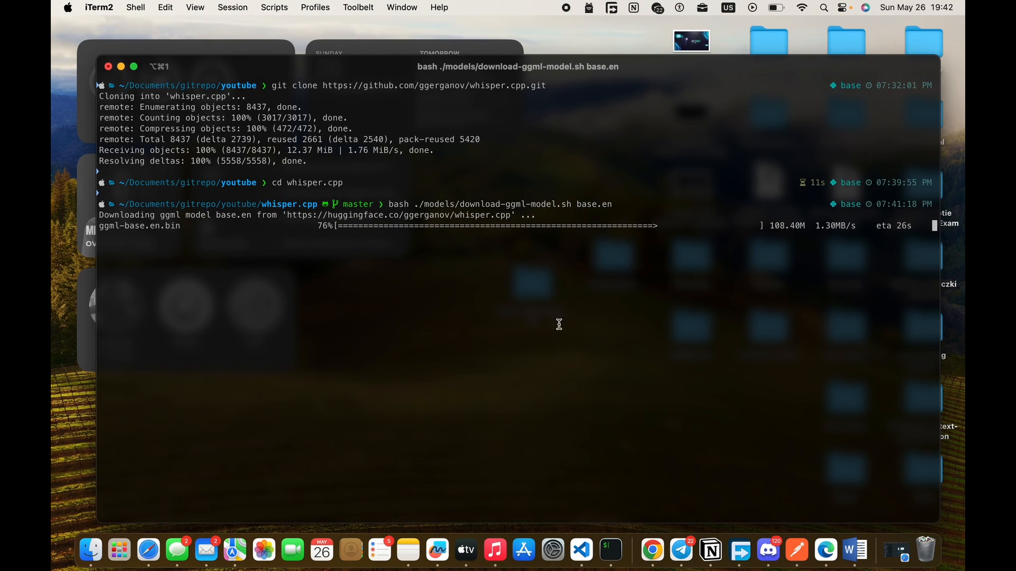
mouse_move(568, 328)
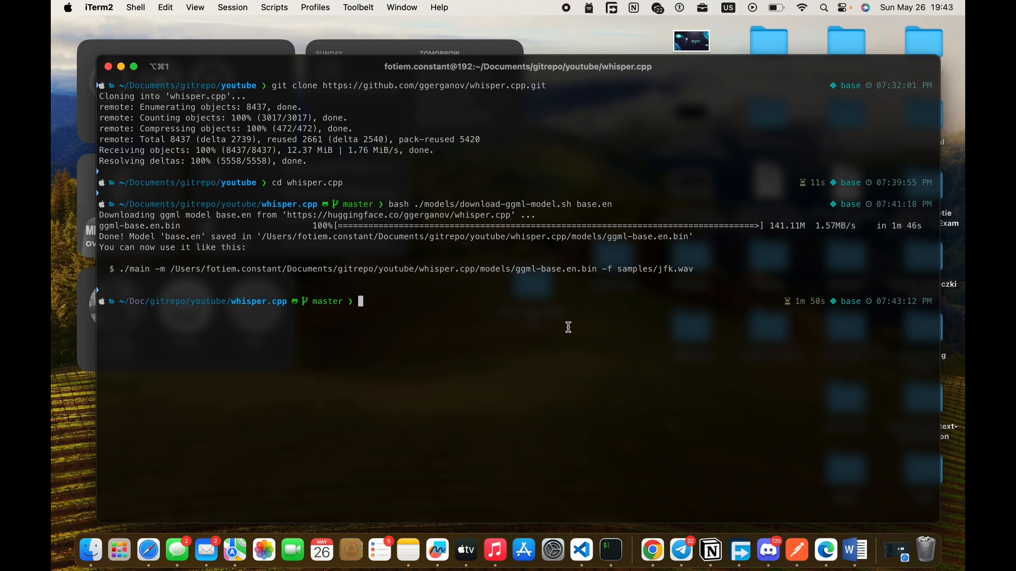
mouse_move(550, 353)
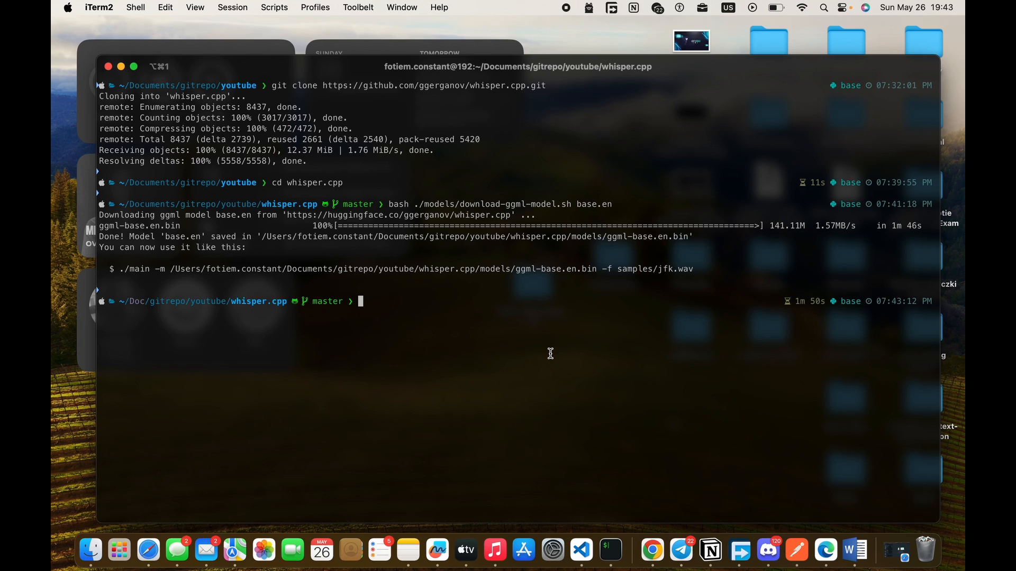
mouse_move(208, 284)
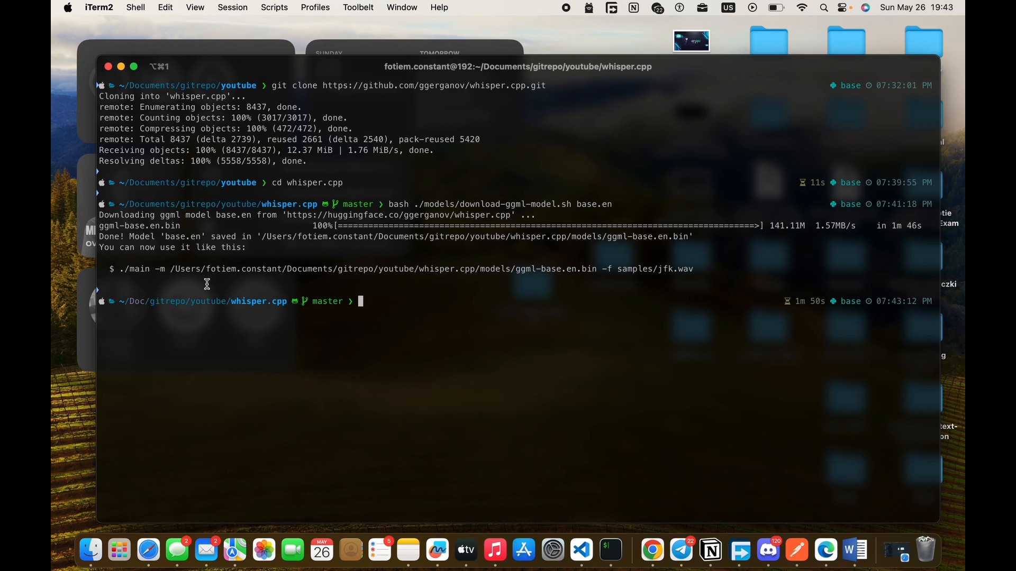
mouse_move(285, 256)
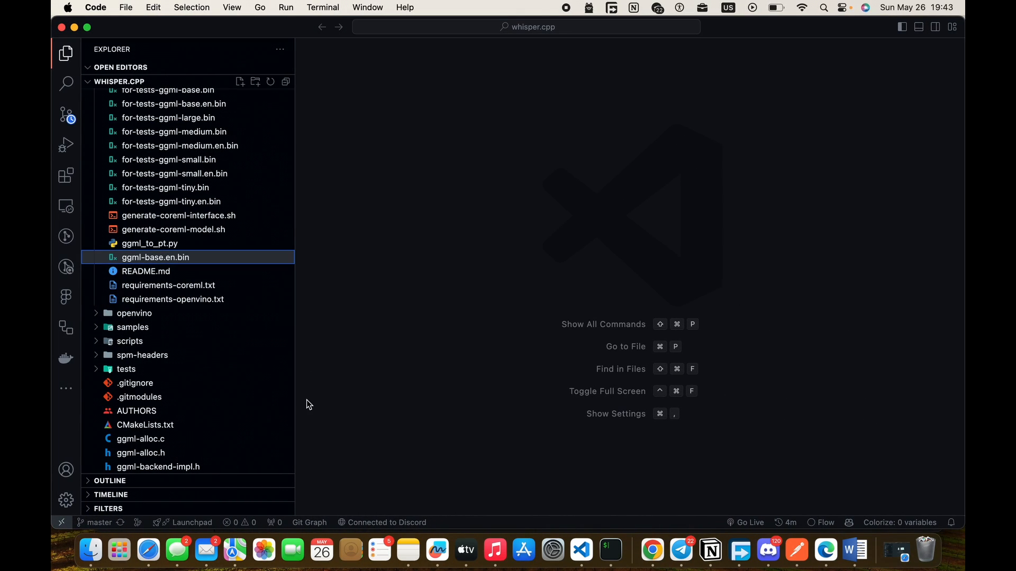
mouse_move(511, 514)
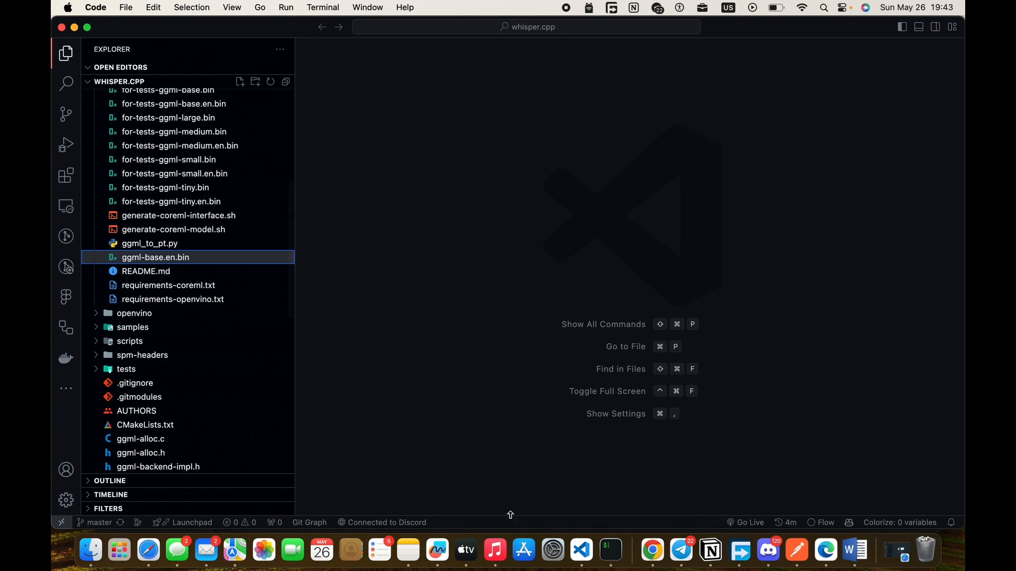
mouse_move(519, 520)
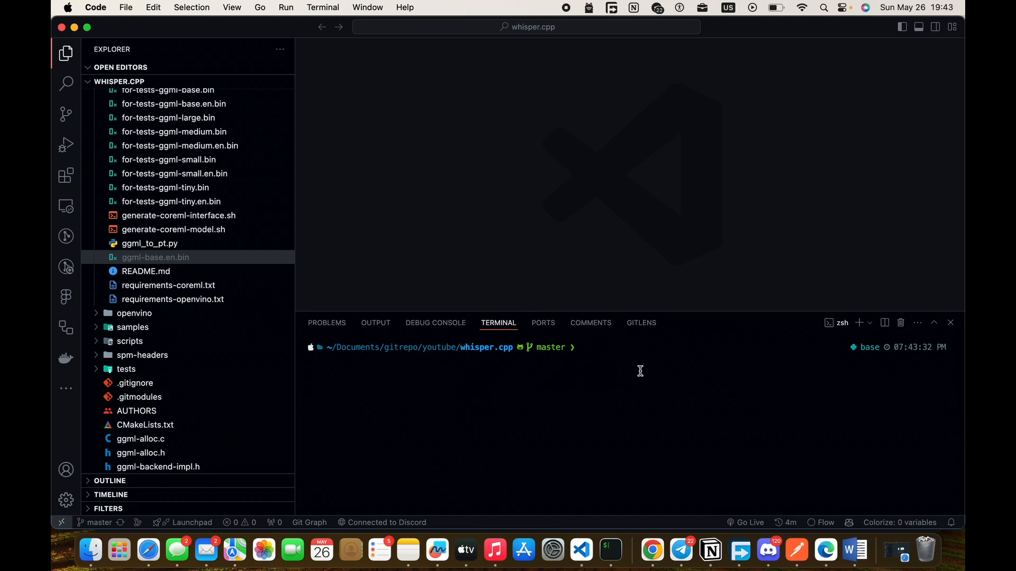
mouse_move(640, 376)
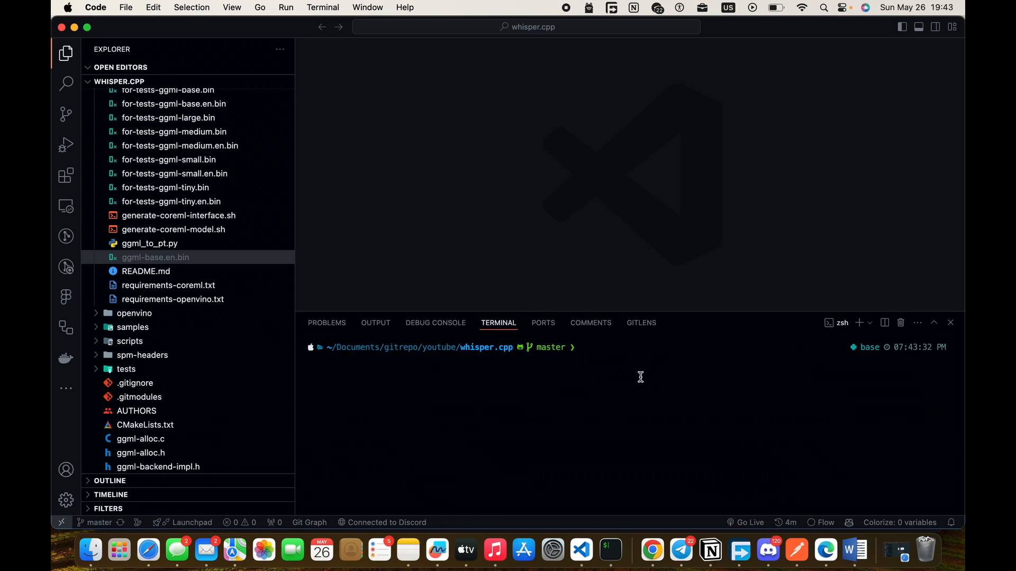
mouse_move(190, 272)
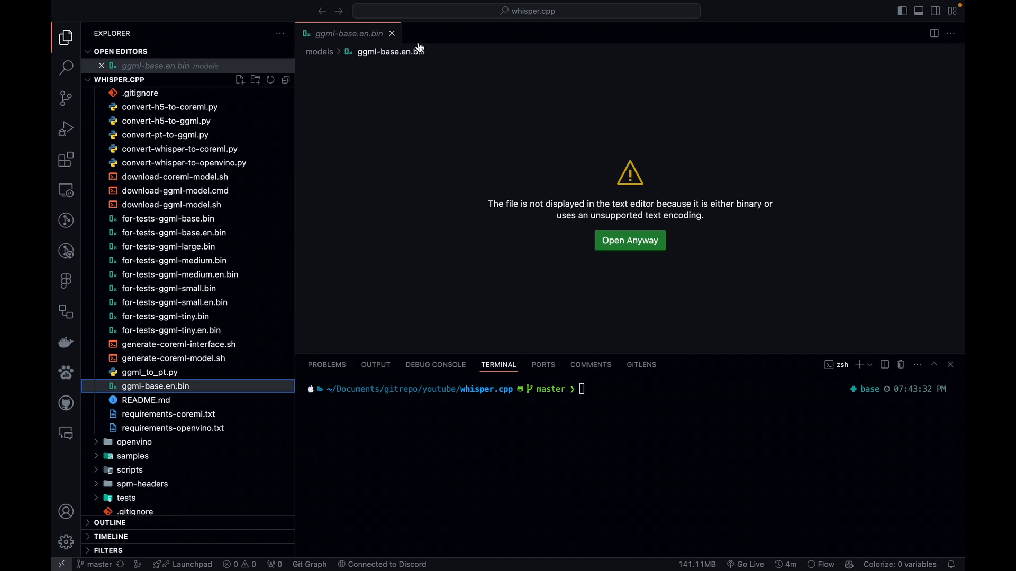
Step: Close the unreadable ggml-base.en.bin editor tab, leaving the terminal at whisper.cpp
left_click(392, 32)
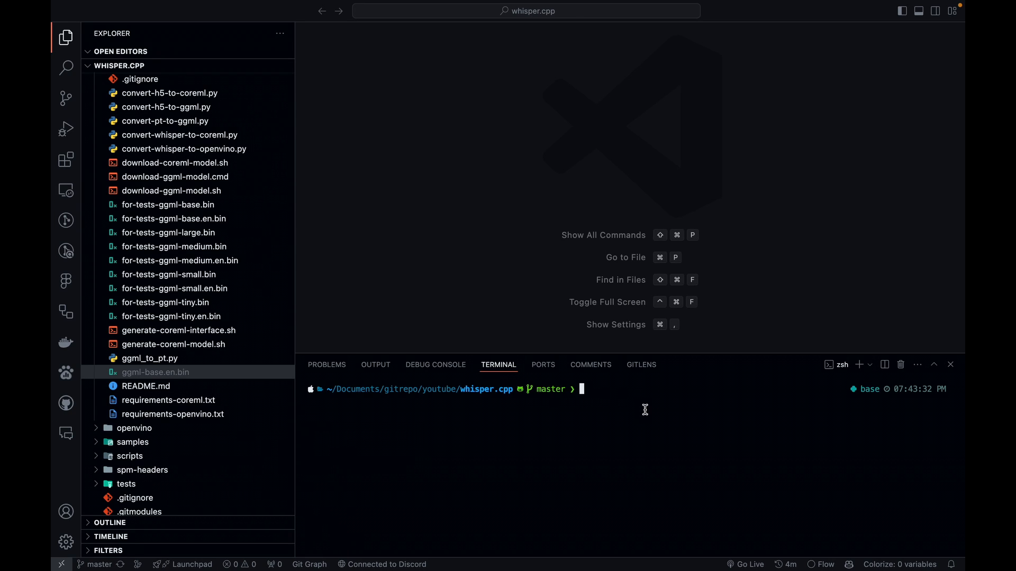
Step: Run make command in the terminal and follow the compilation output
type("make command")
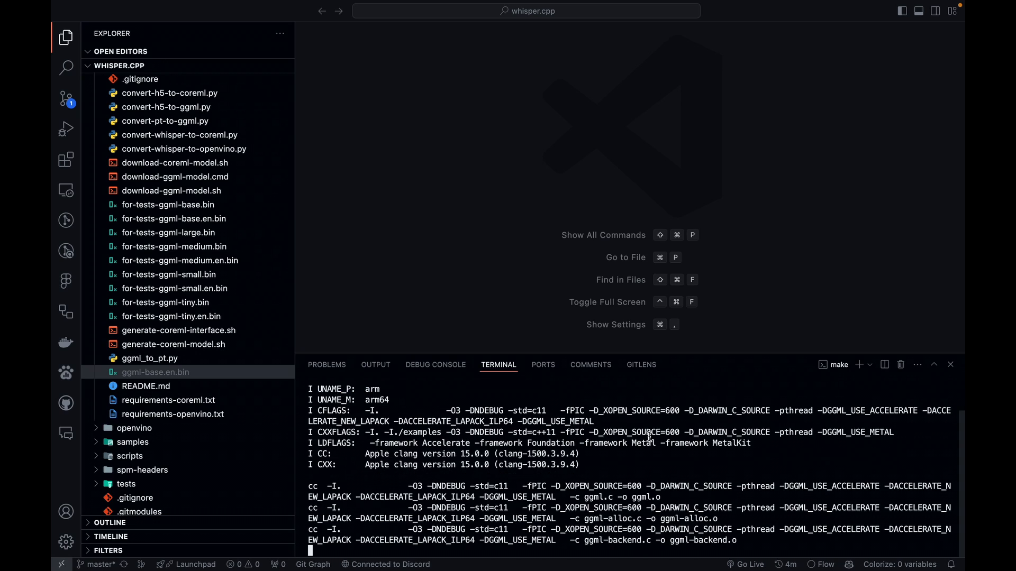
scroll("down", 3)
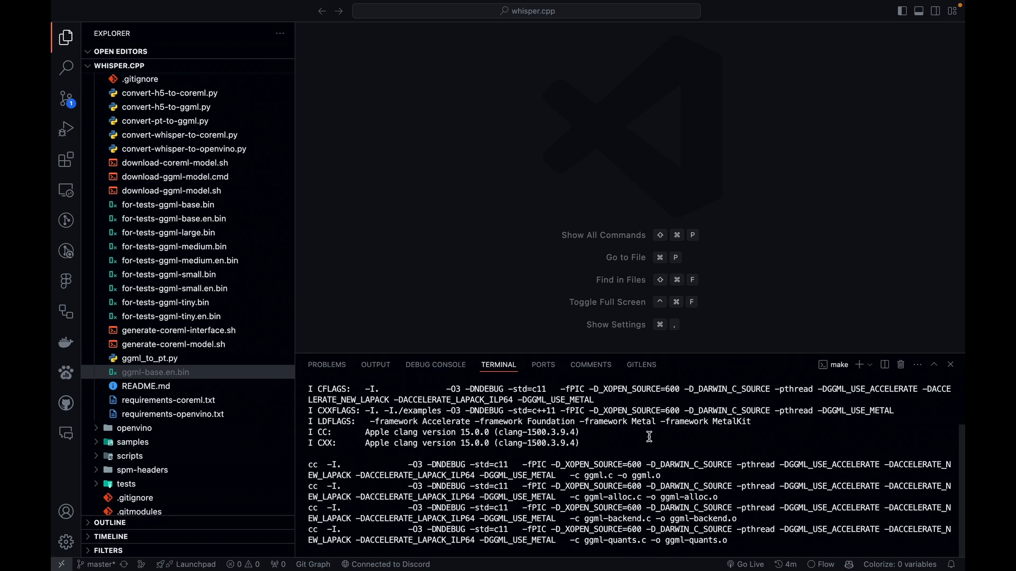
scroll("down", 3)
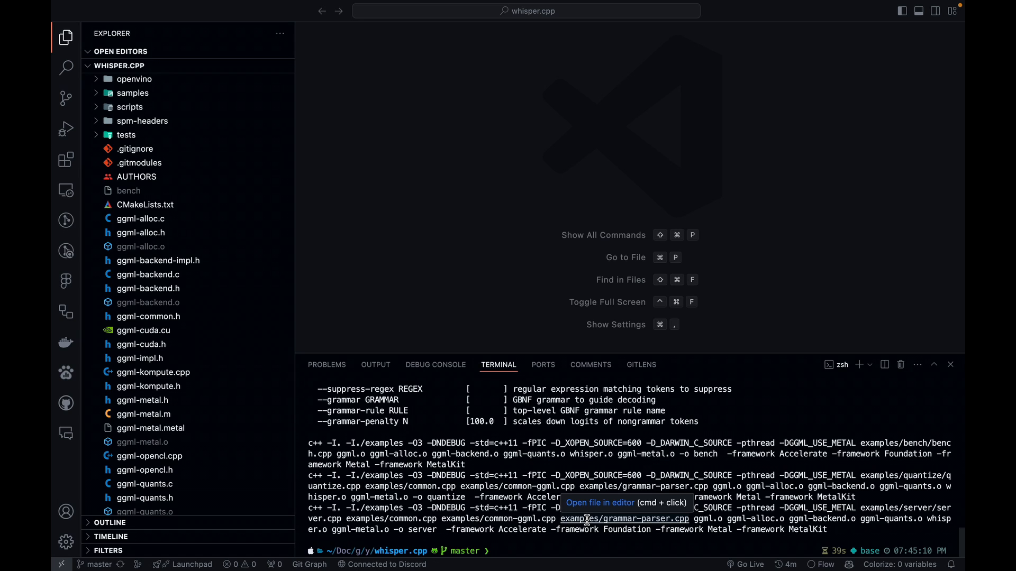
mouse_move(549, 549)
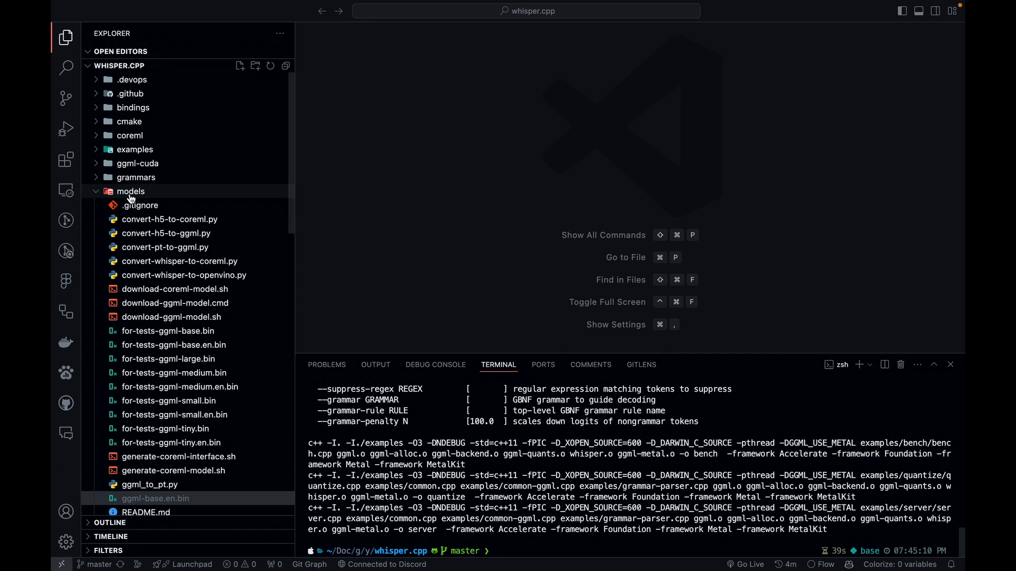
Step: Collapse models, expand examples, and inspect the server and command example folders
left_click(132, 190)
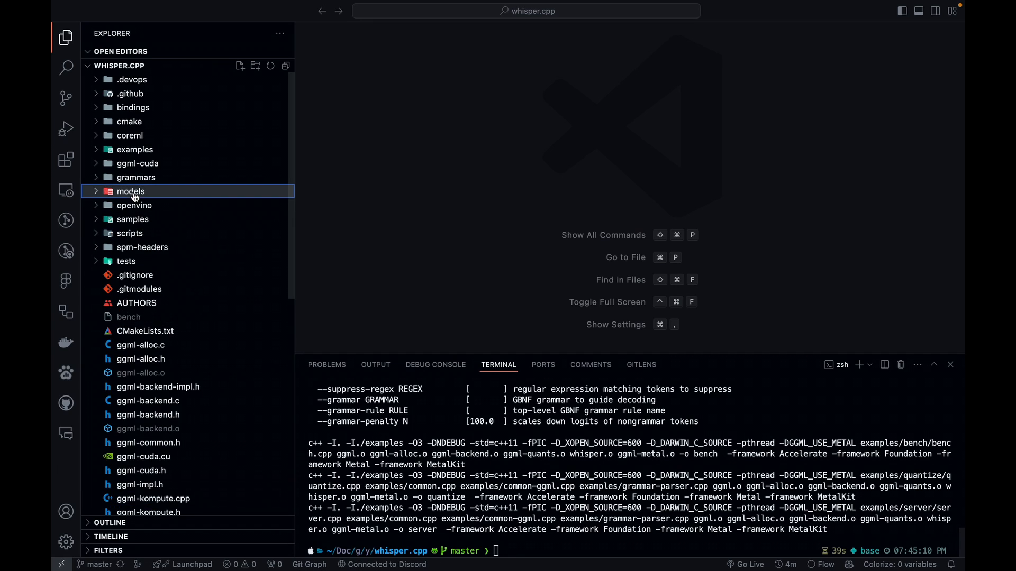
mouse_move(151, 154)
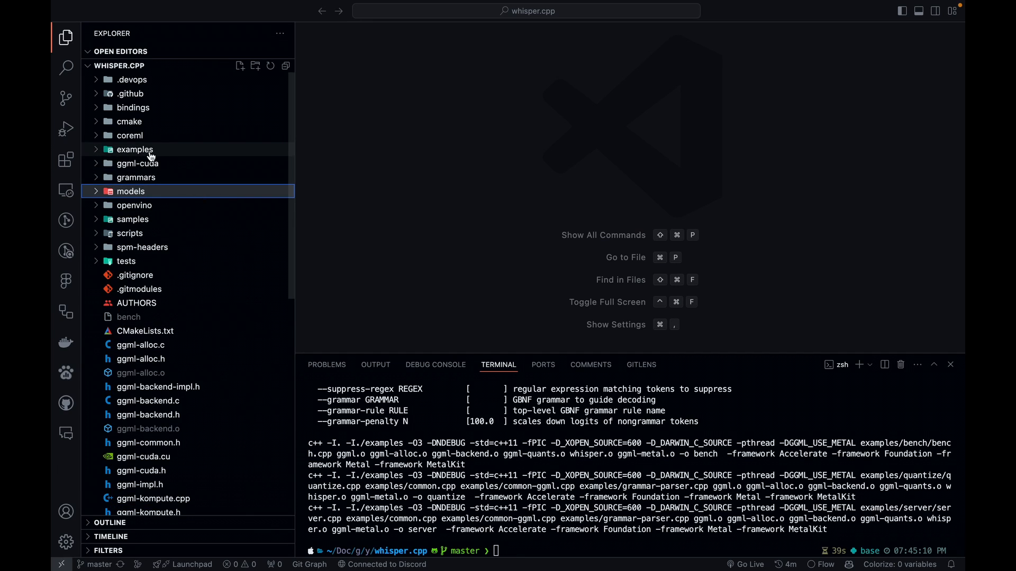
left_click(134, 150)
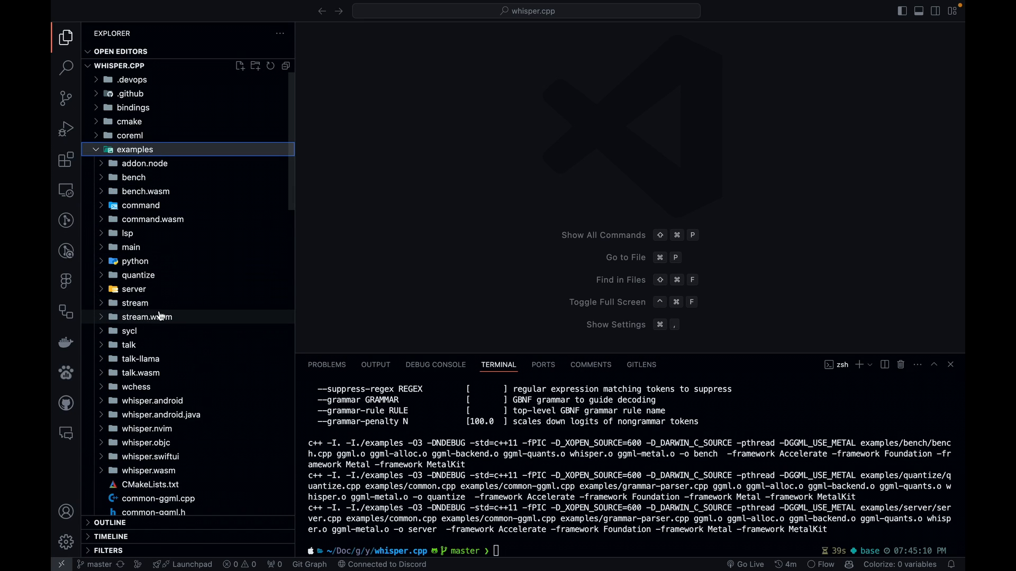
left_click(133, 289)
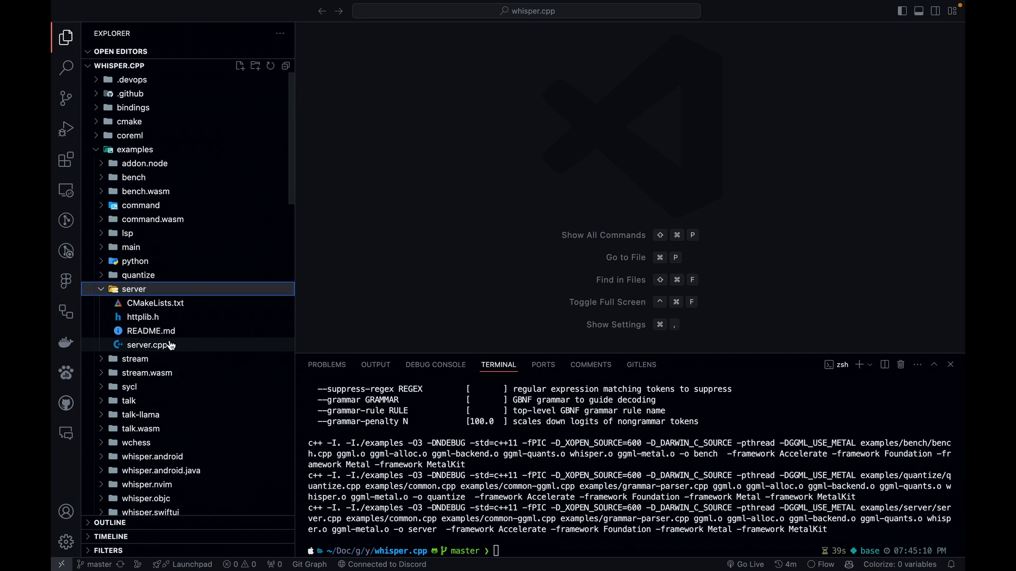
mouse_move(179, 352)
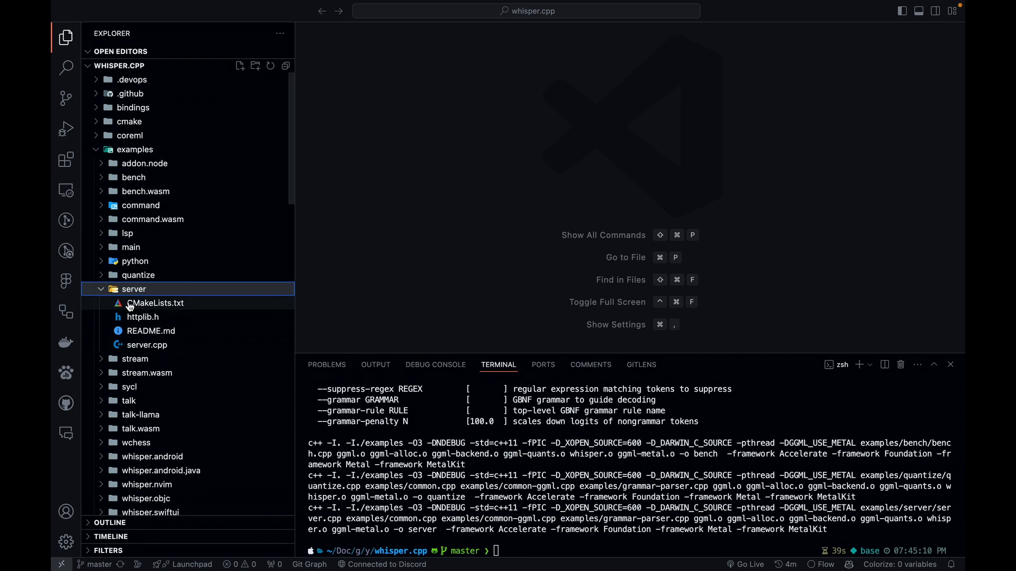
left_click(133, 289)
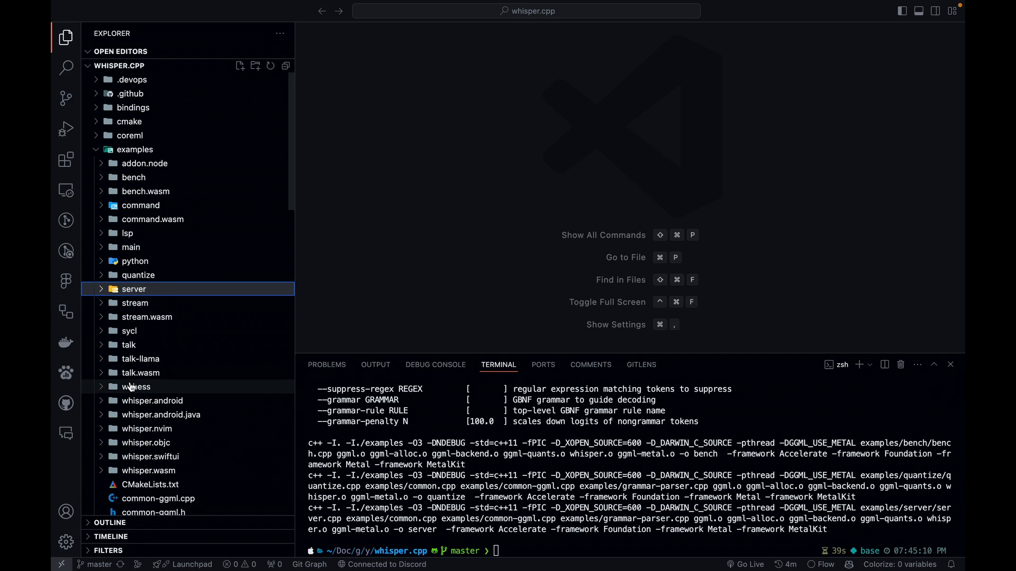
mouse_move(155, 394)
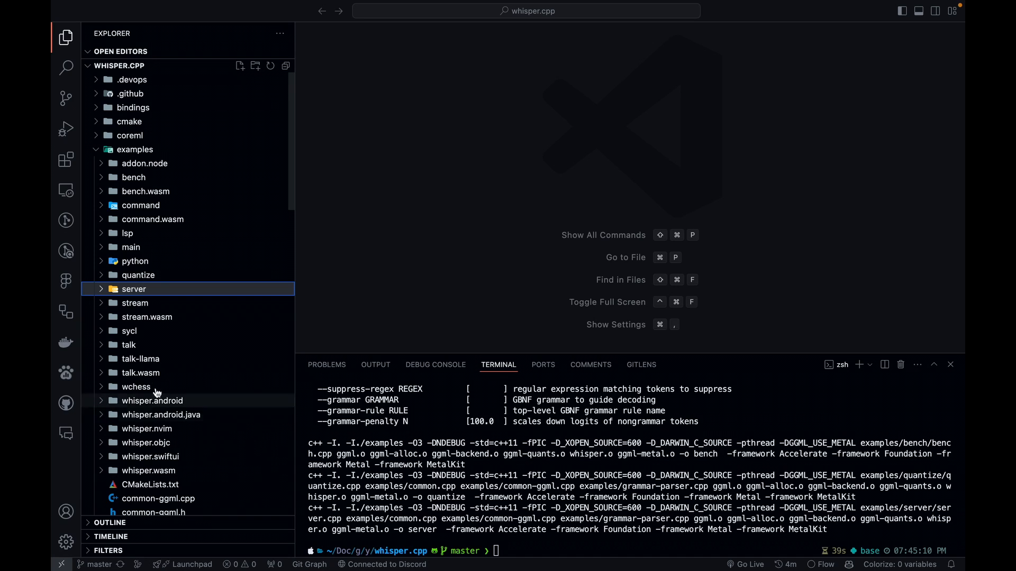
left_click(140, 205)
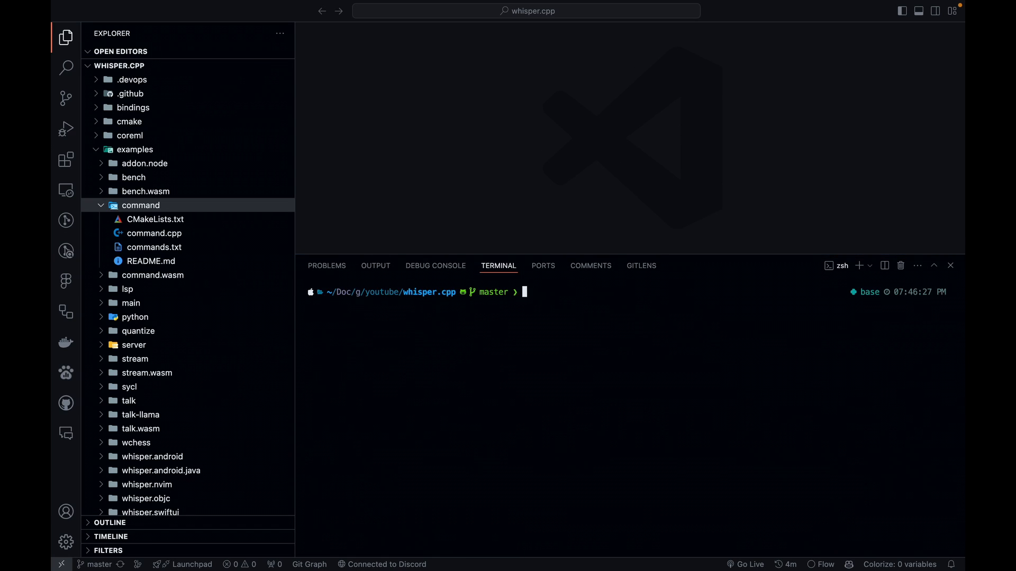
mouse_move(405, 299)
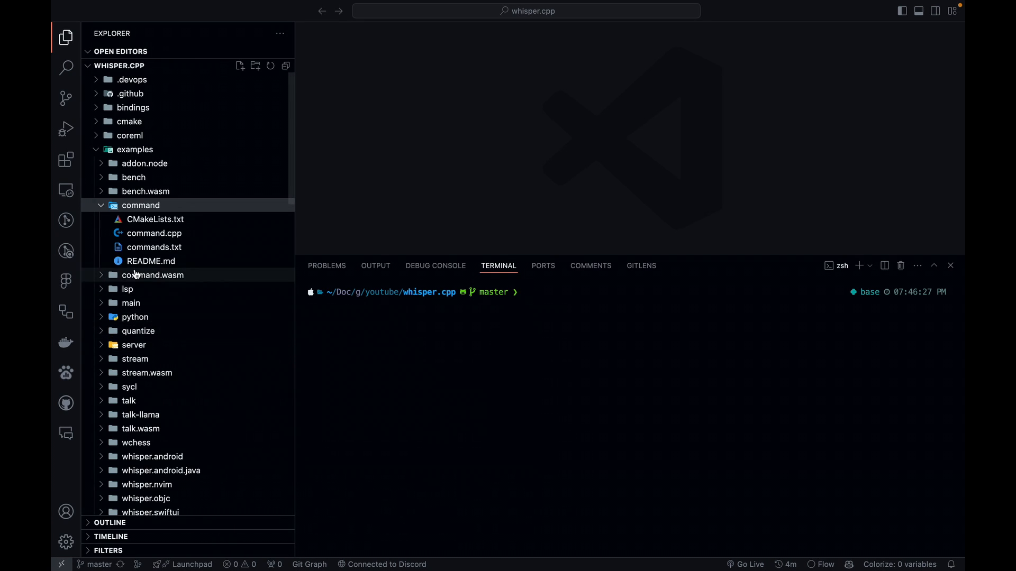
left_click(140, 205)
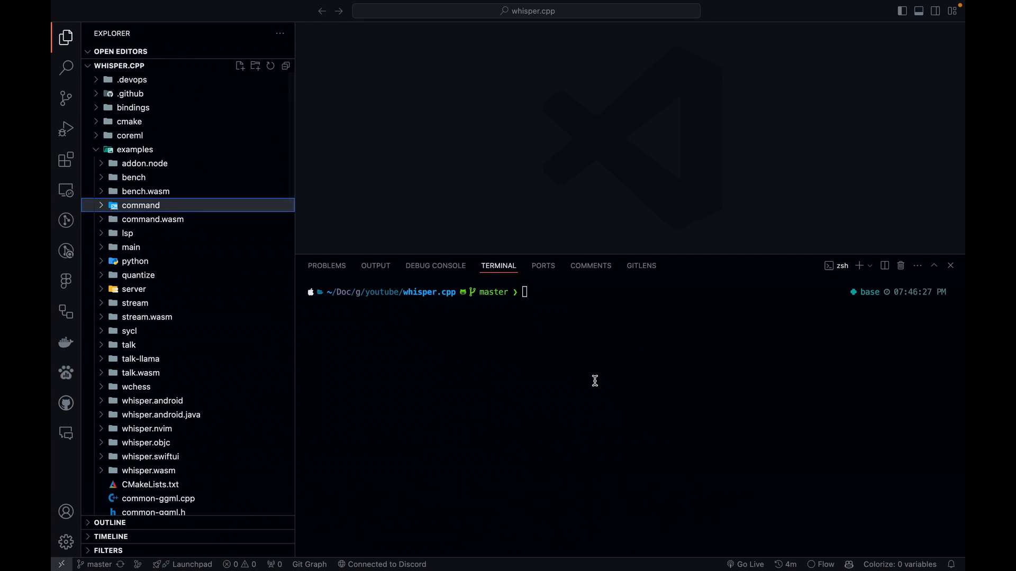
mouse_move(626, 363)
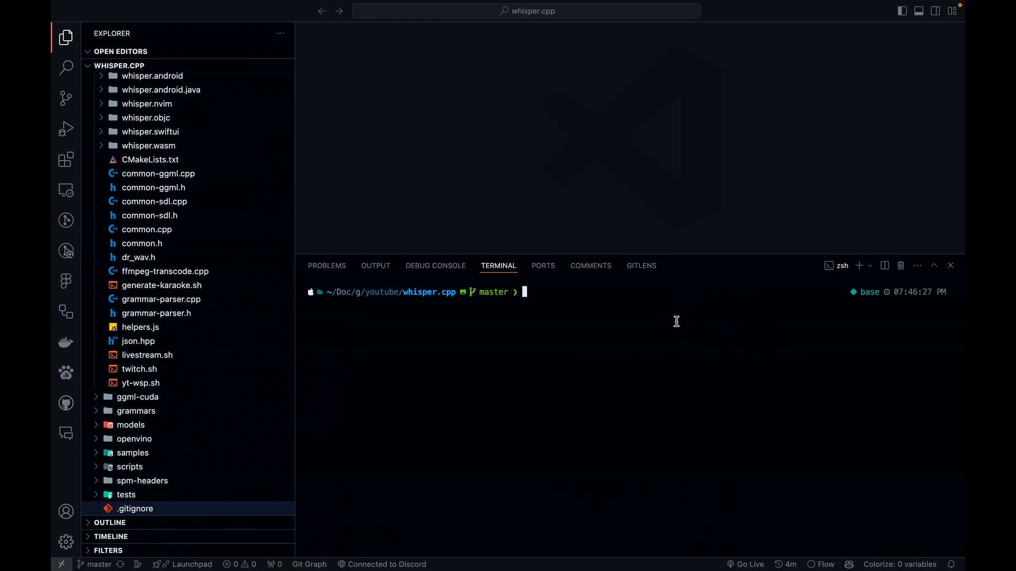
Step: Run ./main -f samples/jfk.wav to transcribe JFK's 'ask not' quote with timings
type("./command -m ./models/ggml-base.en.bin -t 8")
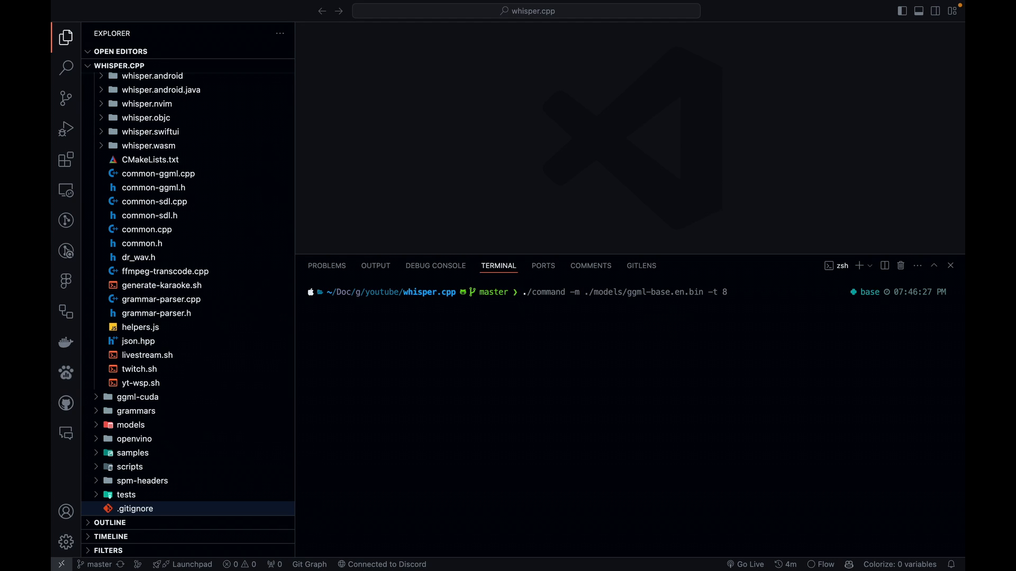
type("./main -f samples/jfk.wav")
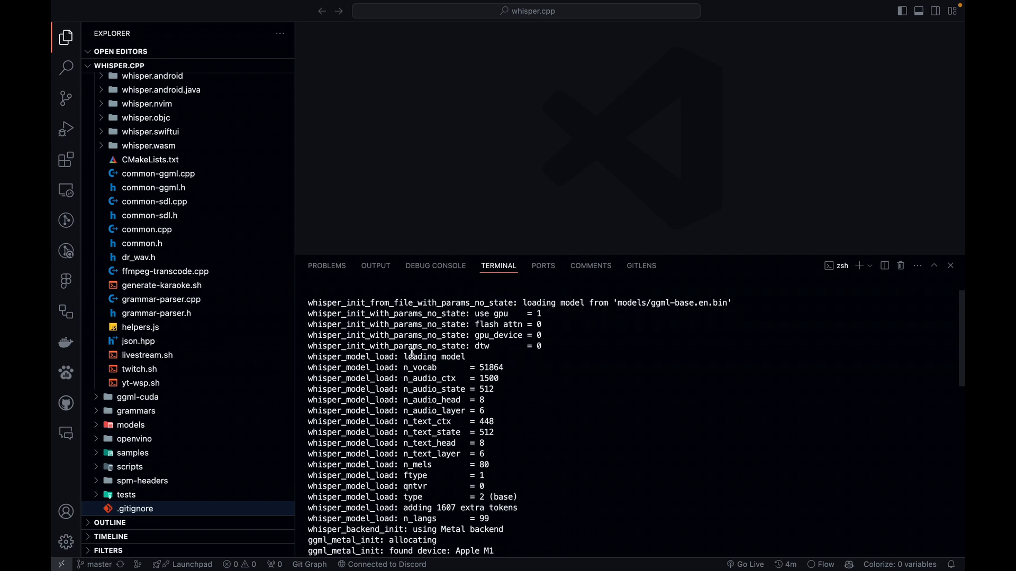
scroll("down", 3)
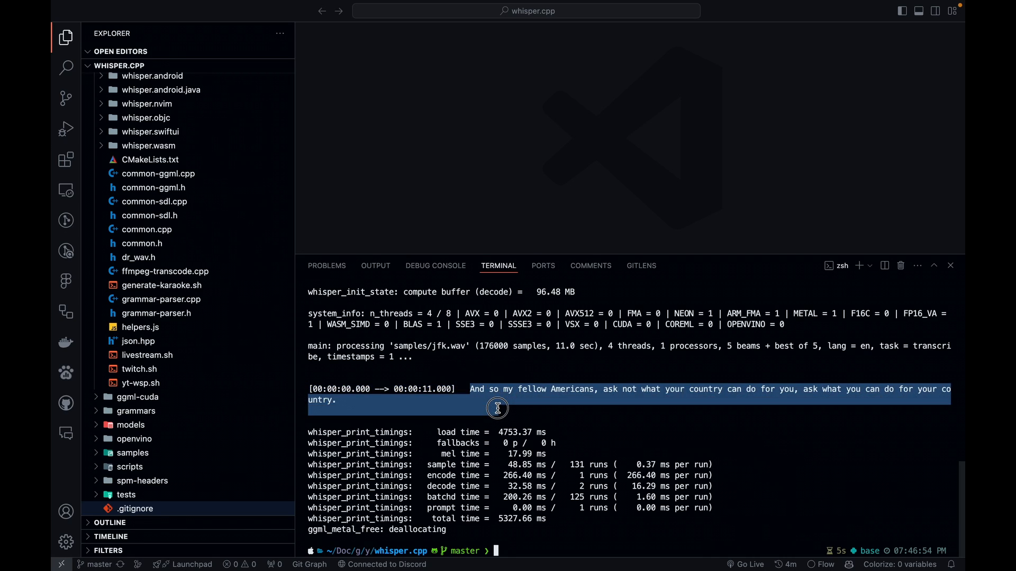
mouse_move(631, 404)
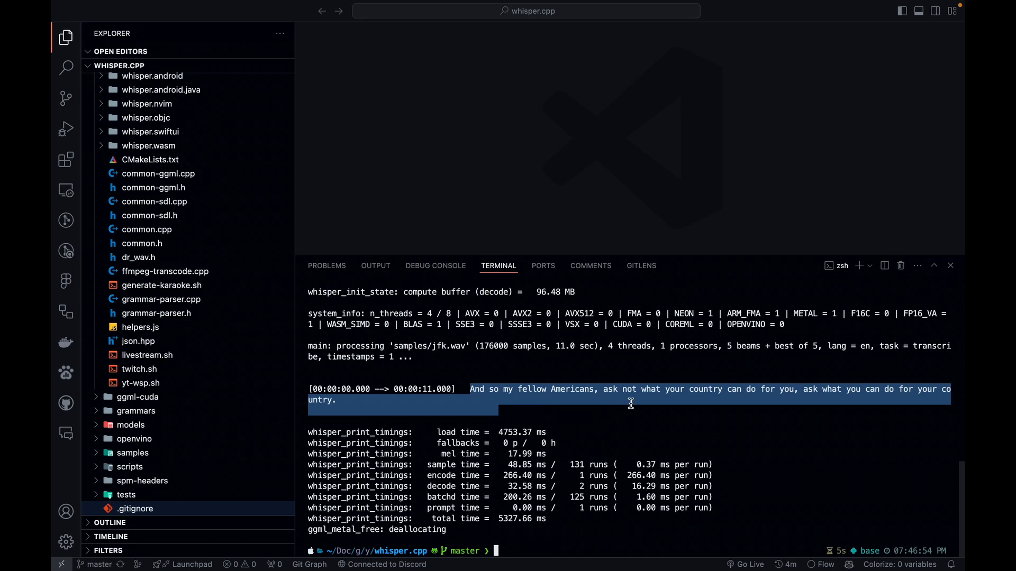
mouse_move(710, 404)
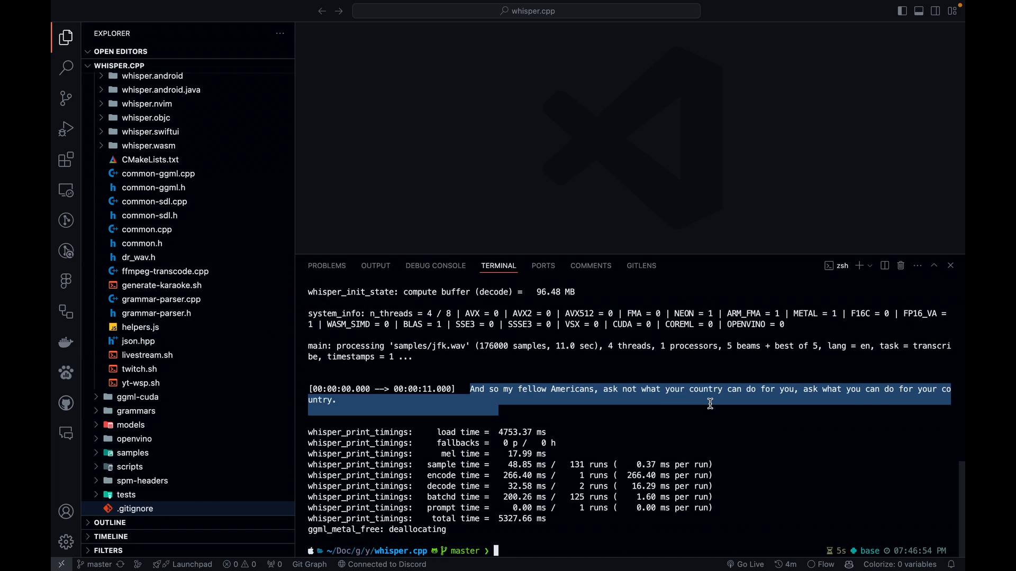
left_click(567, 535)
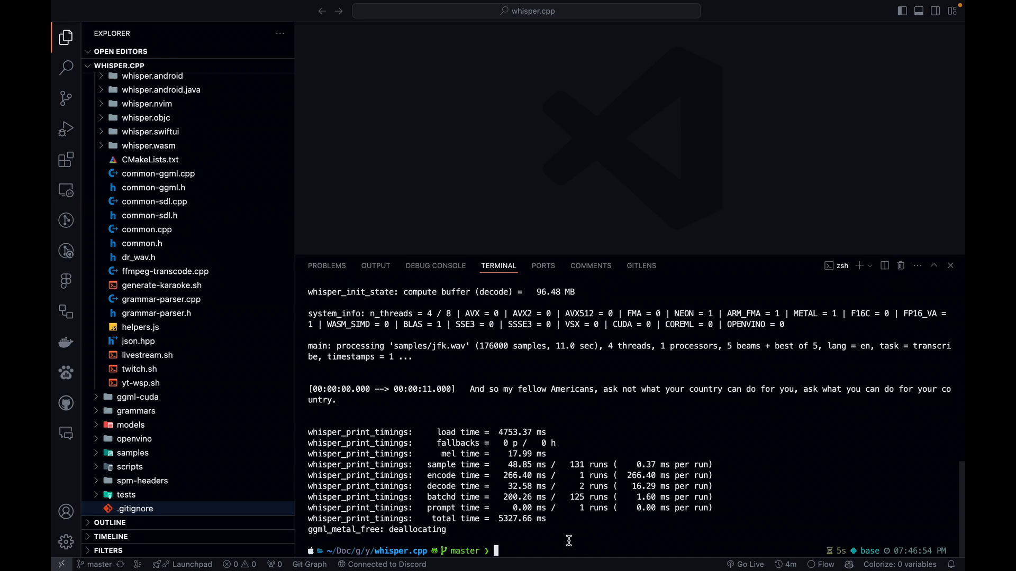
mouse_move(536, 486)
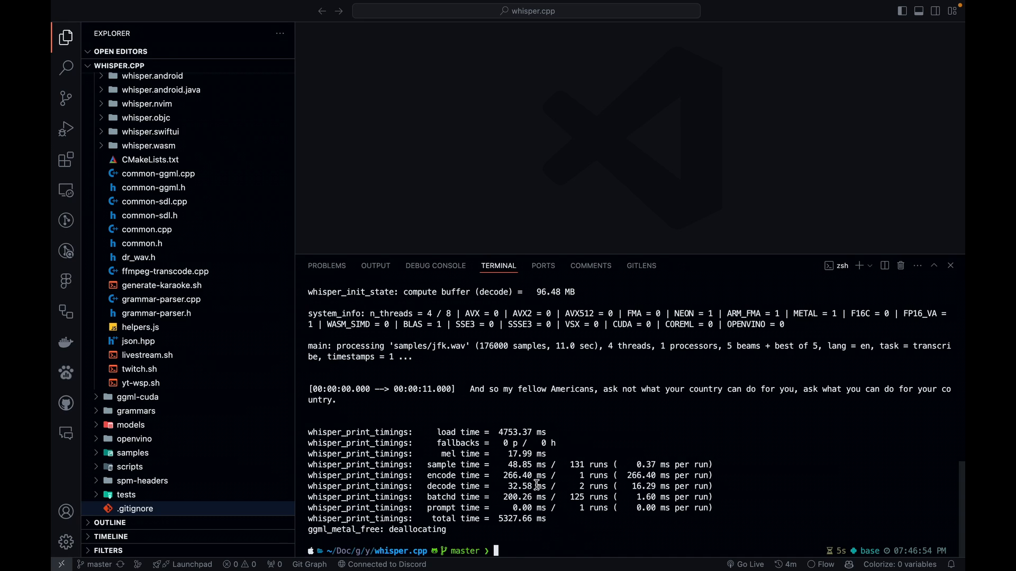
Step: Clear the terminal, build with 'make command', and select the new 'command' binary in the Explorer
type("clear")
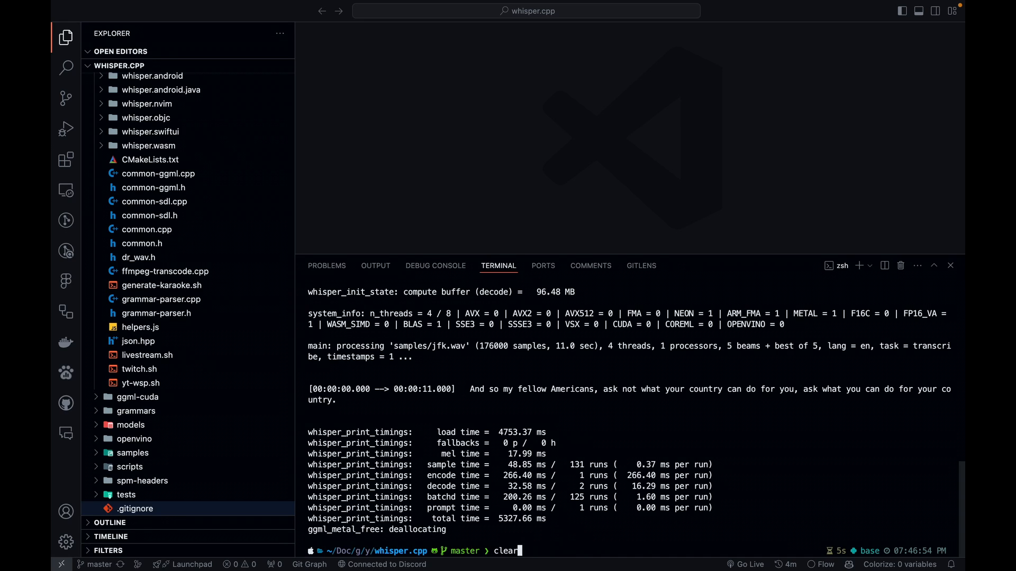
key("Enter")
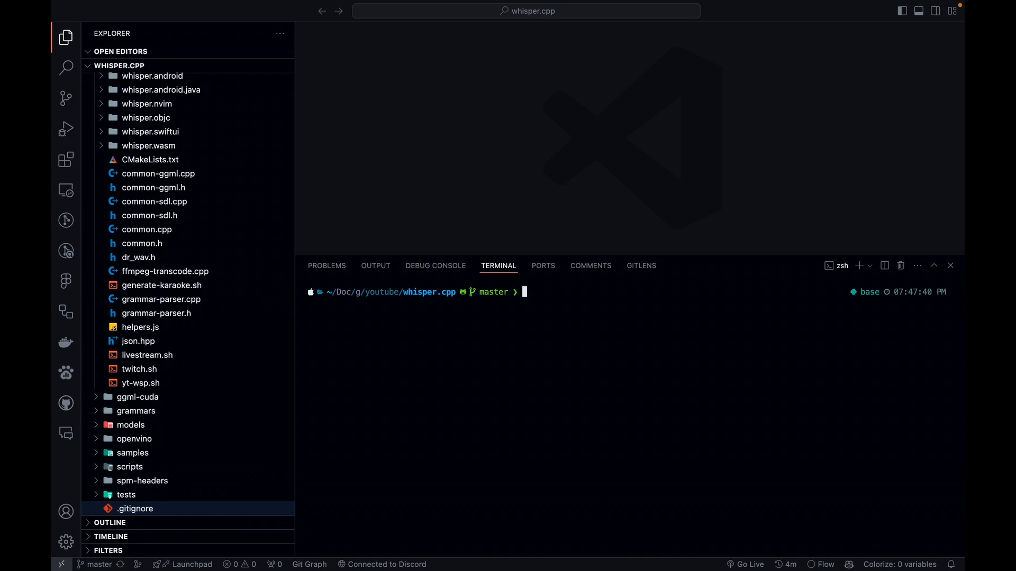
type("make command")
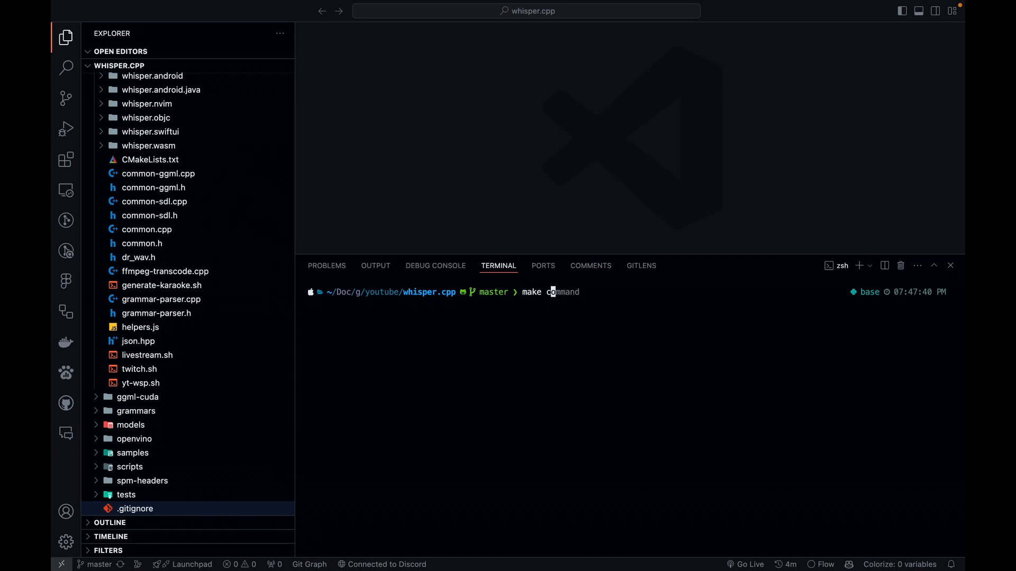
key("Enter")
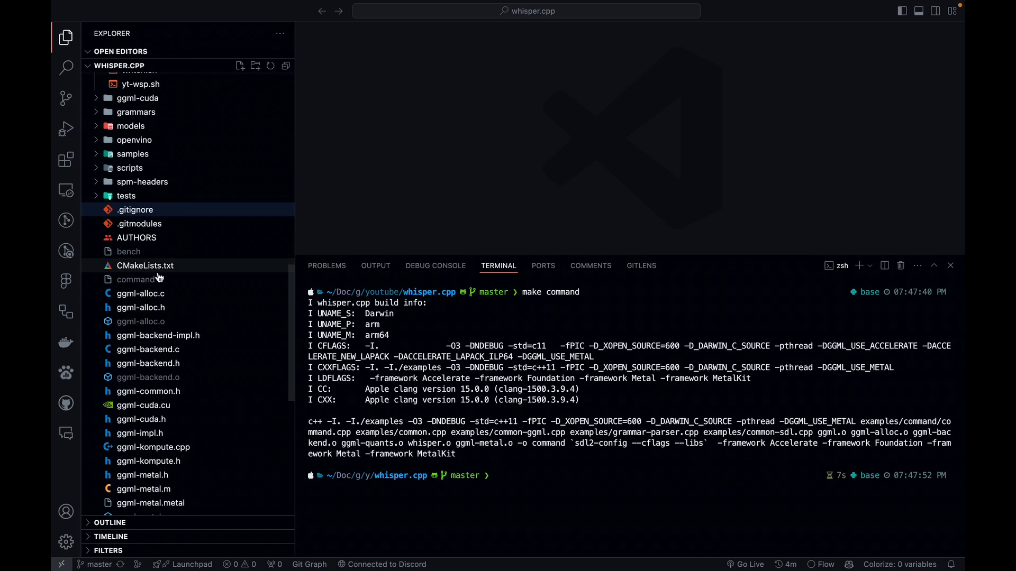
left_click(136, 279)
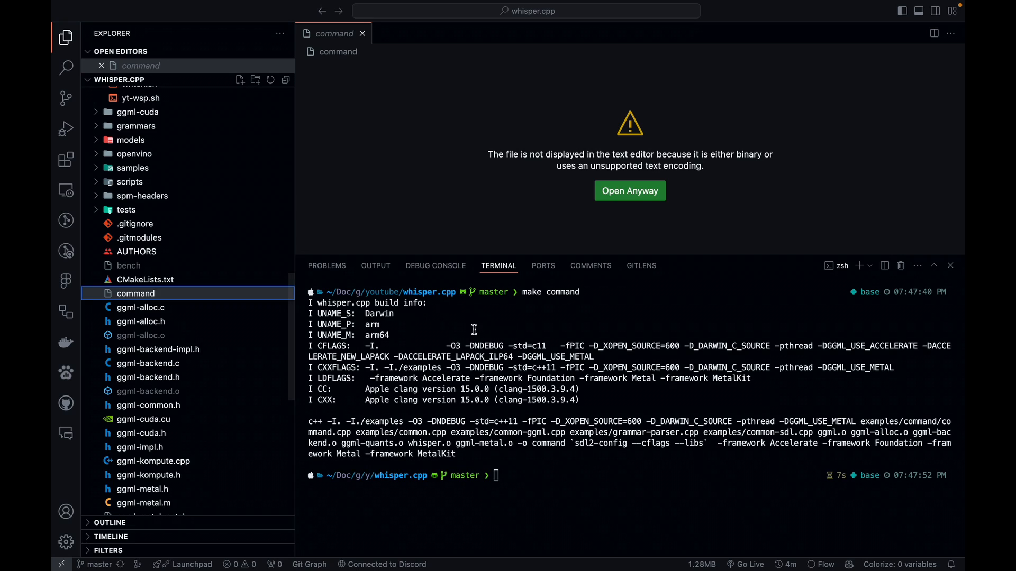
mouse_move(153, 298)
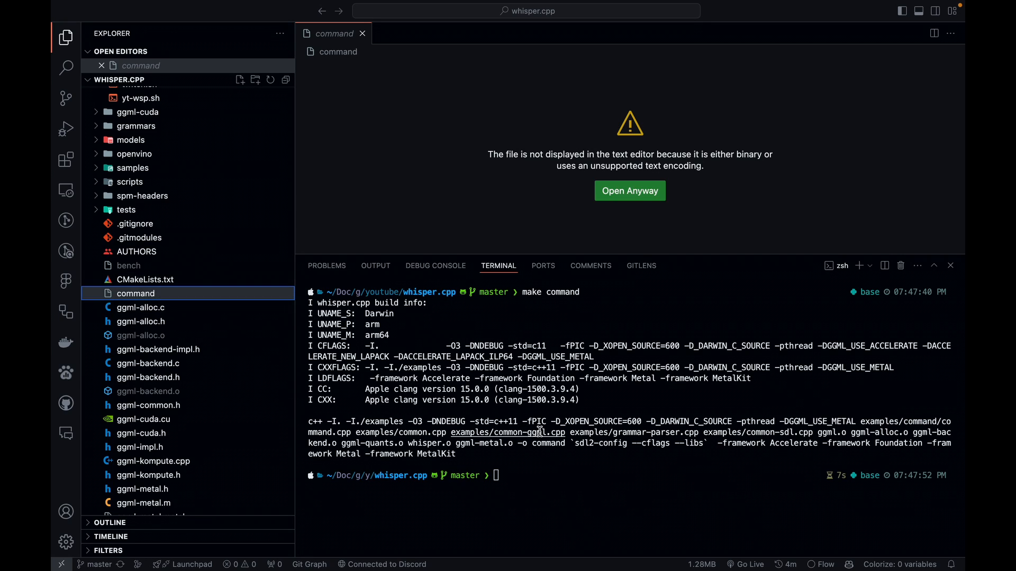
mouse_move(537, 434)
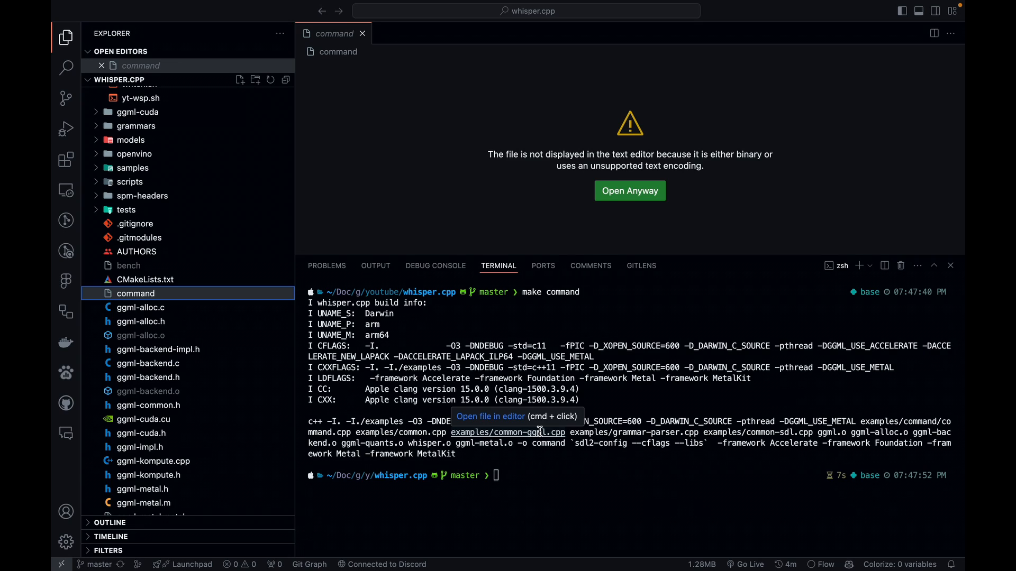
mouse_move(618, 495)
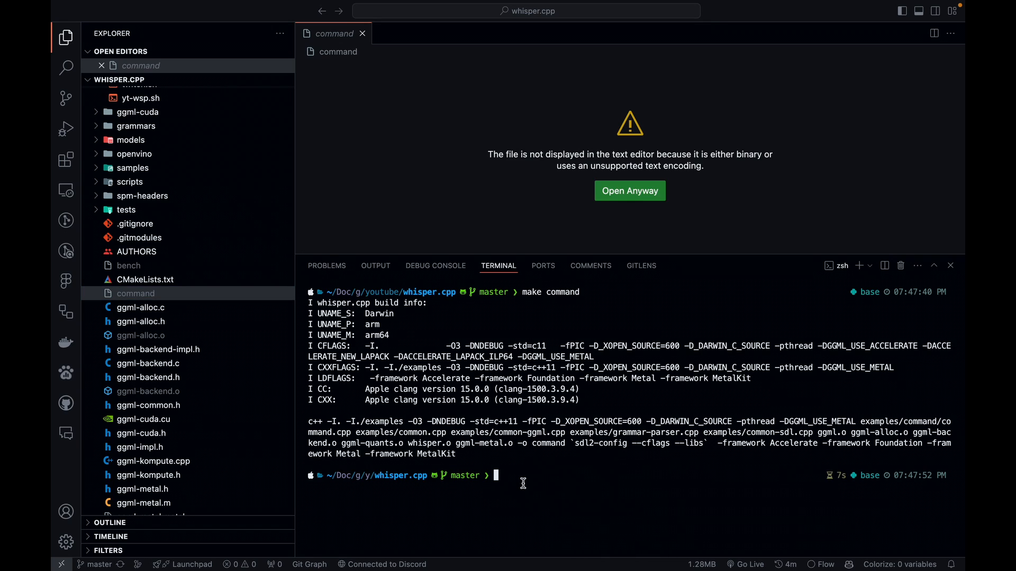
Step: Run './command -m ./models/ggml-base.en.bin -t 8' and follow the live transcription output
type("./main -f samples/jfk.wav")
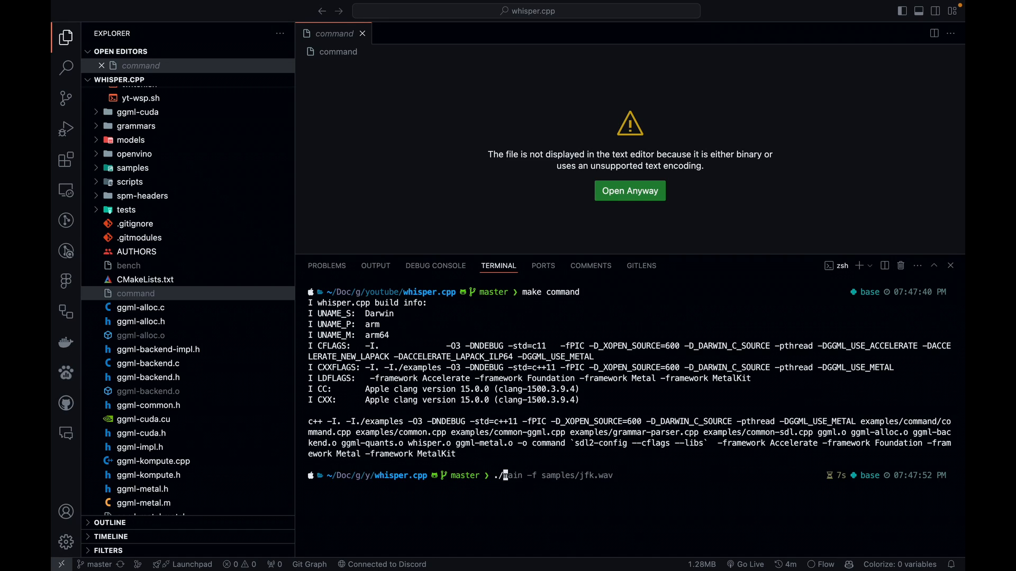
type("./command -m ./models/ggml-base.en.bin -t 8")
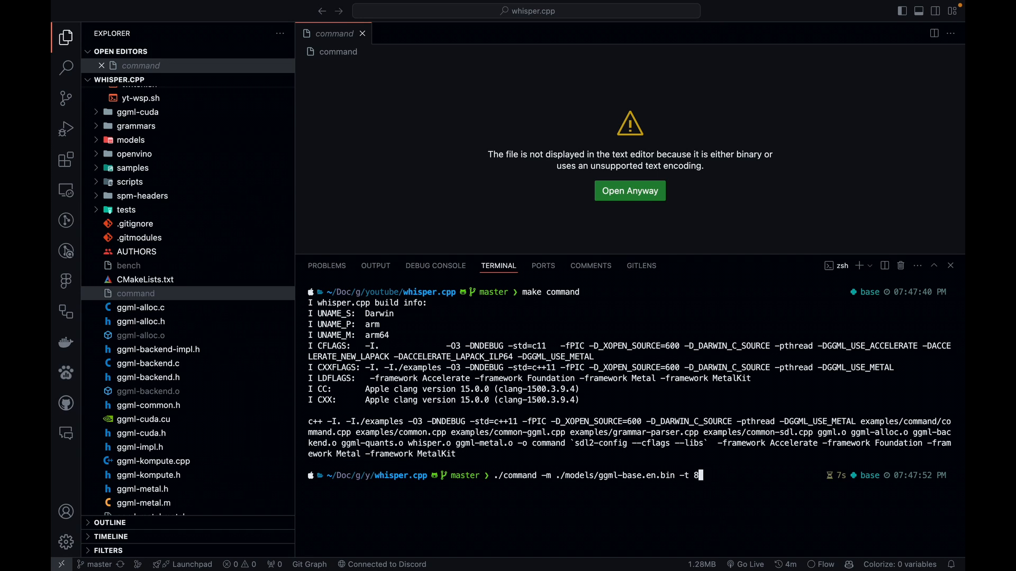
key("Enter")
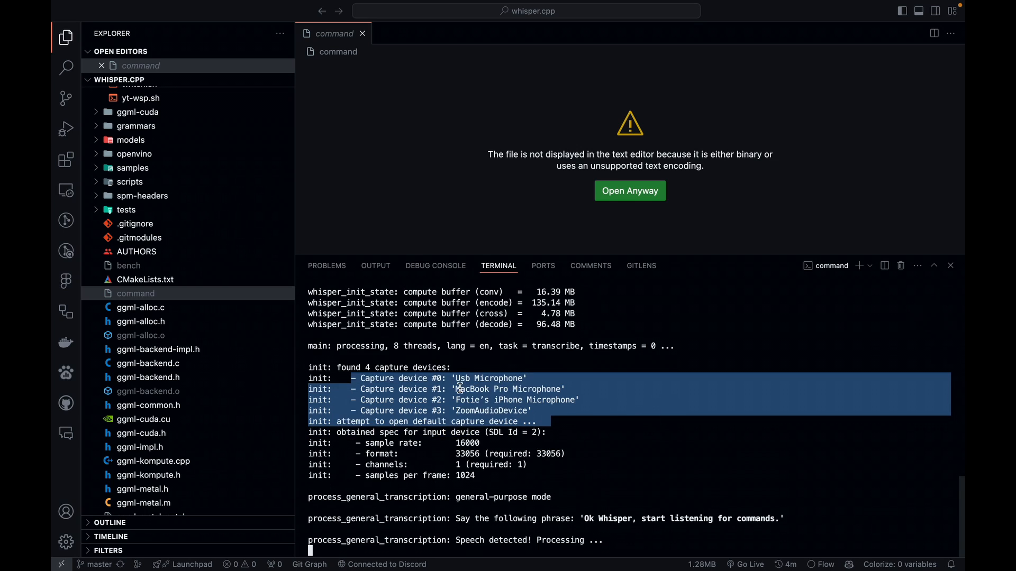
scroll("down", 3)
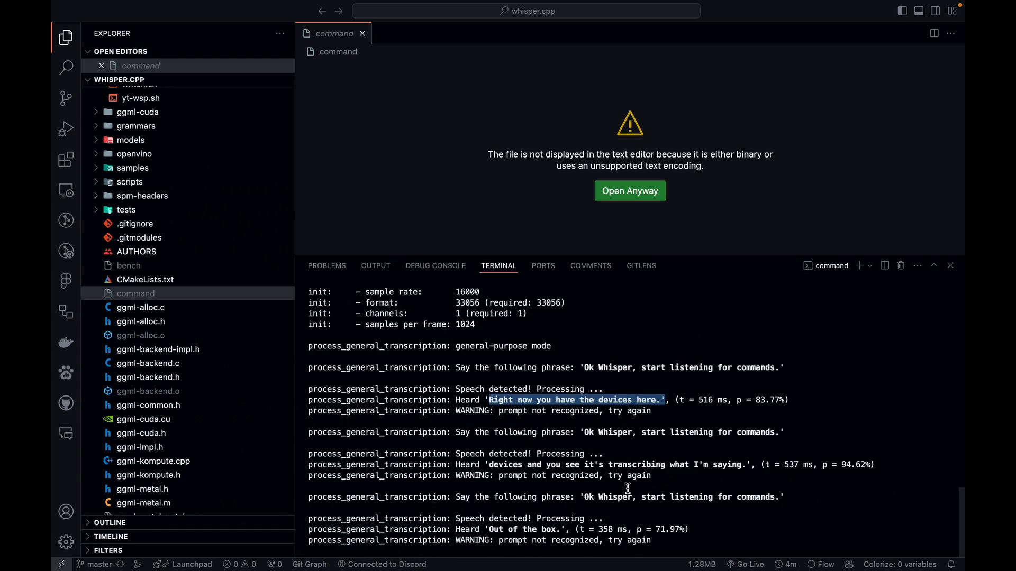
scroll("down", 3)
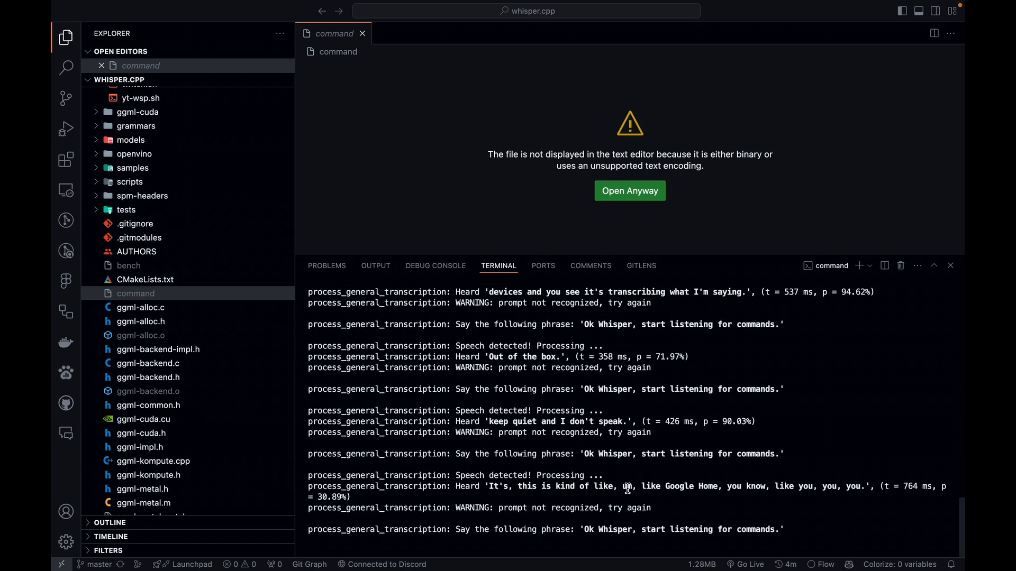
mouse_move(523, 485)
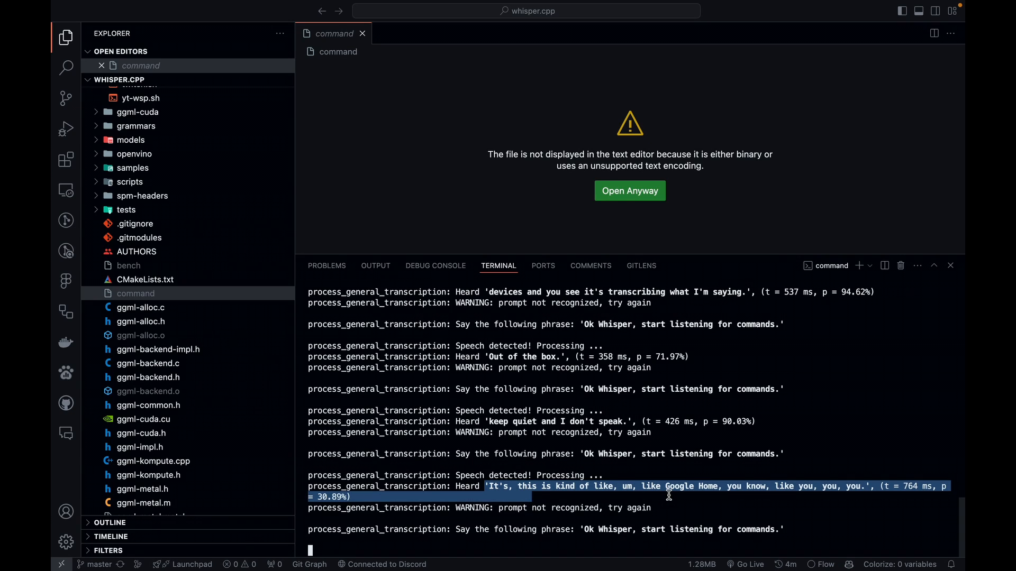
scroll("down", 3)
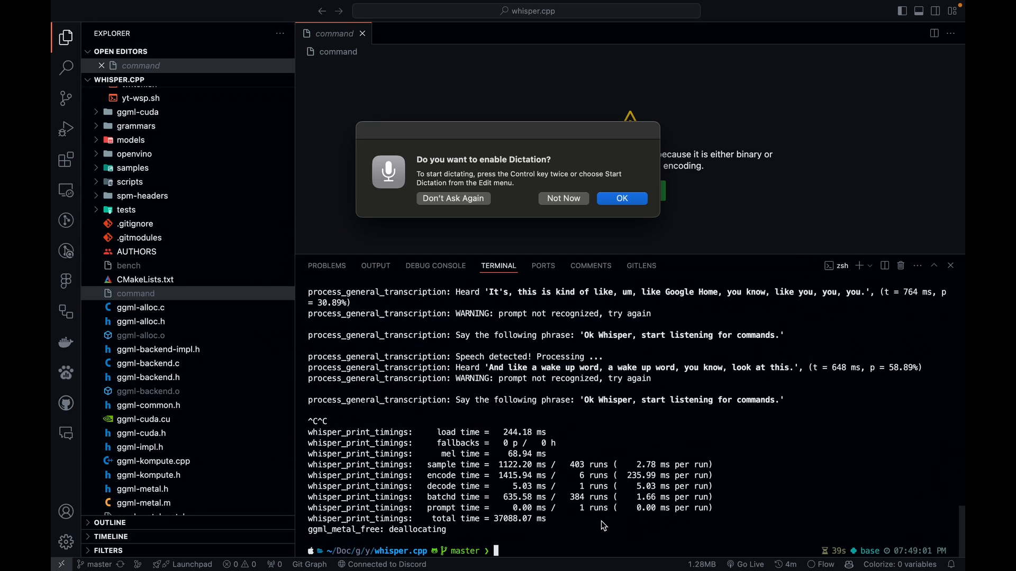
Step: Dismiss the macOS Dictation prompts, declining to enable dictation
left_click(622, 199)
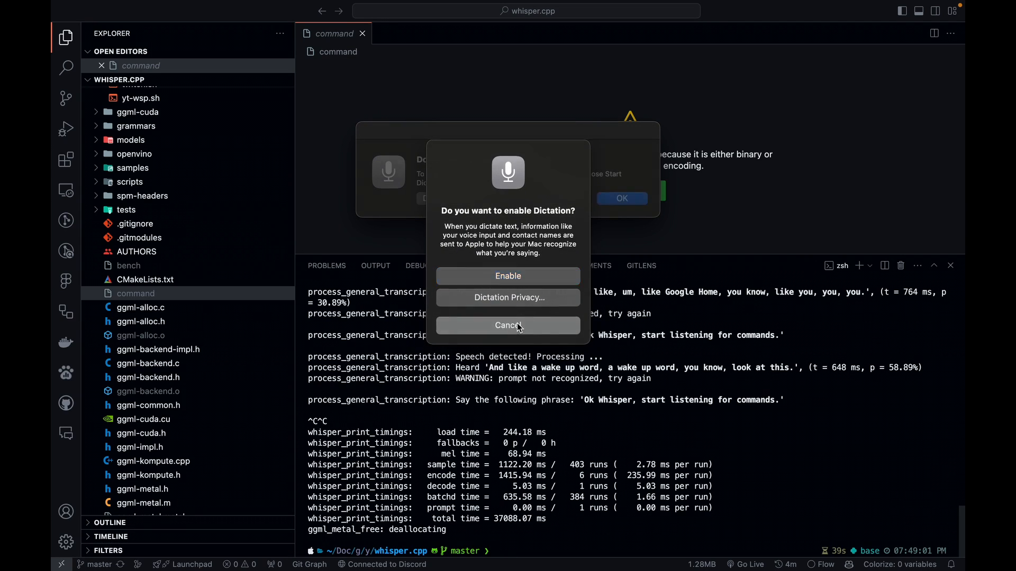
left_click(508, 326)
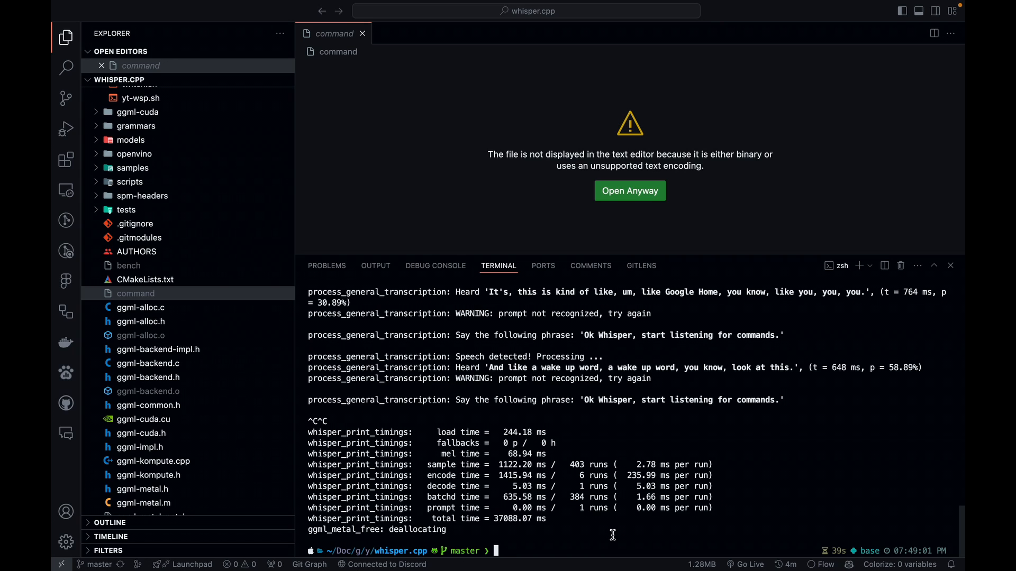
Step: Rerun './command -m ./models/ggml-base.en.bin -t 8' and highlight the transcribed applause sound
type("./command -m ./models/ggml-base.en.bin -t 8")
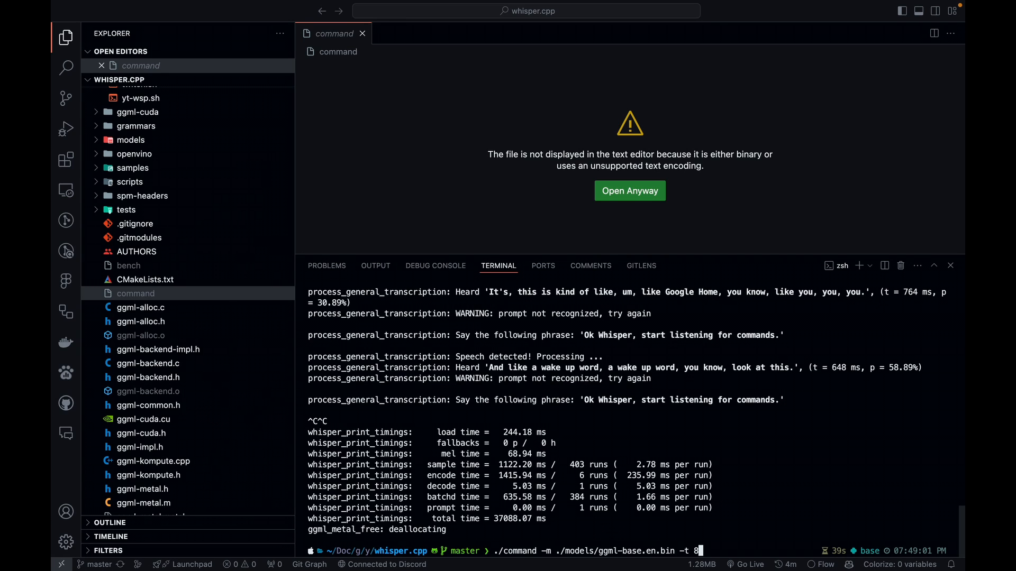
key("Enter")
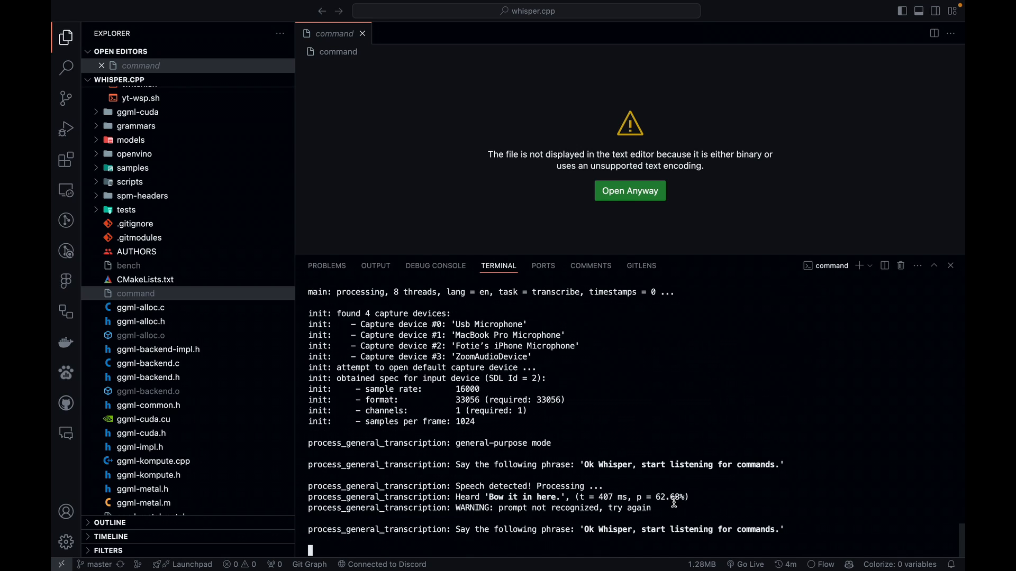
mouse_move(712, 501)
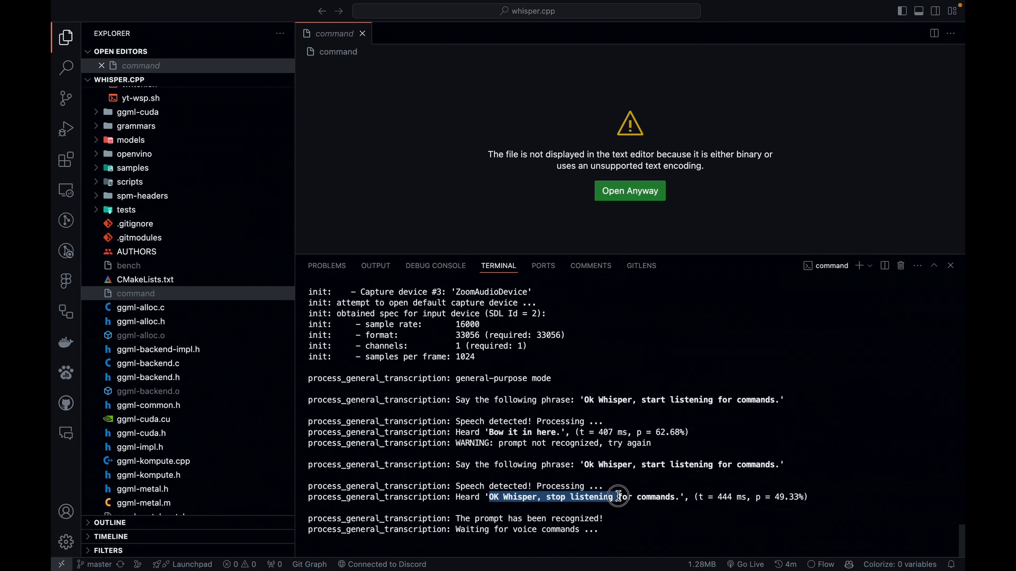
scroll("down", 3)
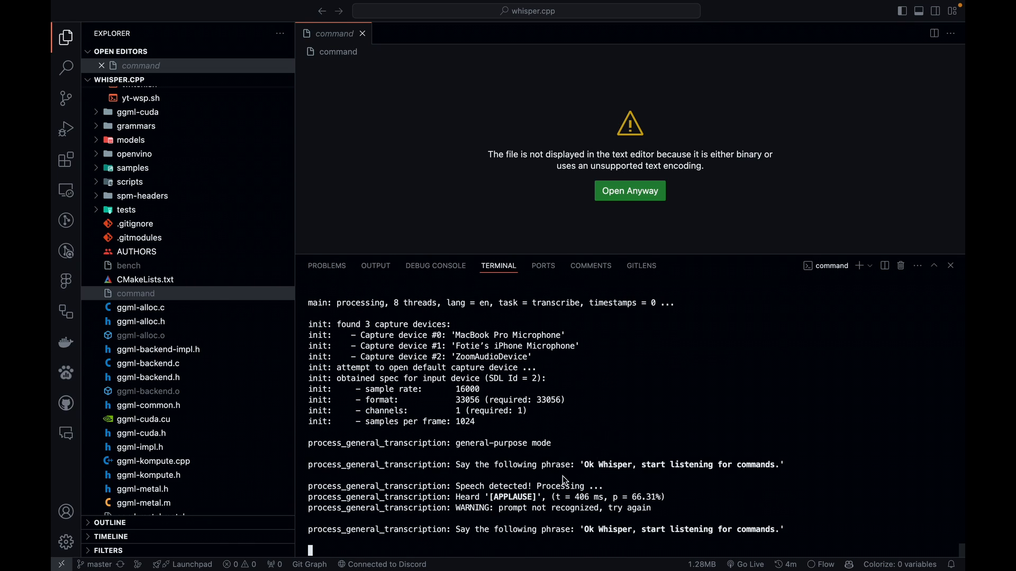
double_click(510, 498)
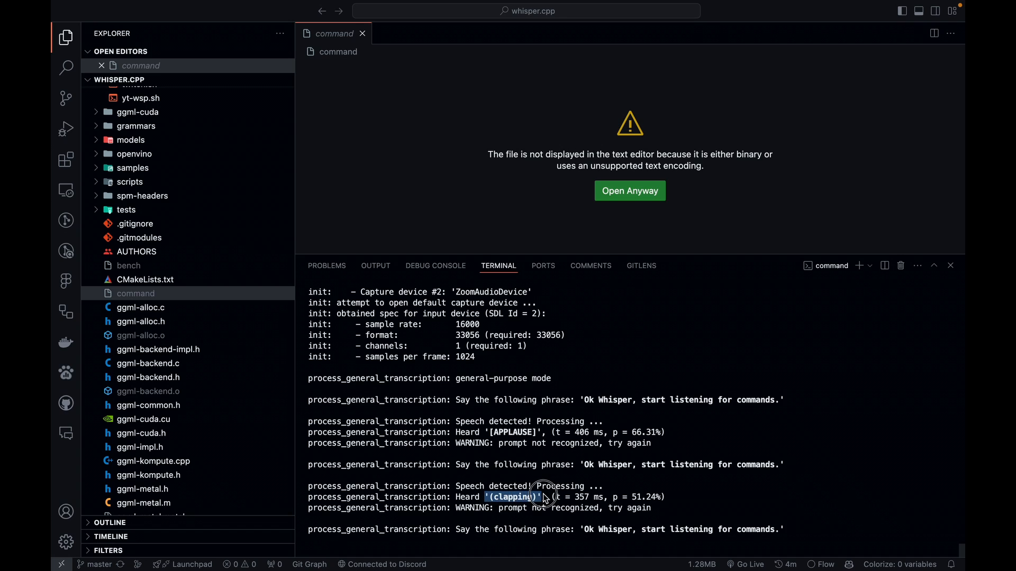
Step: Highlight the transcribed typing and keyboard clicking sounds in the output
scroll("down", 3)
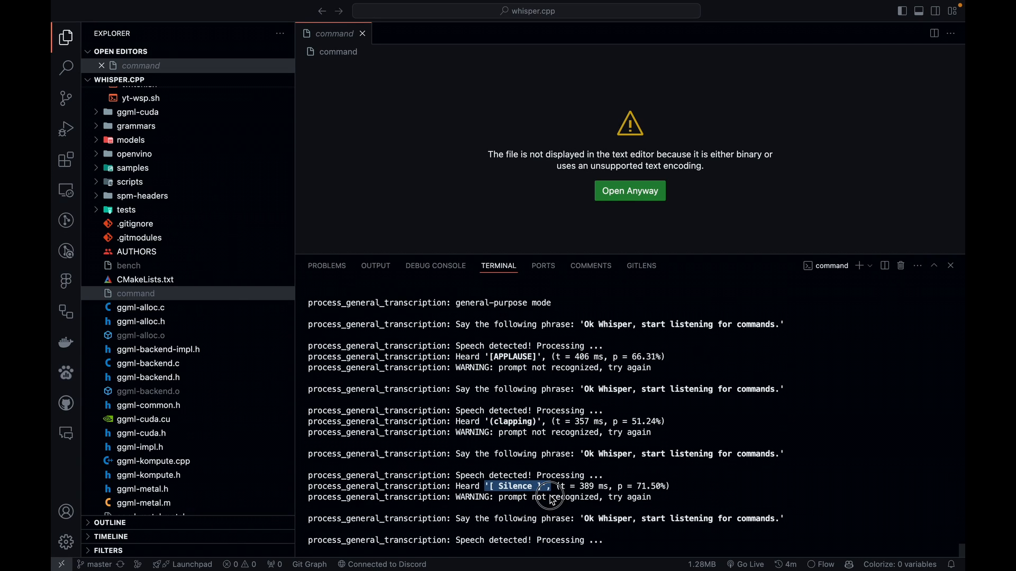
scroll("down", 3)
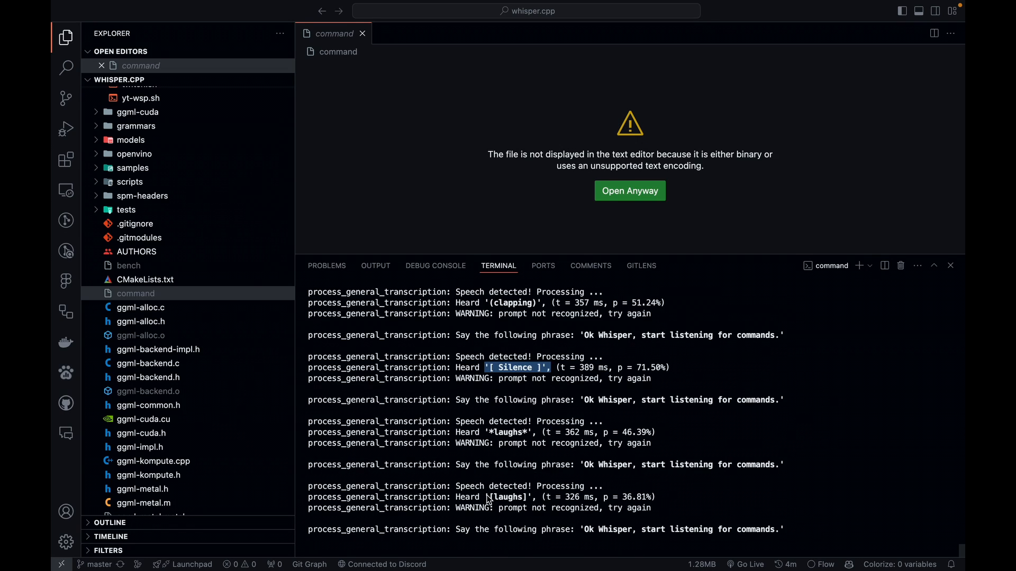
scroll("down", 3)
type("jnewlfndnfnewonfowenfnklndf;lhdonfnwelfn;wefiowen")
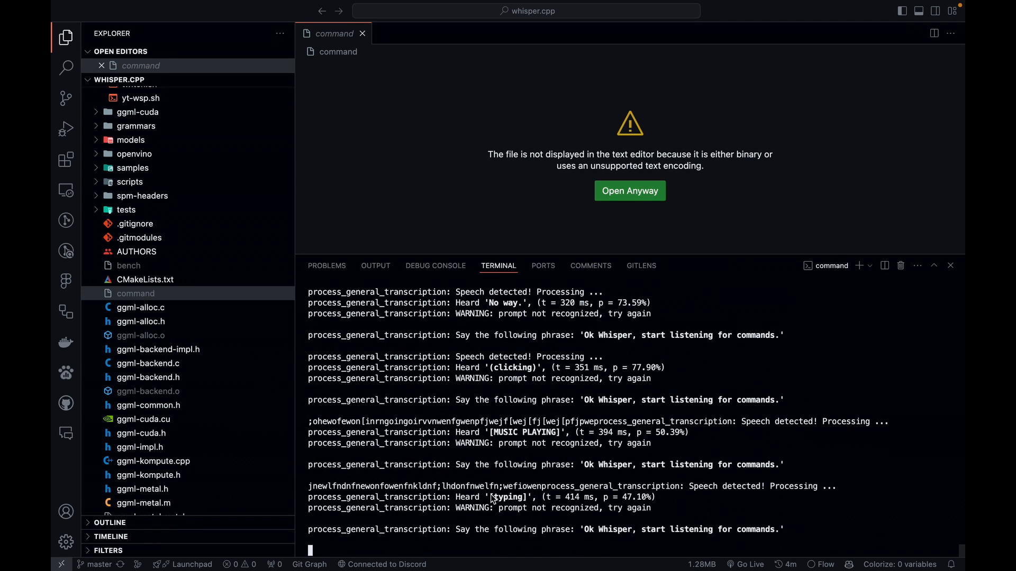
double_click(508, 497)
type("jnnj;ndvwoenvowevew")
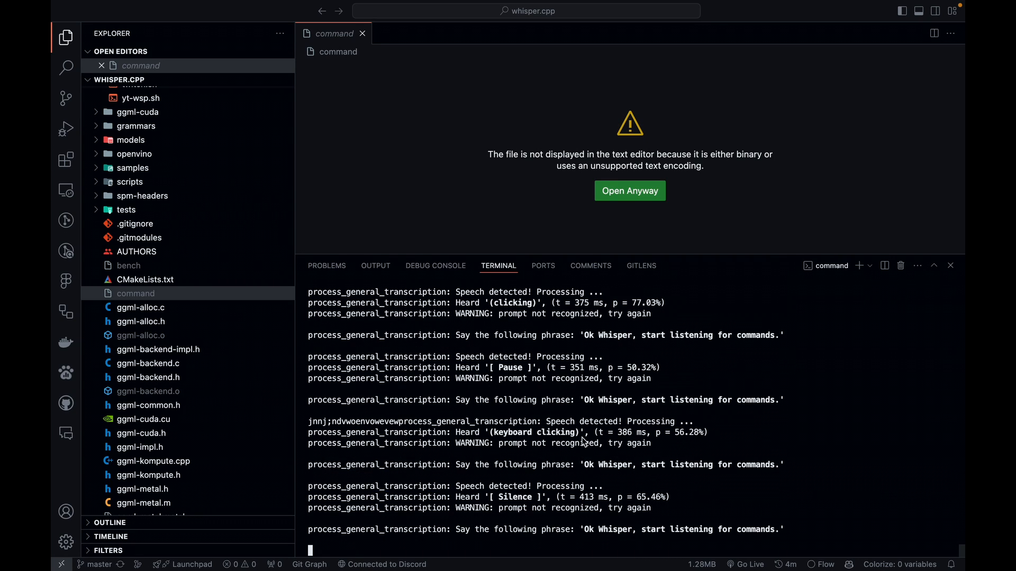
double_click(531, 431)
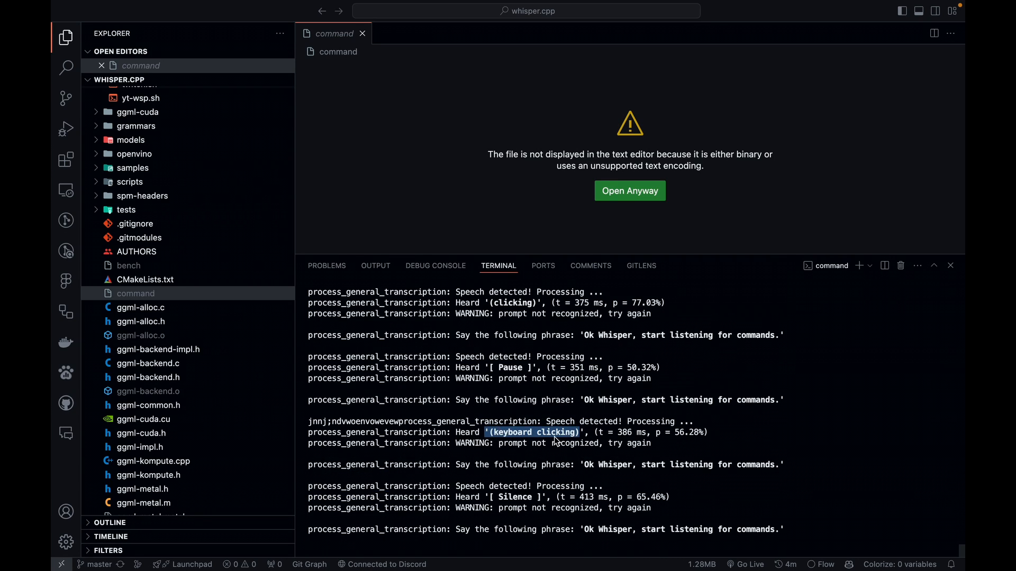